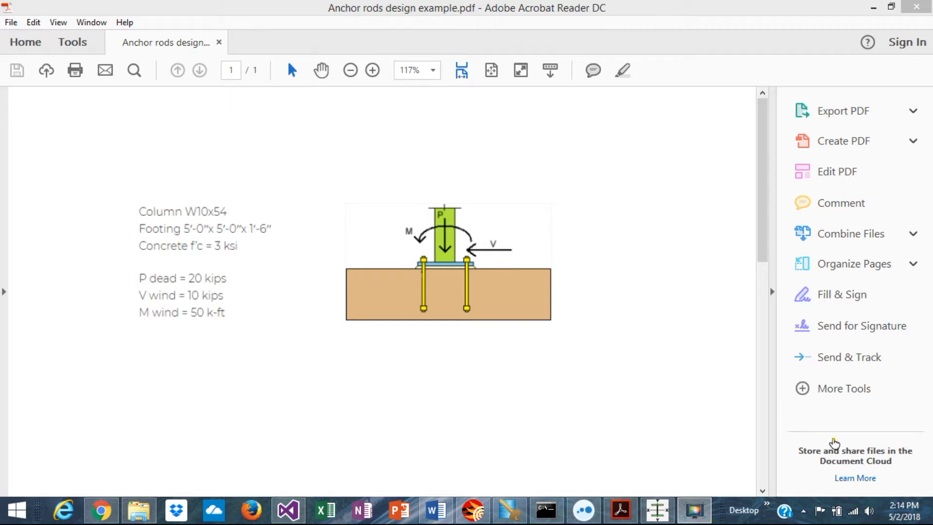
mouse_move(439, 199)
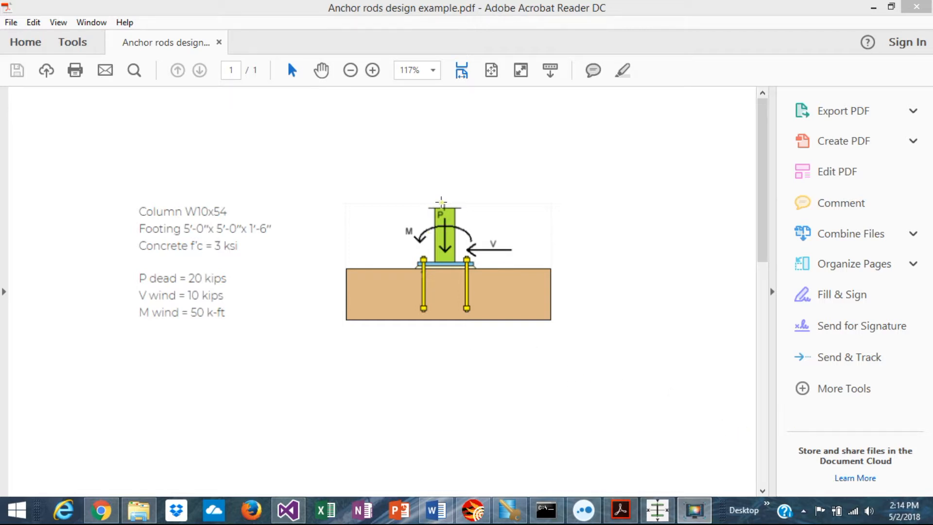
mouse_move(442, 258)
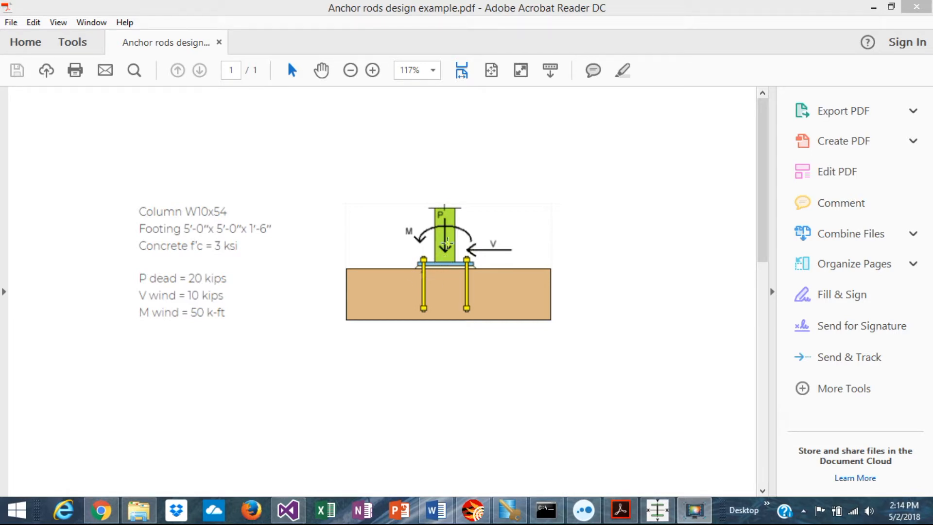
mouse_move(141, 296)
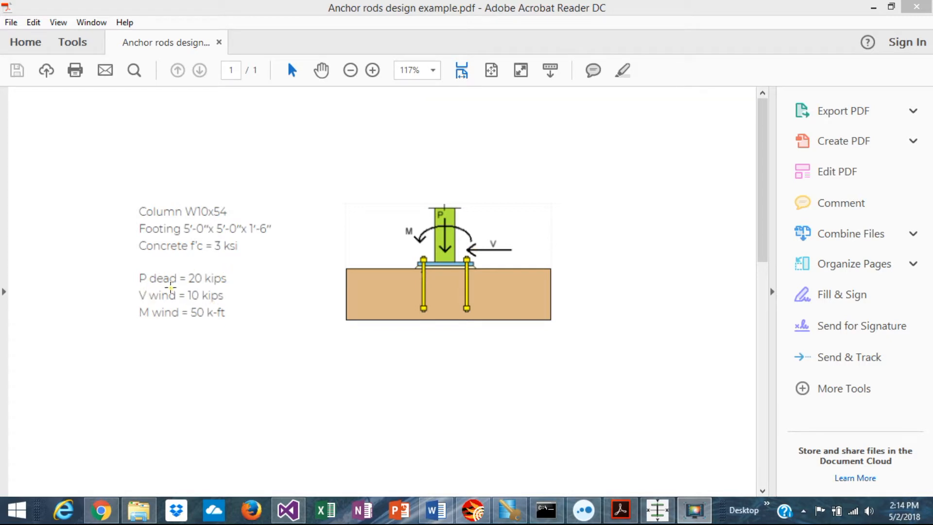
mouse_move(173, 294)
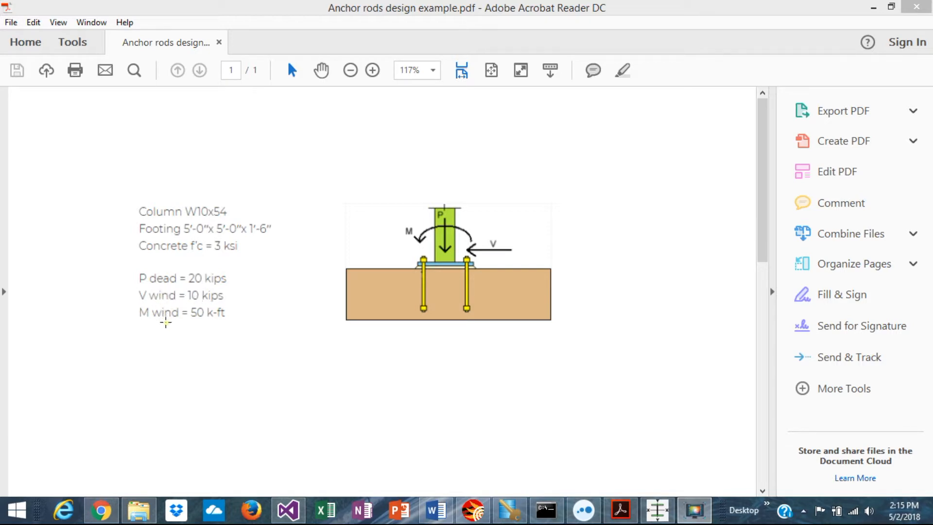
mouse_move(235, 317)
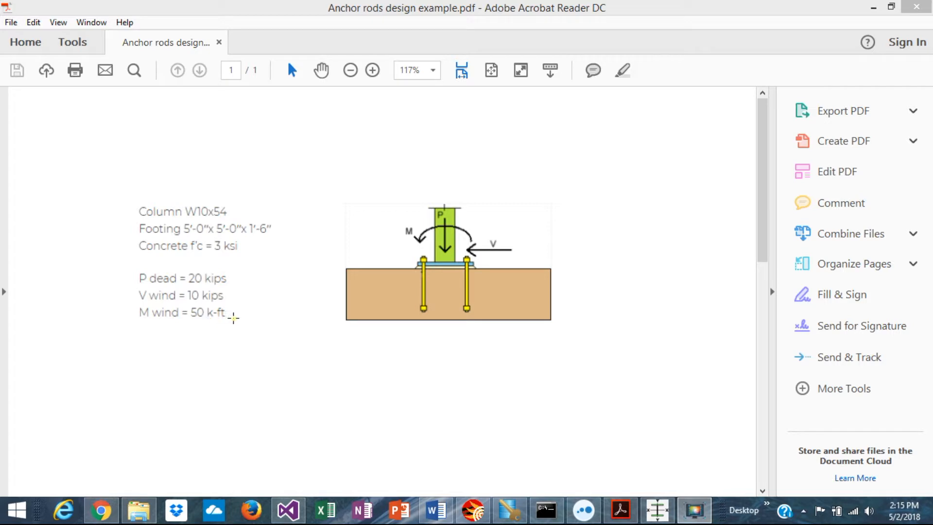
mouse_move(457, 284)
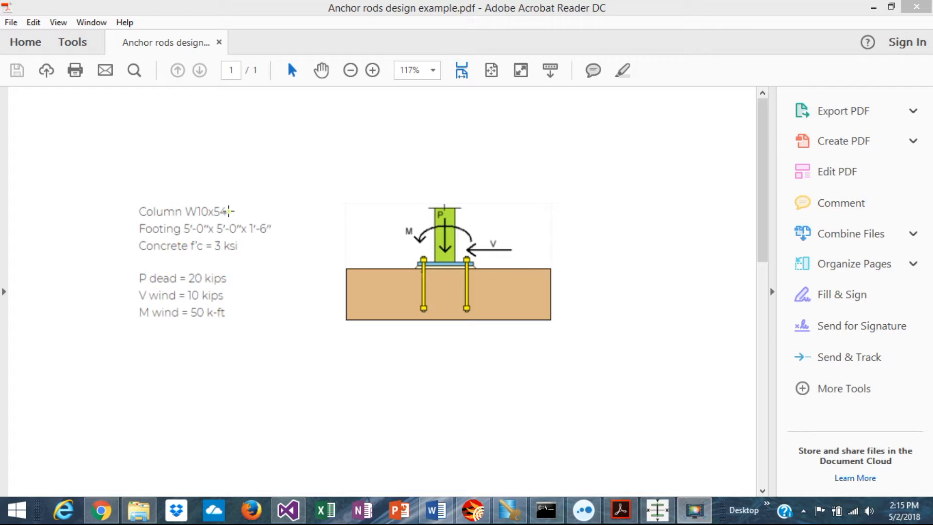
mouse_move(319, 240)
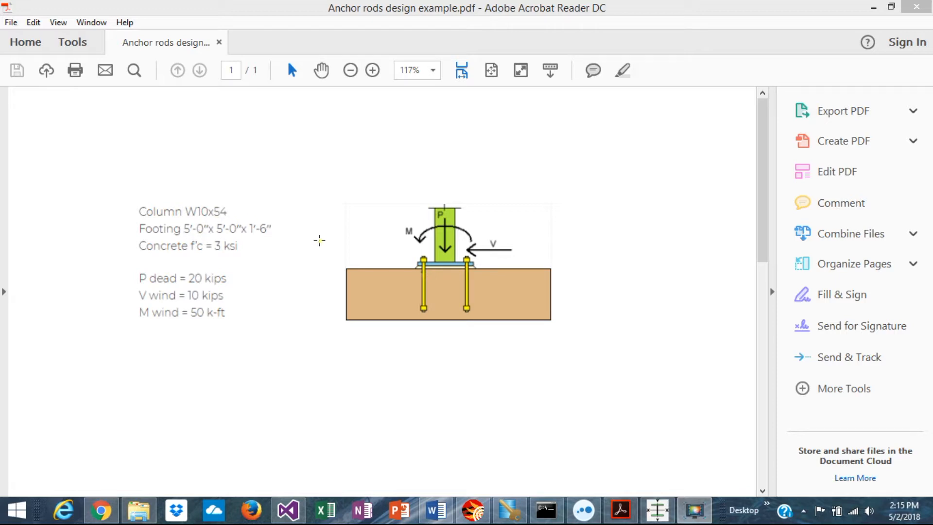
mouse_move(386, 300)
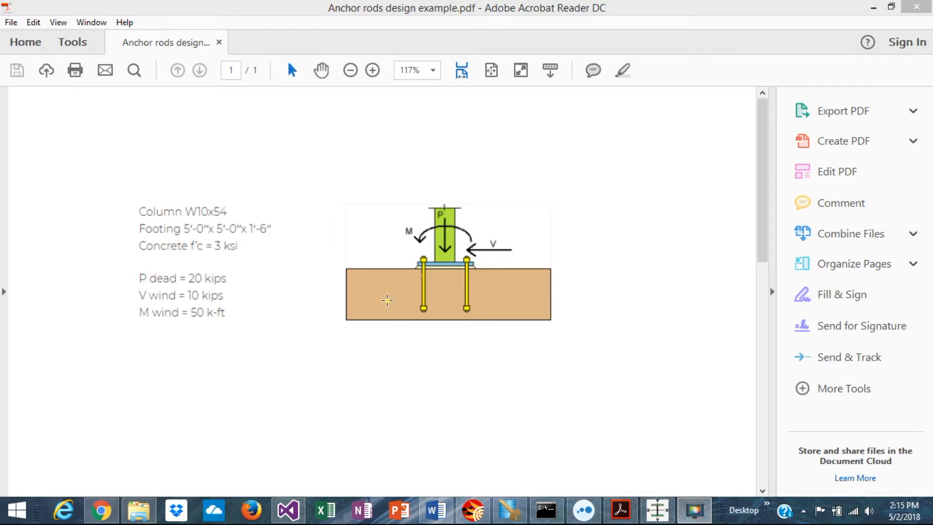
mouse_move(381, 210)
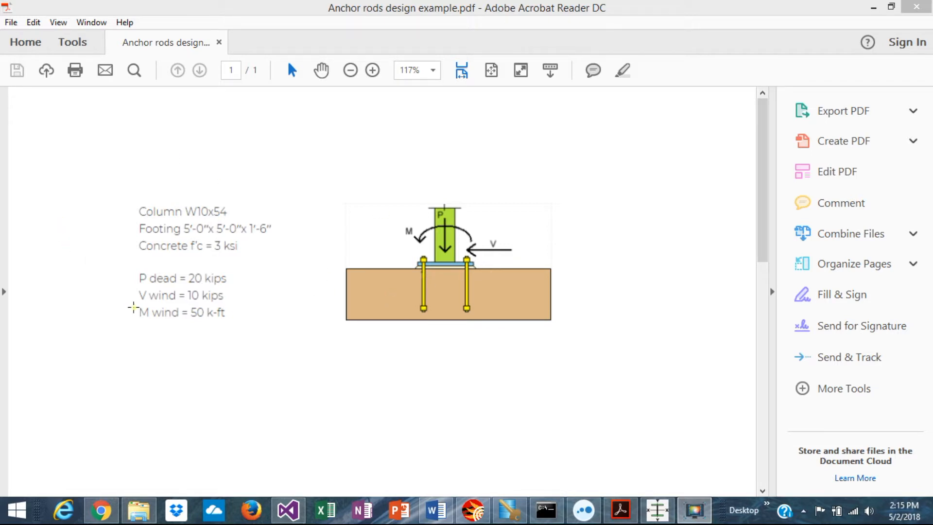
mouse_move(286, 313)
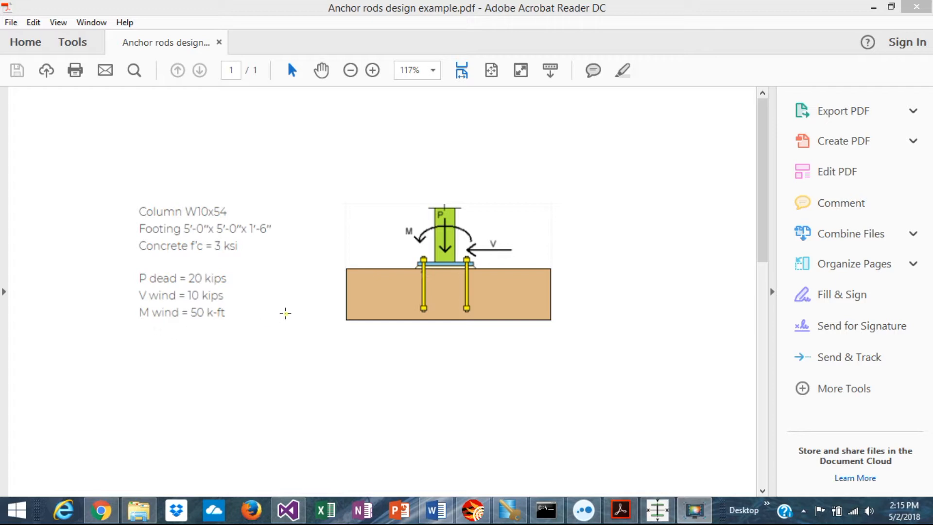
mouse_move(451, 265)
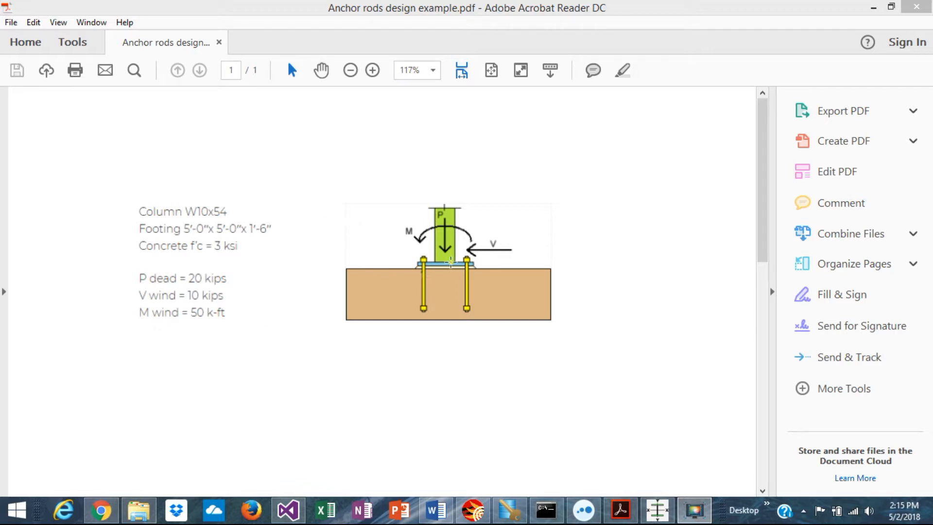
mouse_move(482, 317)
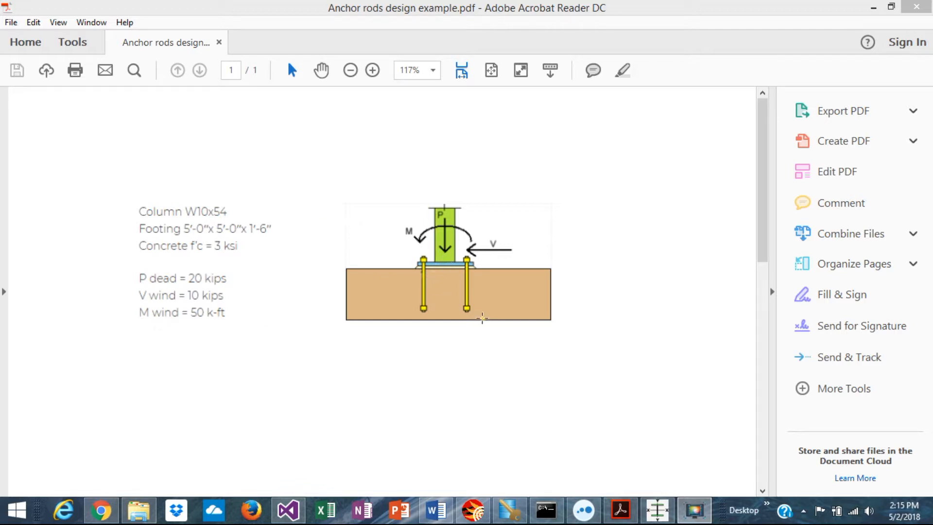
mouse_move(465, 305)
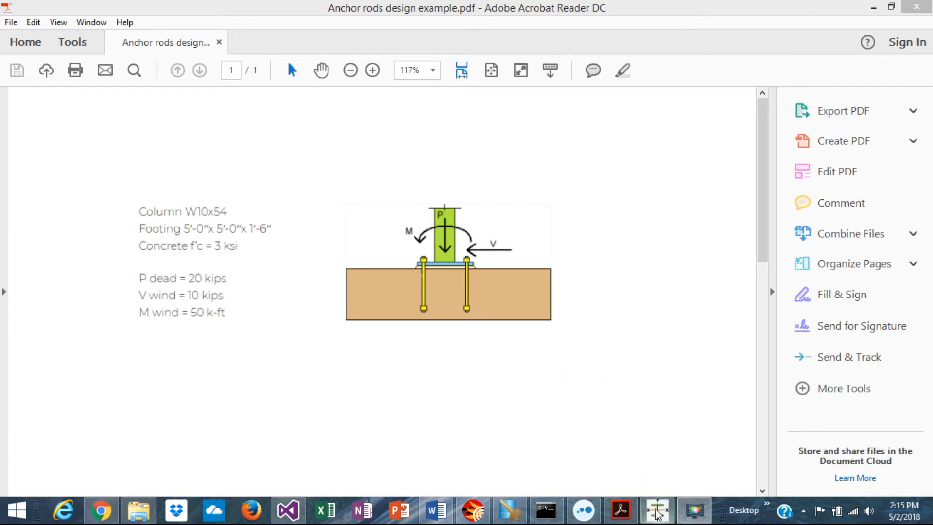
- Create a Base Plate / Anchorage calculation named Example in the project manager
click(657, 512)
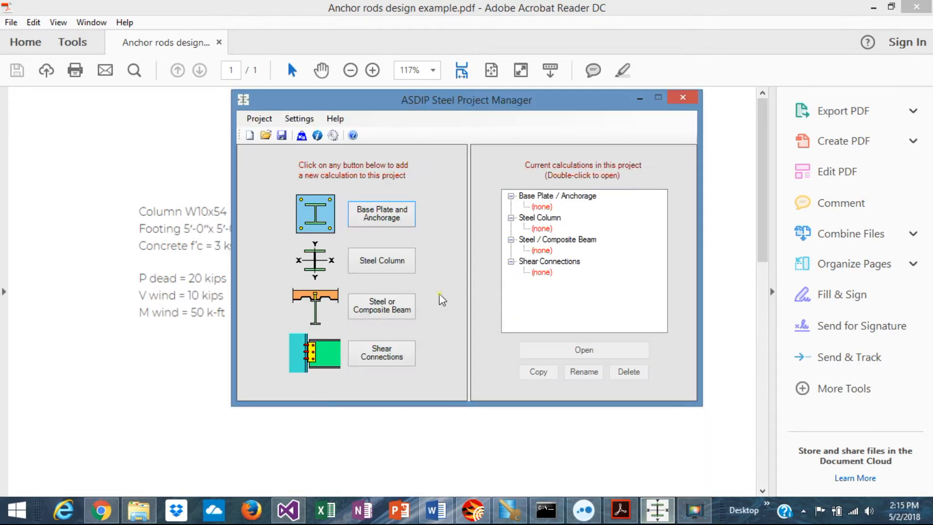
mouse_move(451, 283)
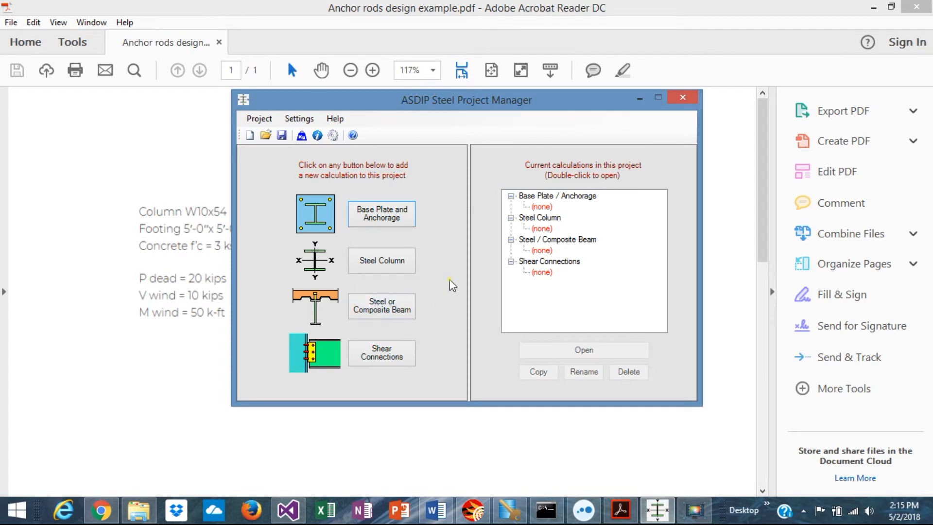
mouse_move(368, 193)
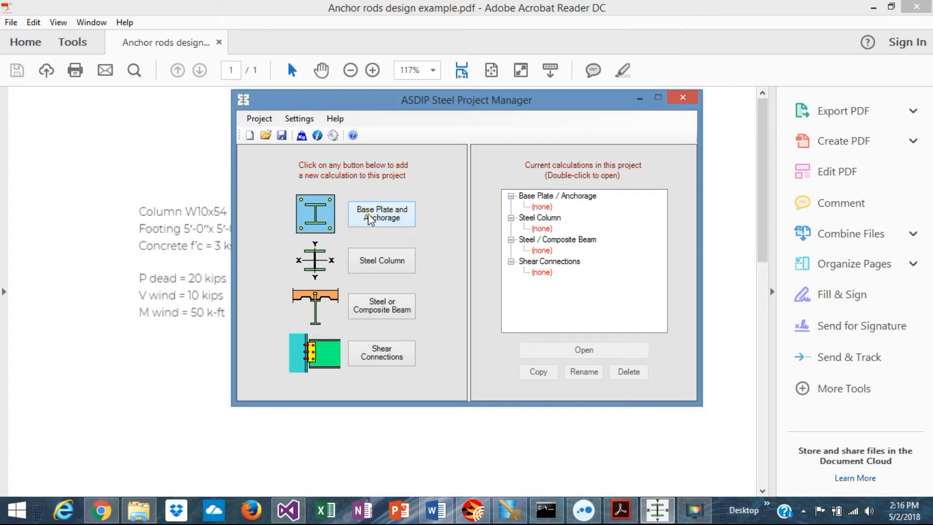
mouse_move(383, 223)
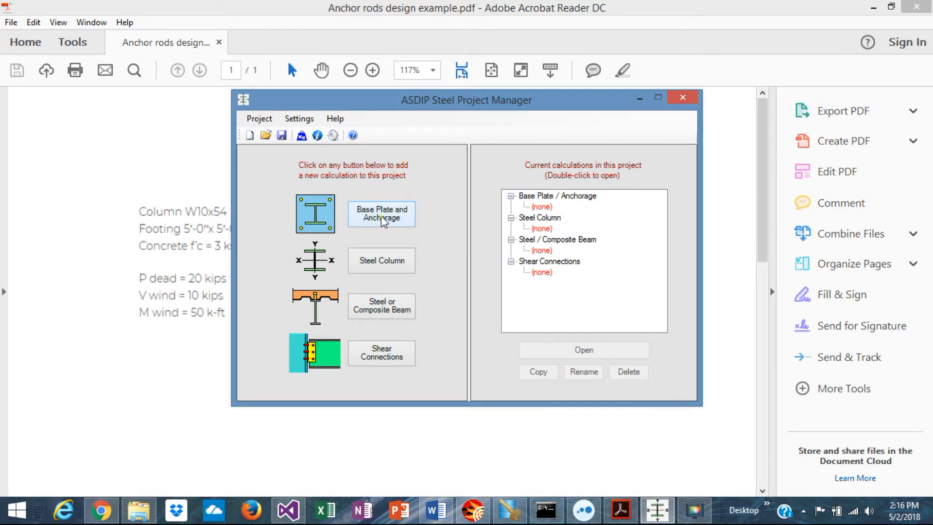
click(381, 213)
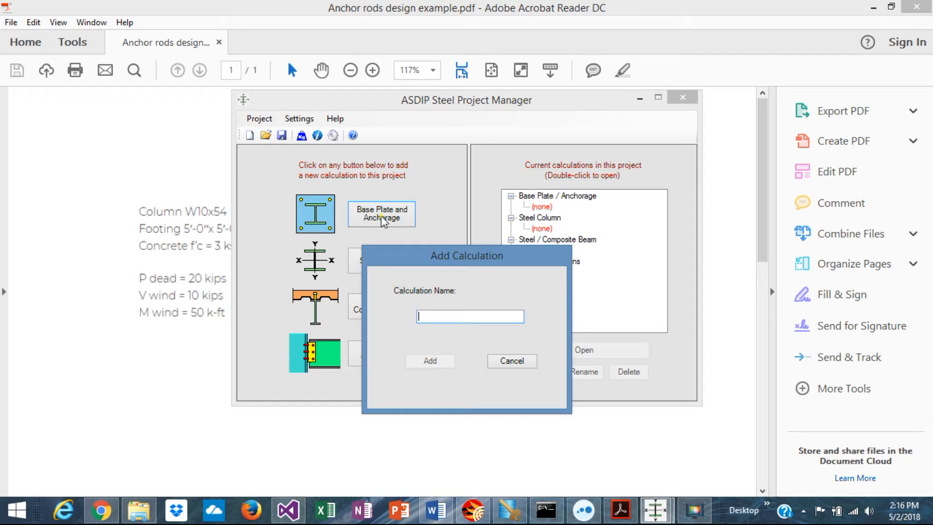
text(Exam)
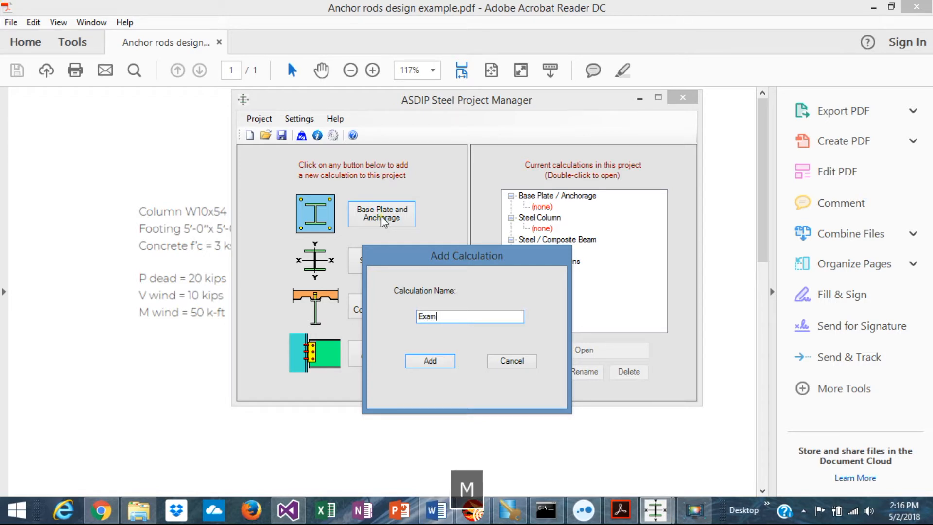
text(ple)
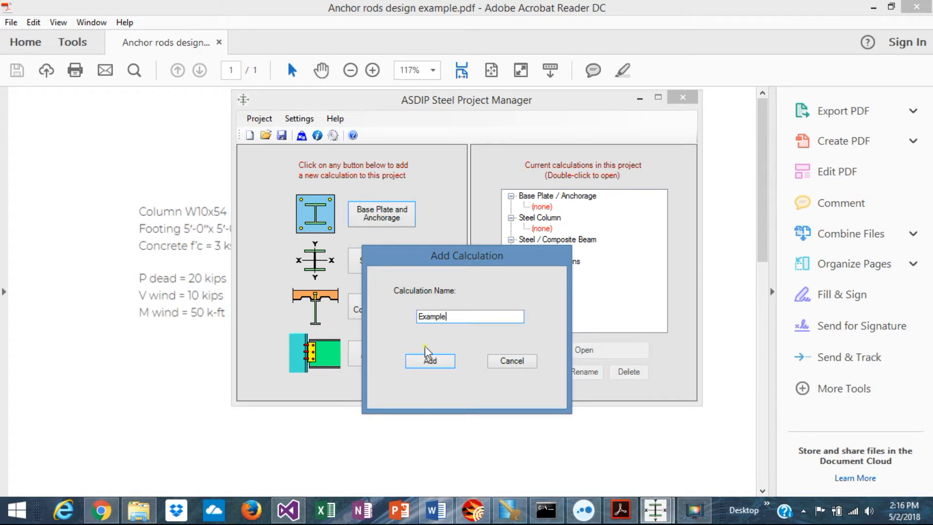
click(430, 361)
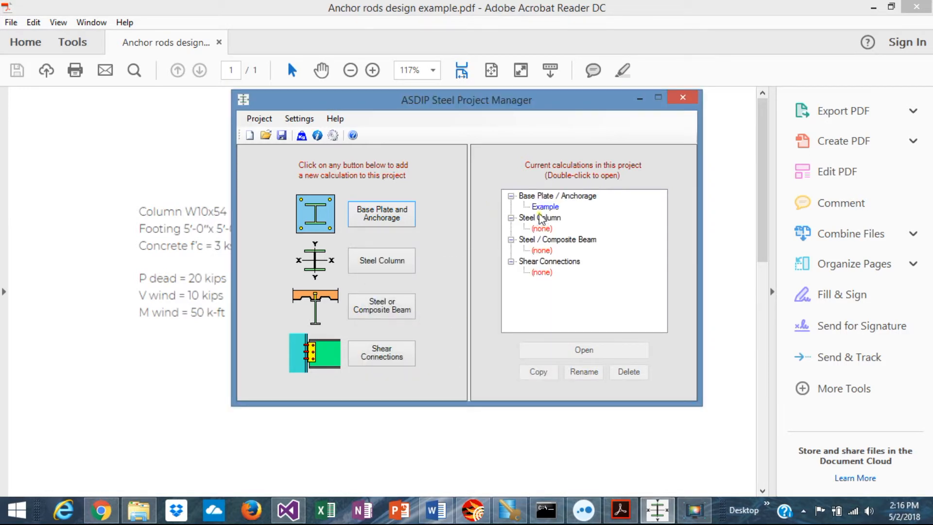
mouse_move(556, 212)
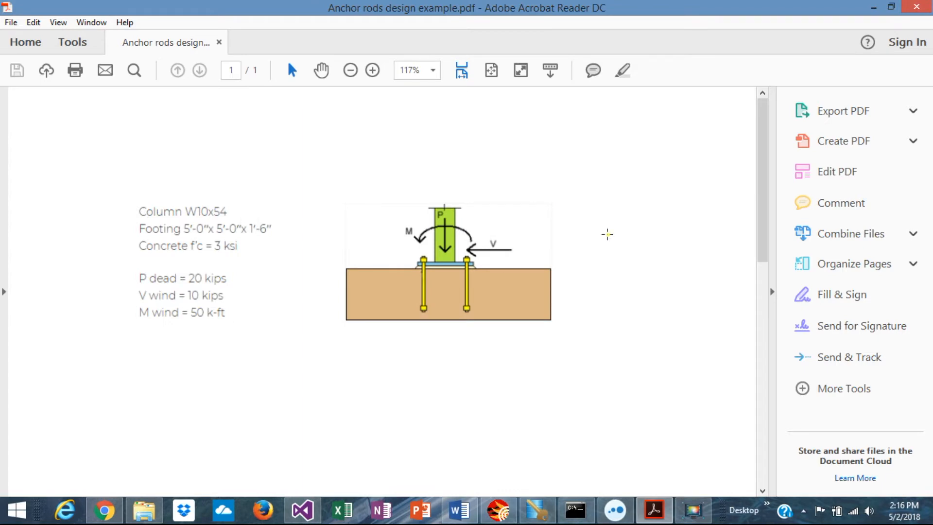
mouse_move(584, 235)
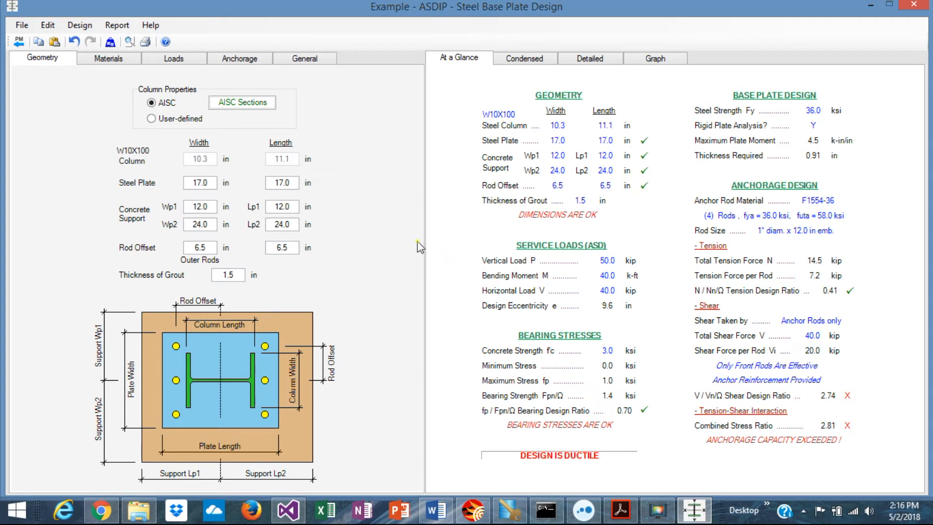
mouse_move(438, 241)
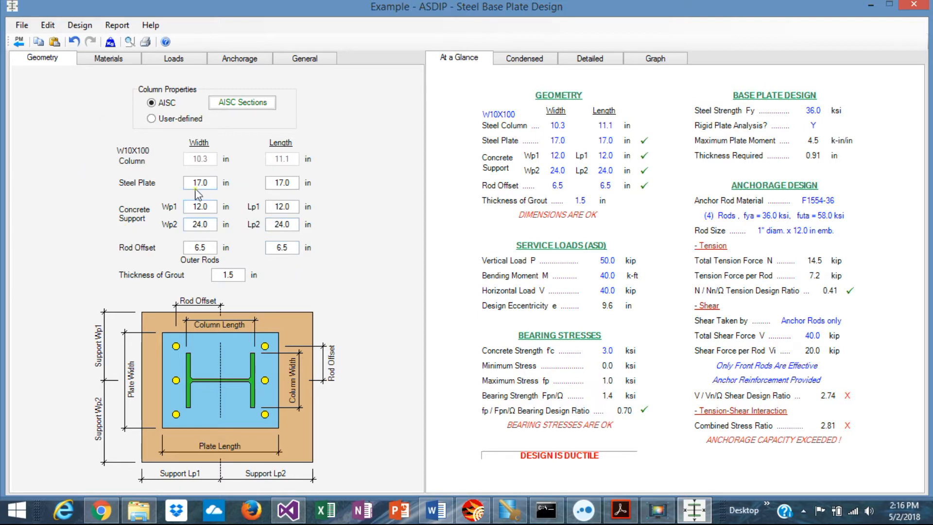
mouse_move(252, 271)
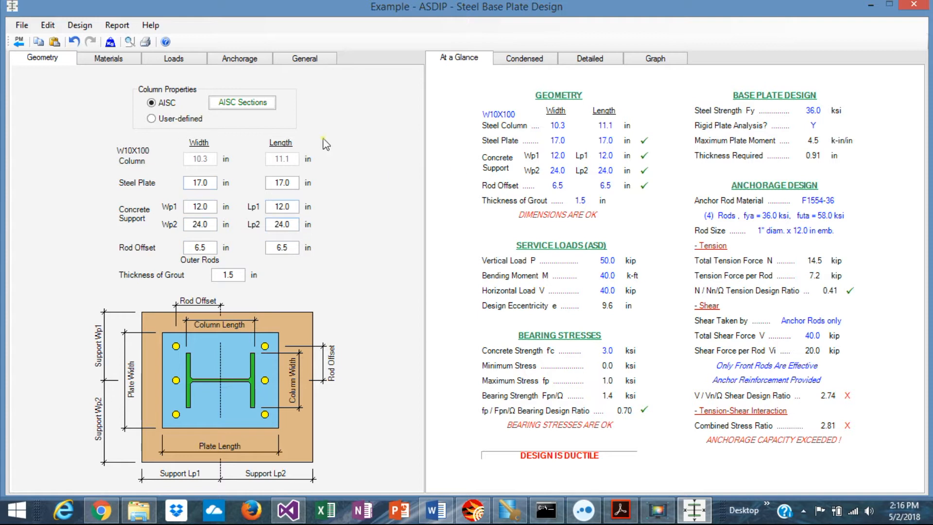
mouse_move(157, 85)
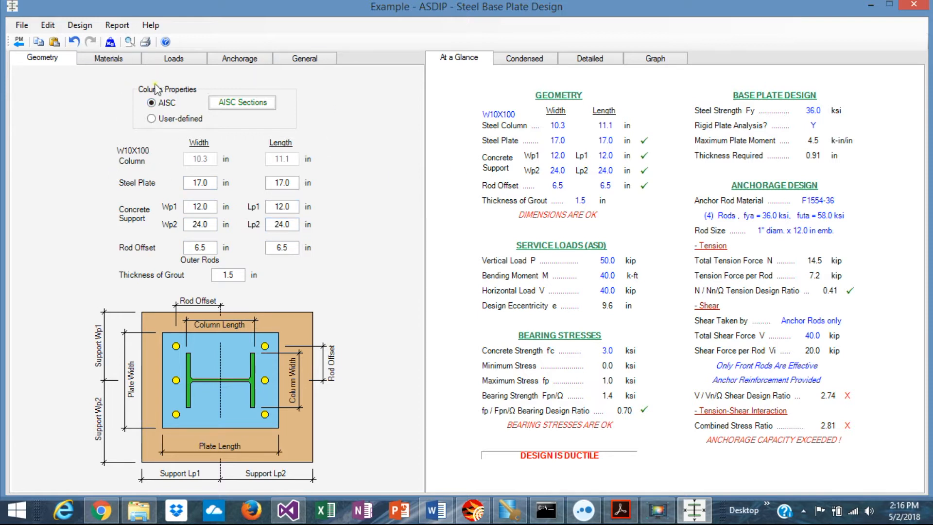
mouse_move(674, 476)
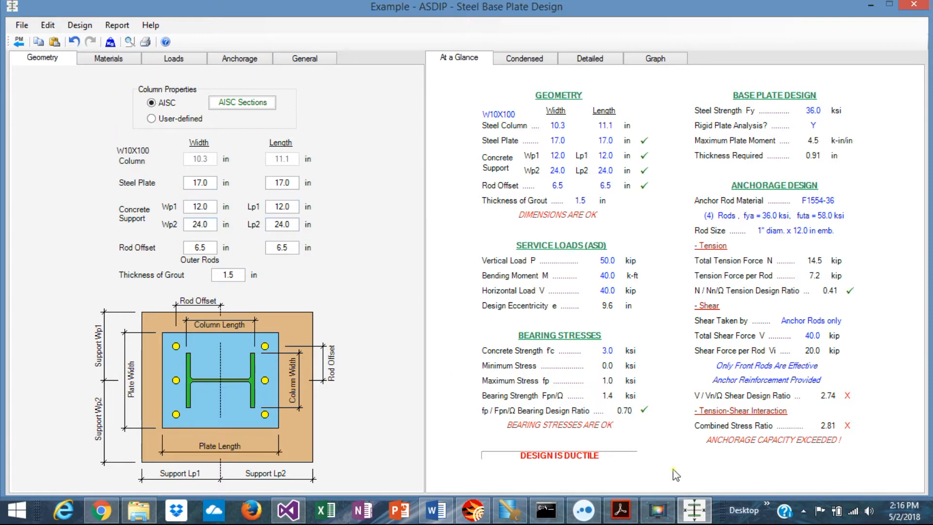
click(619, 509)
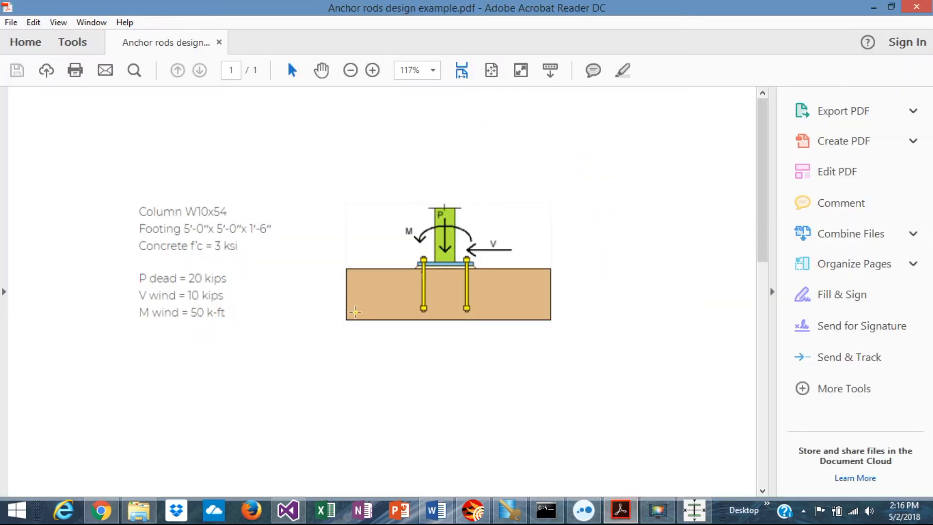
mouse_move(548, 387)
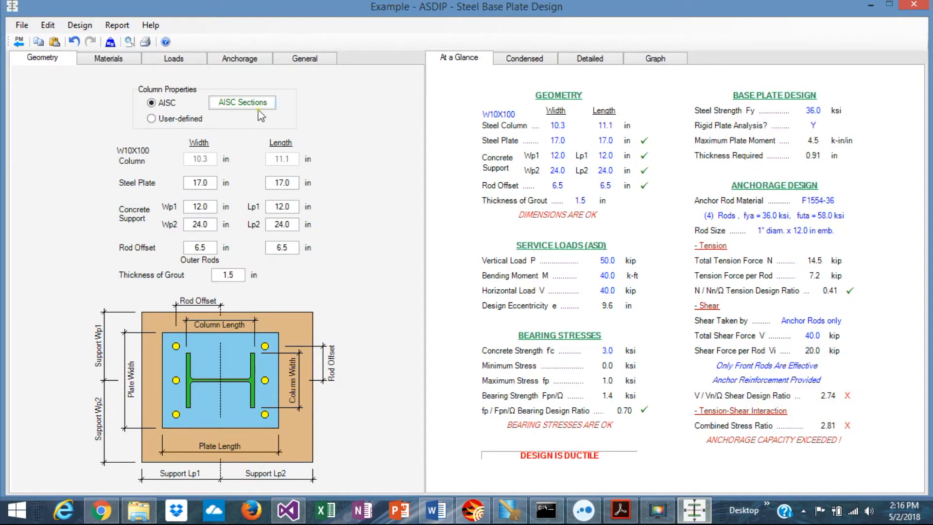
mouse_move(242, 110)
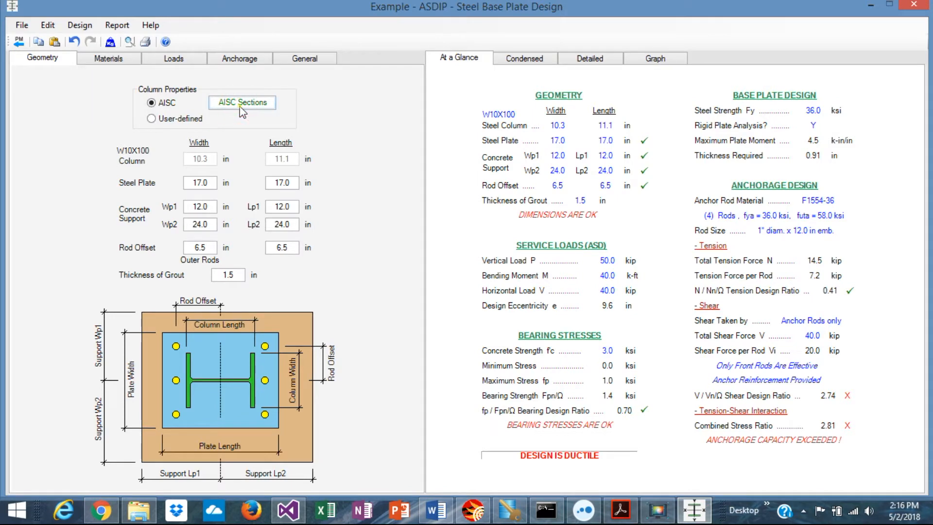
- Pick W10X54 from the AISC W Shapes table as the column section
click(242, 103)
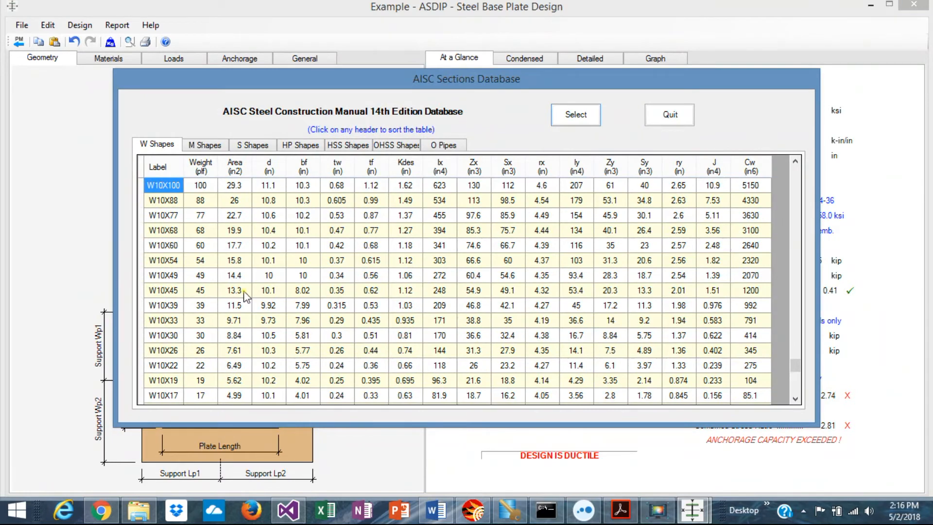
click(163, 260)
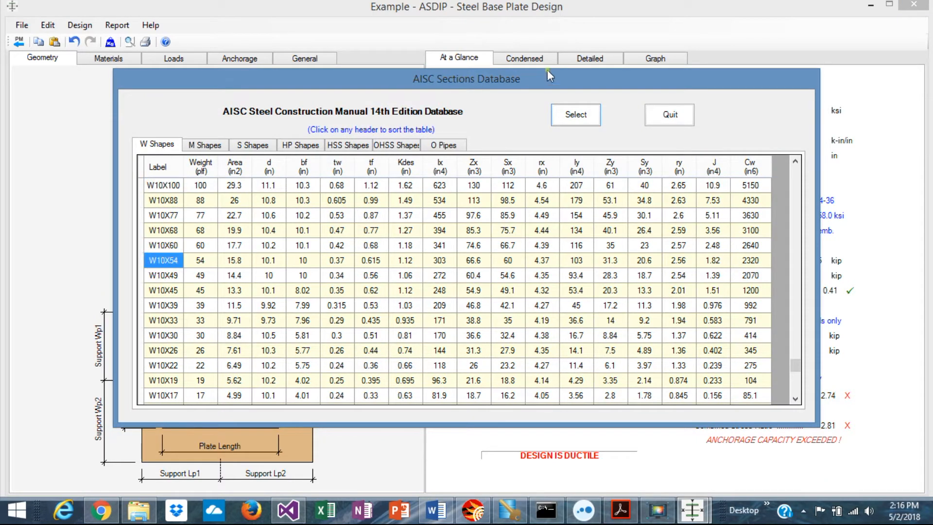
click(575, 114)
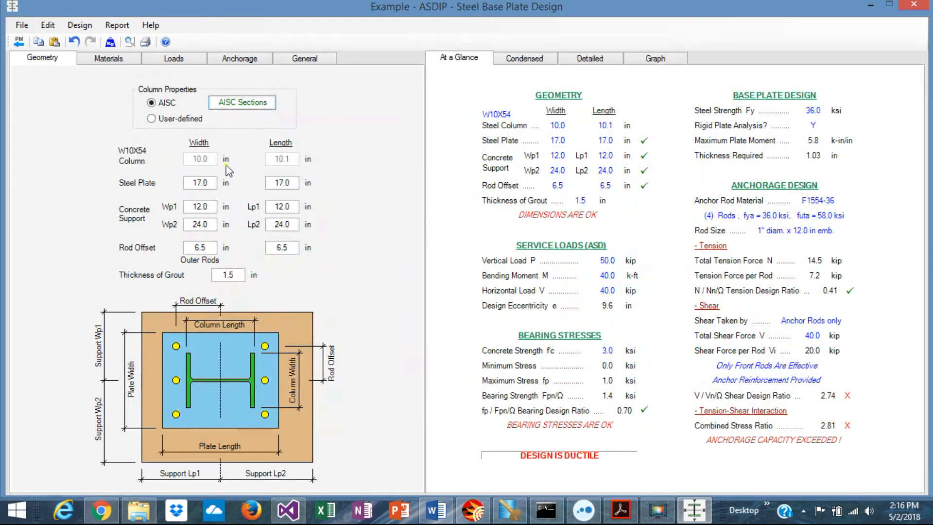
mouse_move(179, 187)
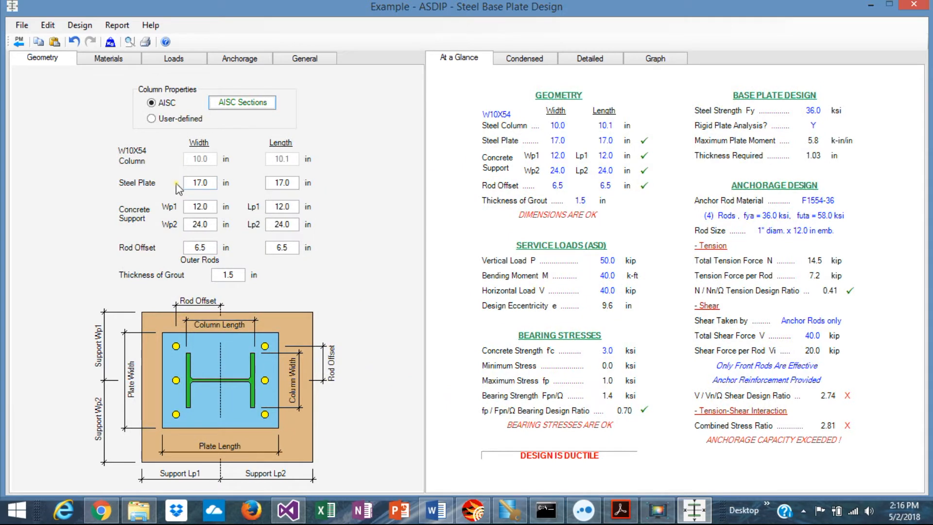
- Enter 18.0 in for the steel plate width and length, checking against the example PDF
click(212, 183)
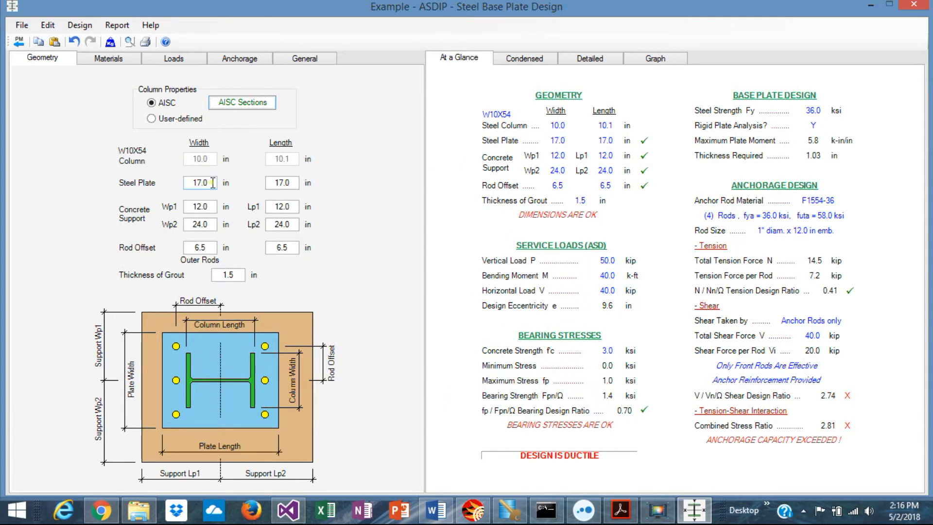
triple_click(199, 182)
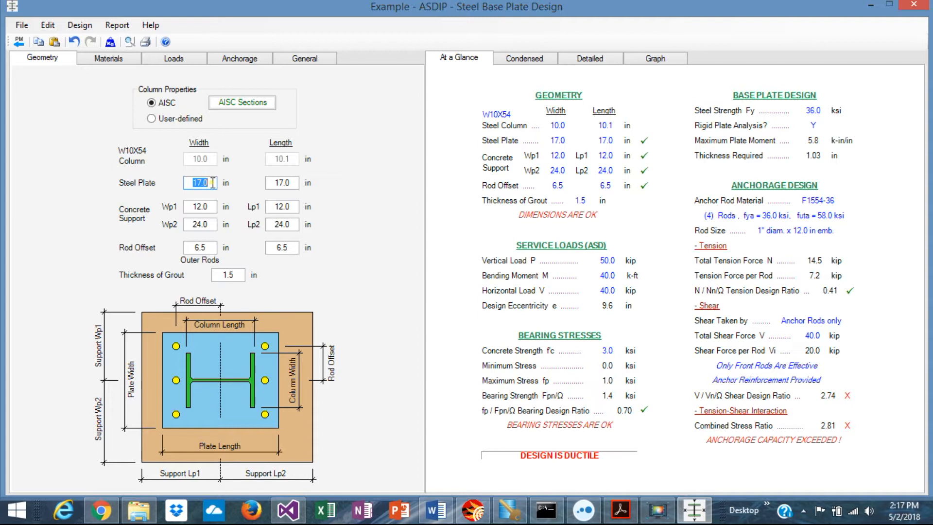
text(1)
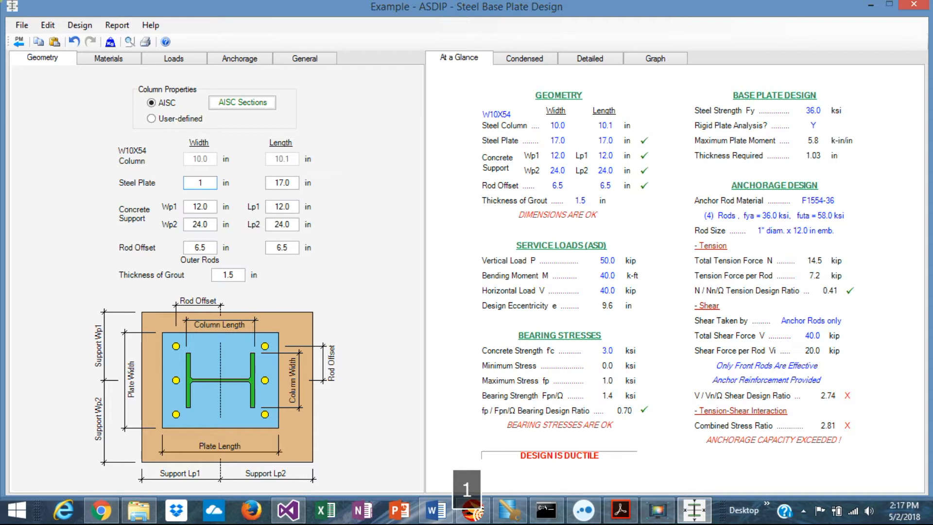
text(18.0)
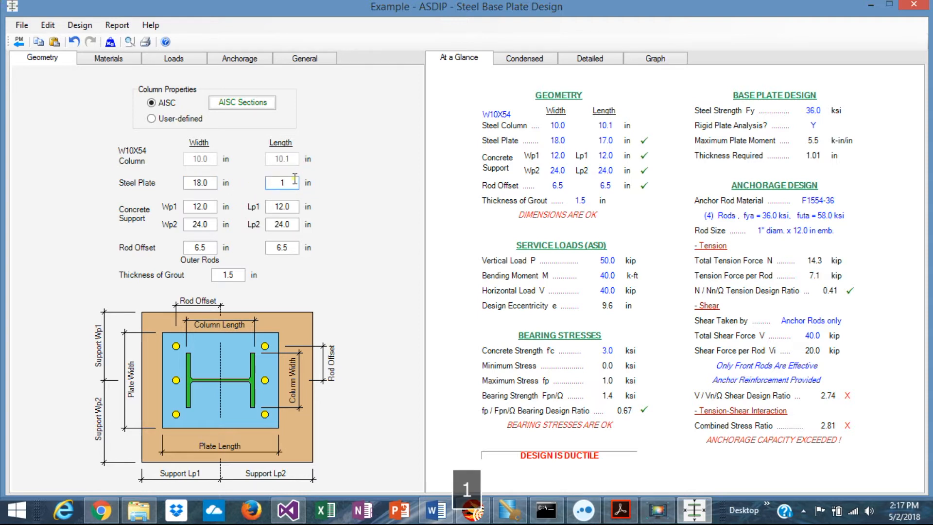
text(18.0)
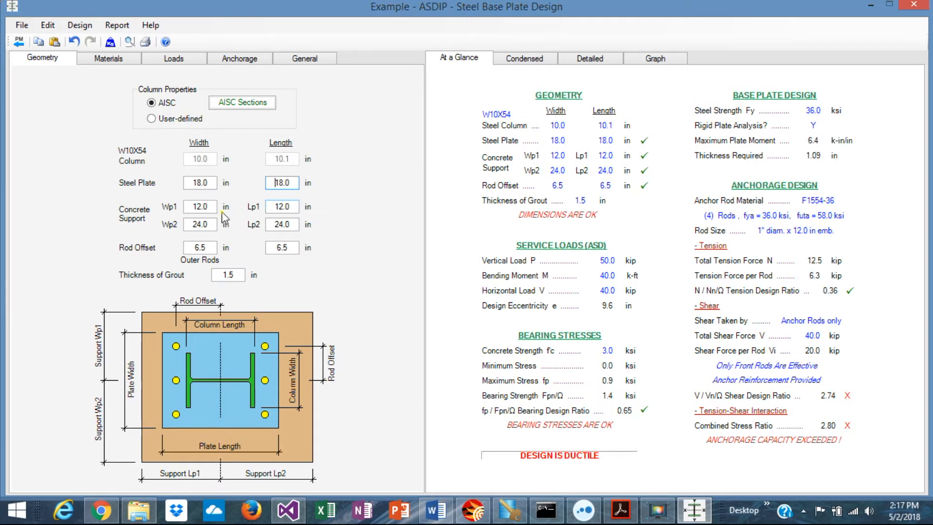
mouse_move(449, 330)
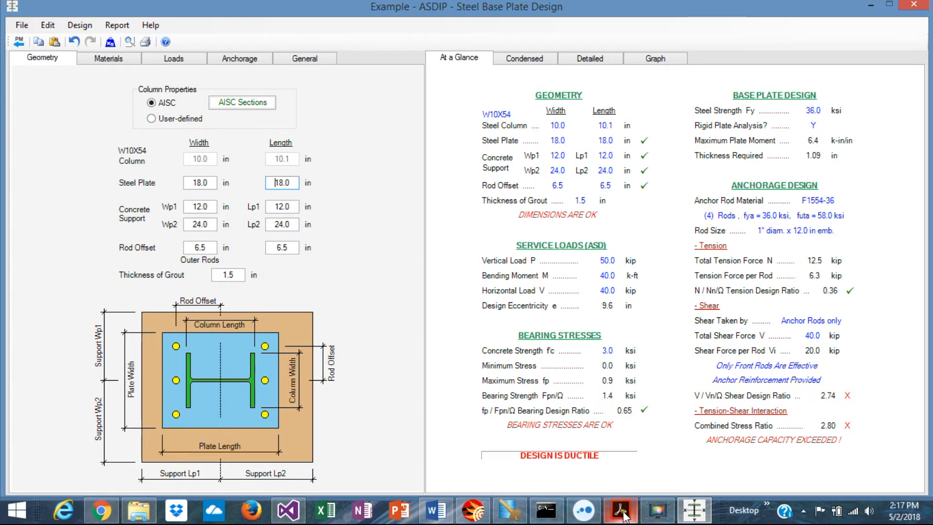
click(617, 511)
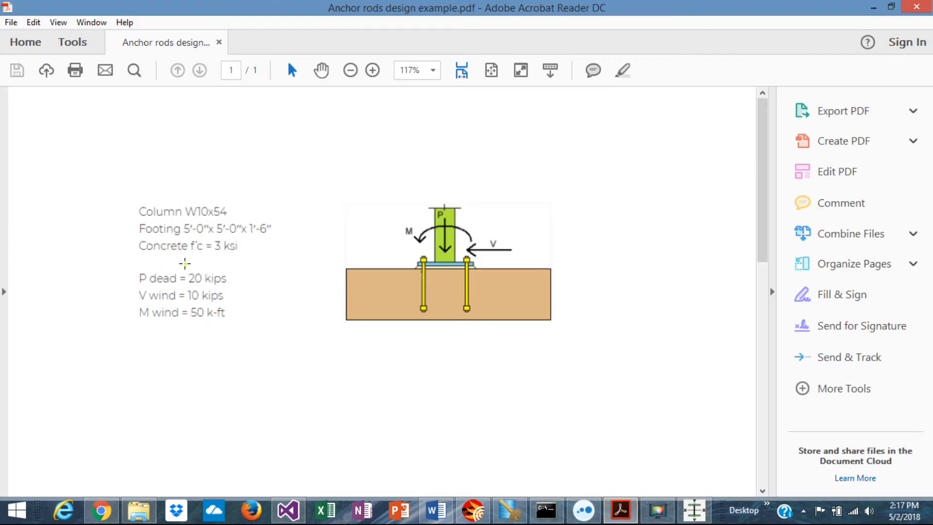
mouse_move(246, 229)
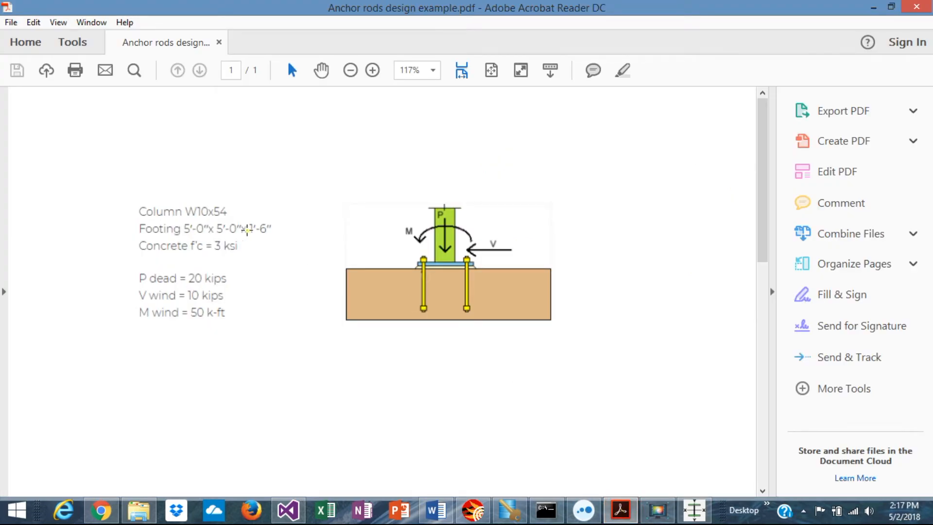
click(692, 511)
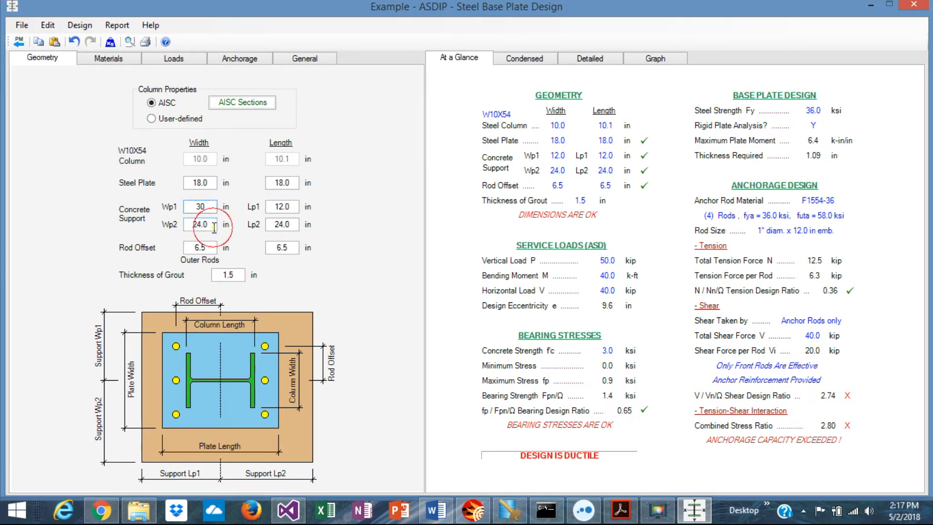
- Enter 30 in for the remaining concrete support dimensions
text(30)
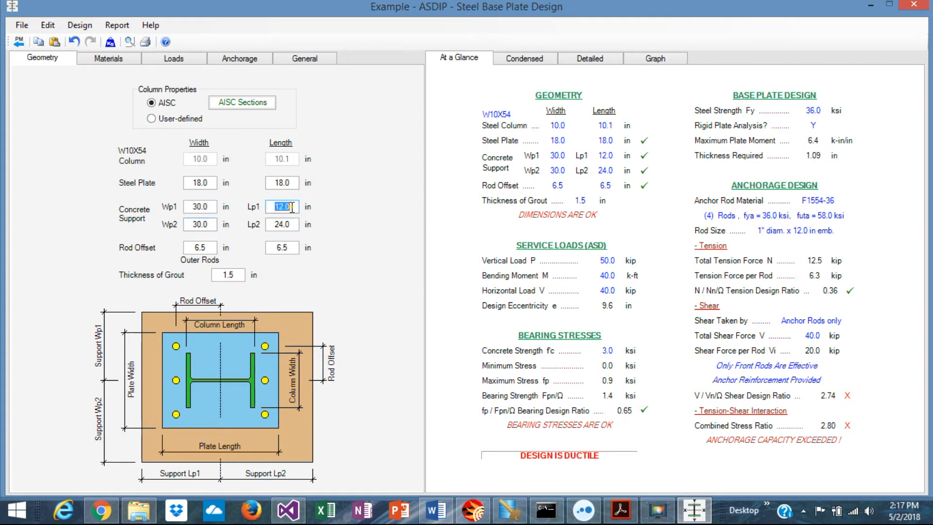
text(30)
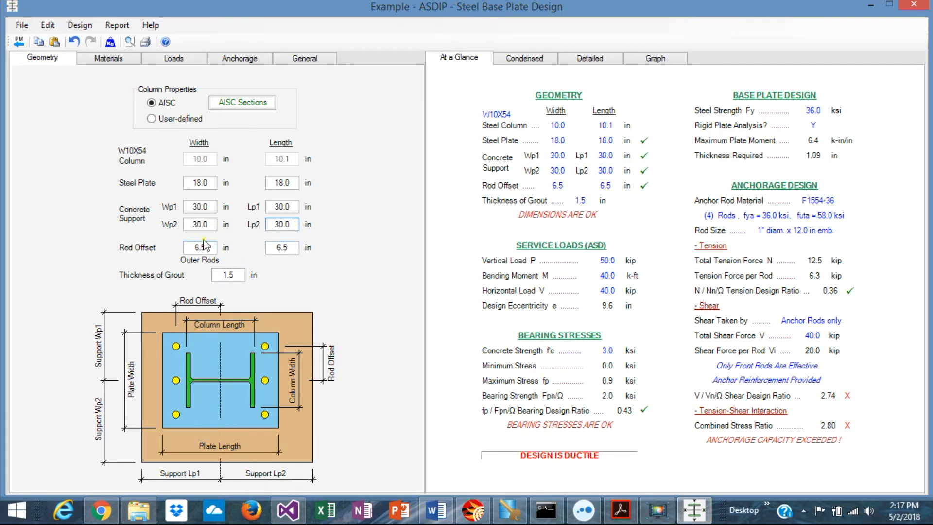
- Set both anchor rod offsets to 7.0 in and apply them
click(199, 248)
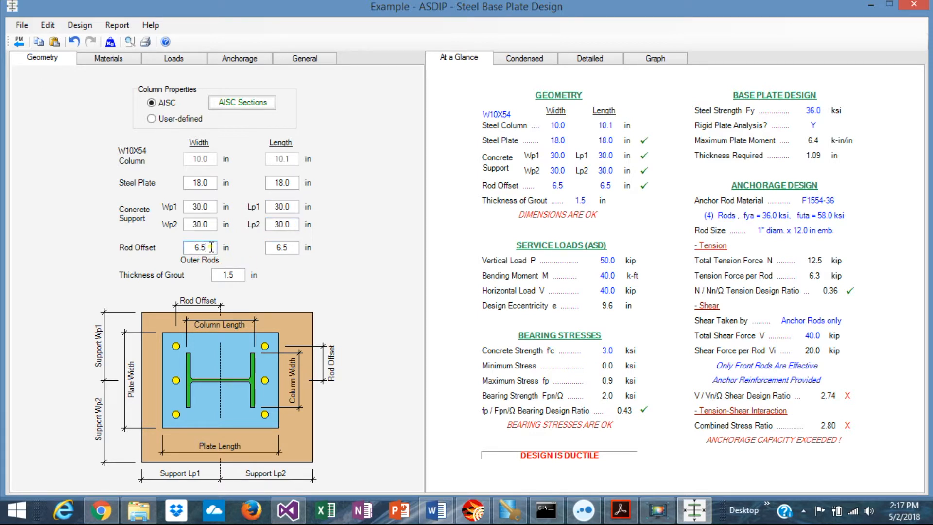
double_click(199, 248)
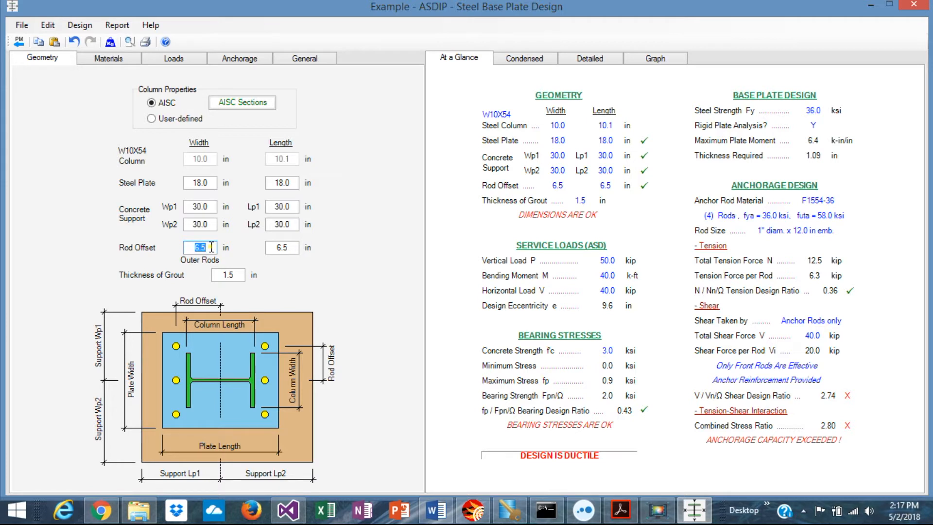
text(7)
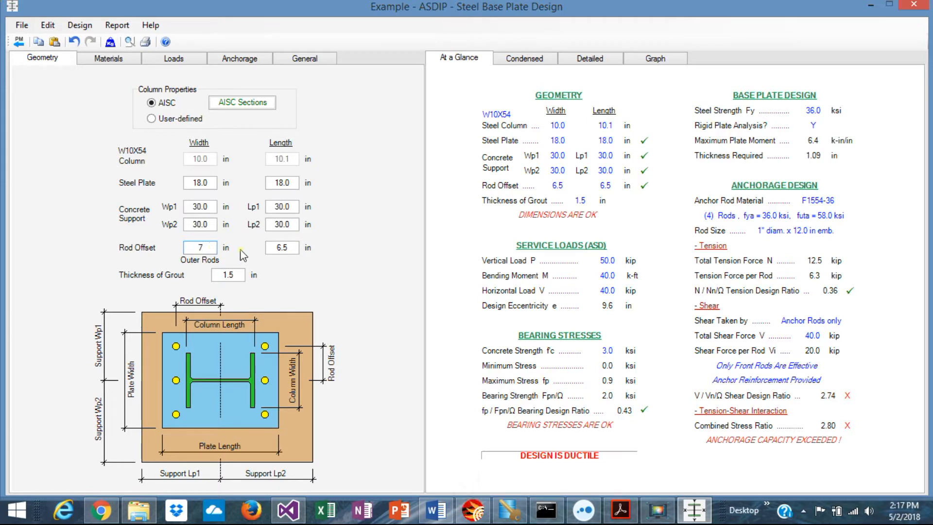
click(281, 248)
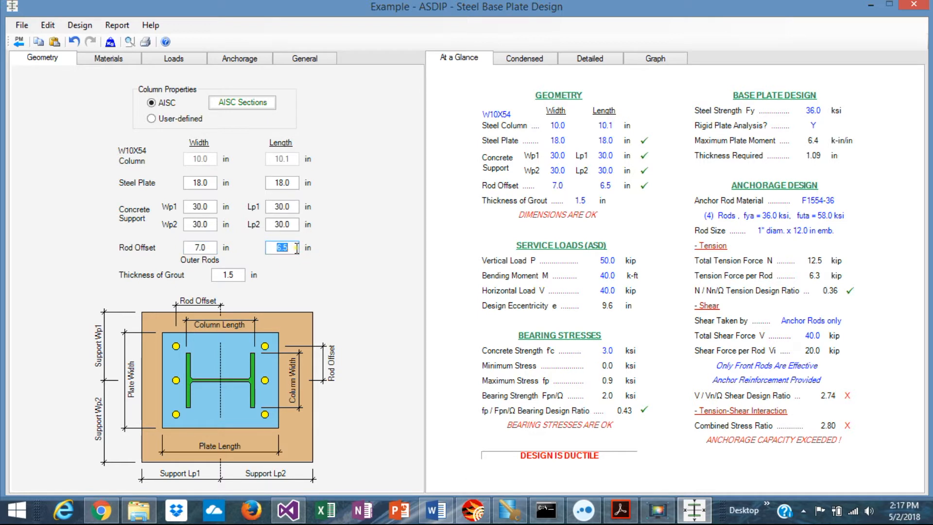
key(enter)
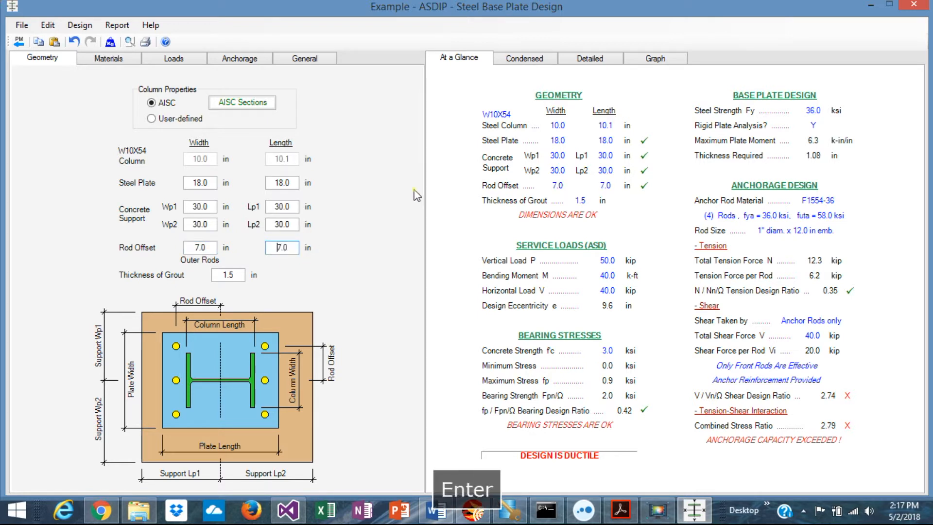
click(655, 59)
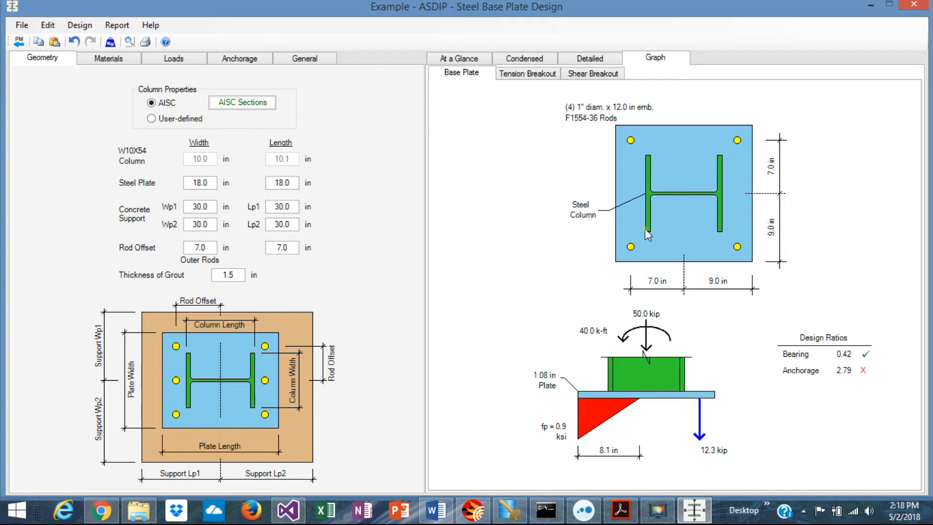
mouse_move(595, 312)
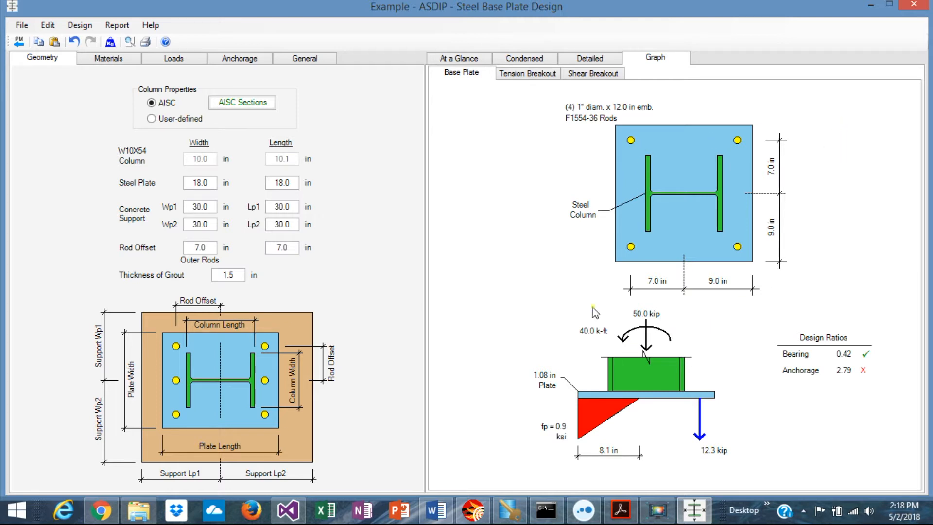
mouse_move(665, 295)
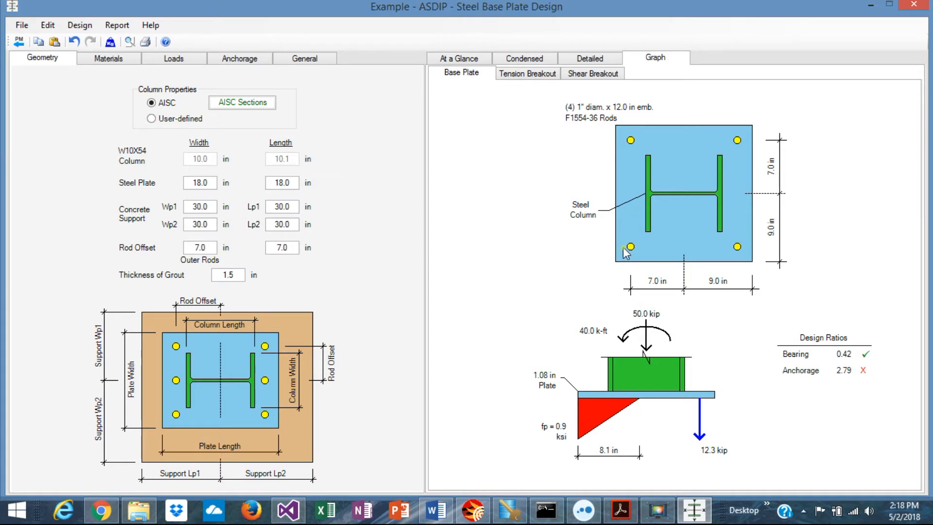
mouse_move(622, 318)
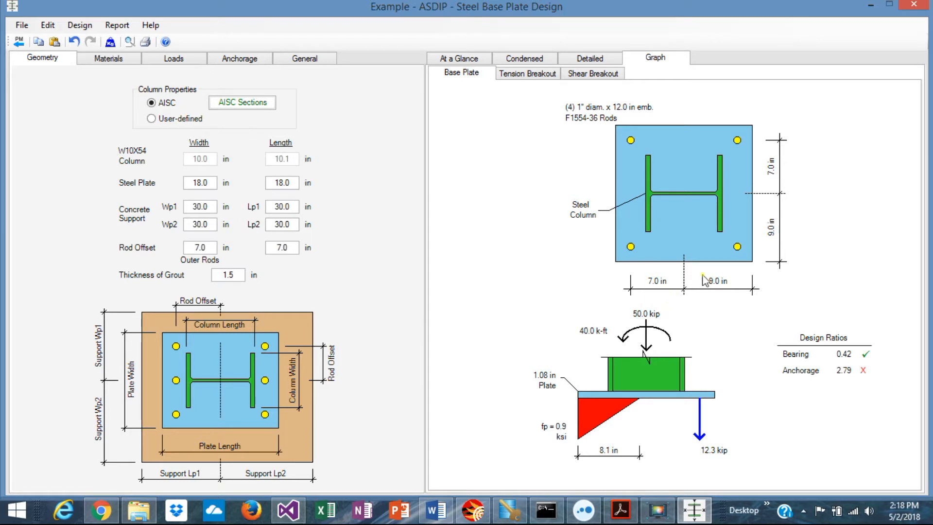
mouse_move(234, 231)
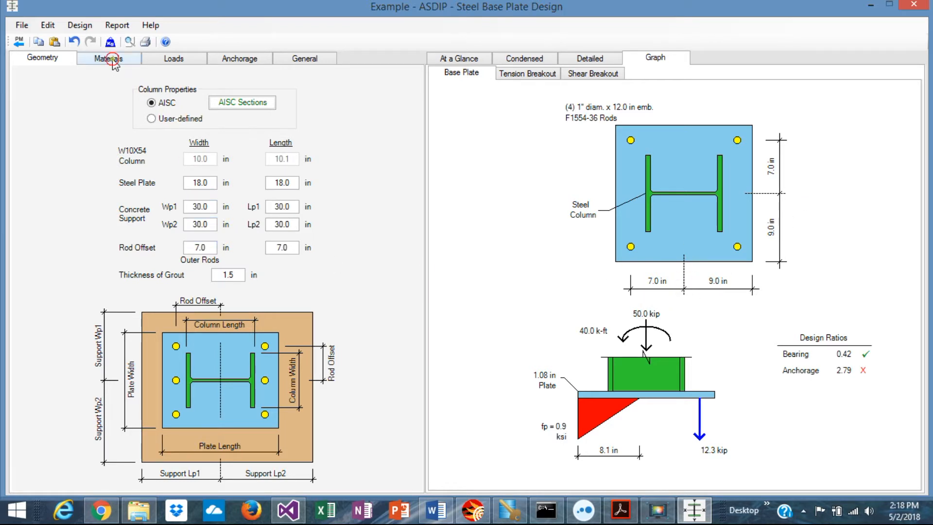
- Review the material strengths unchanged, then show the service load inputs
click(109, 58)
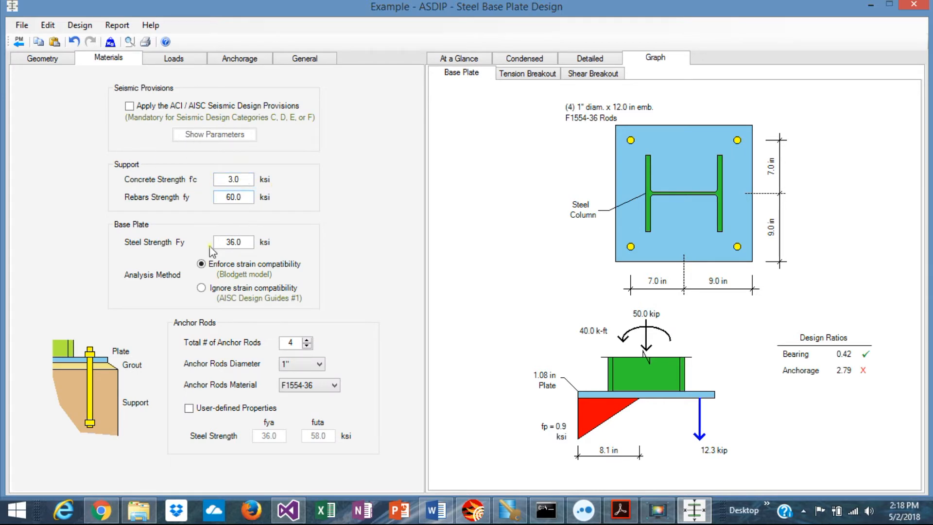
mouse_move(237, 360)
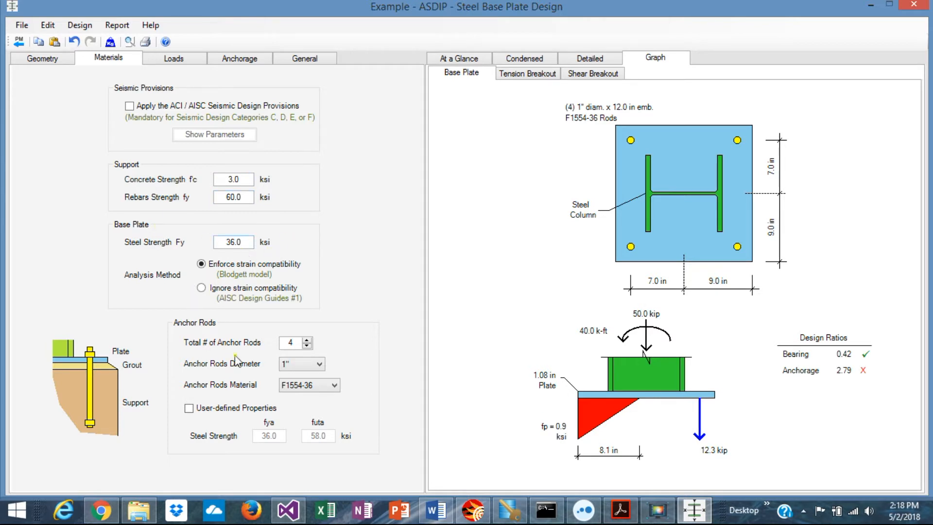
mouse_move(219, 388)
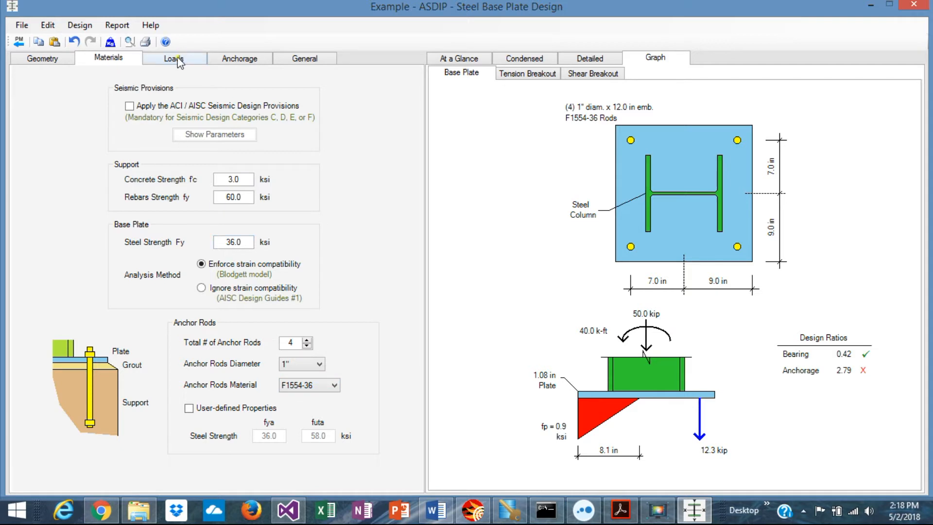
click(173, 58)
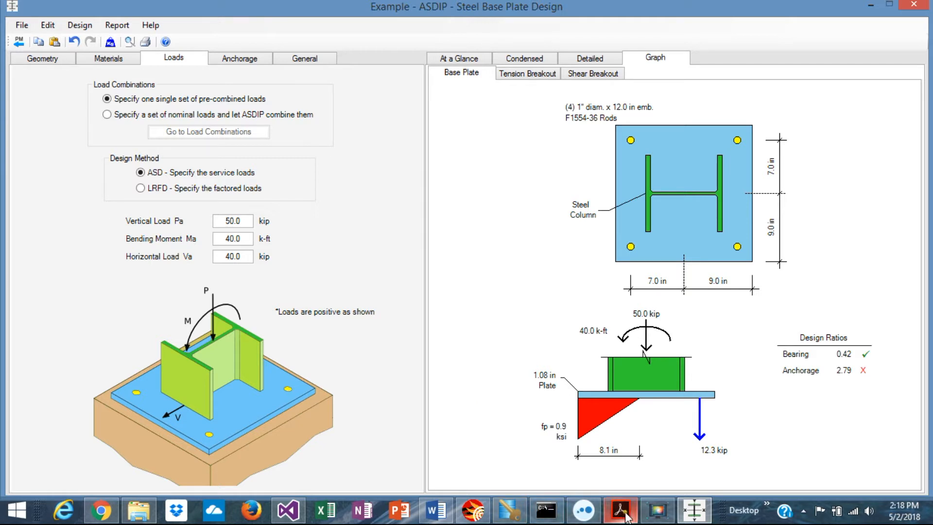
- Show the anchor rods example sheet with P dead 20 kips, V wind 10 kips, M wind 50 k-ft
click(620, 508)
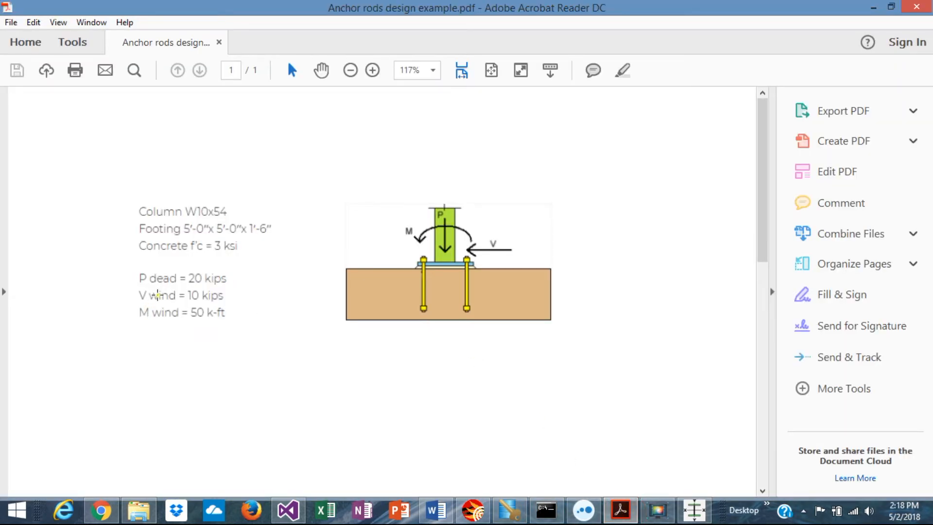
mouse_move(169, 299)
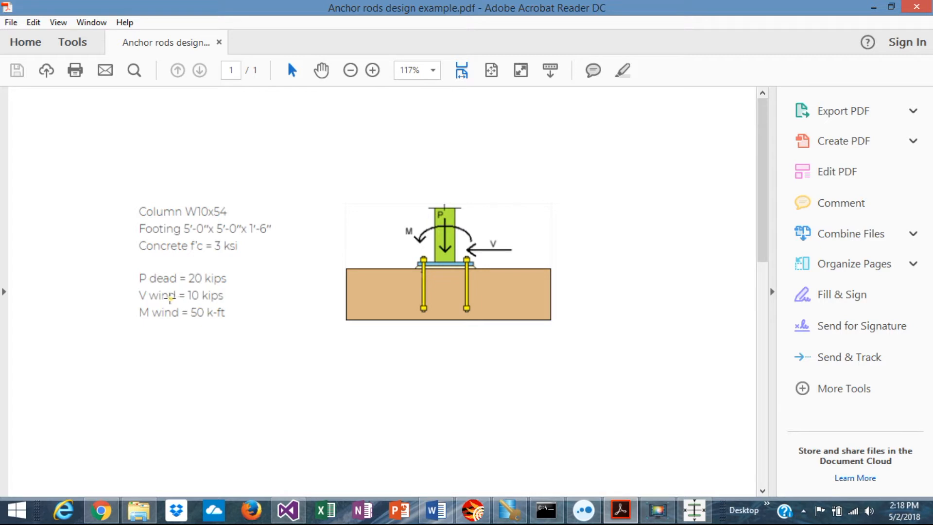
mouse_move(146, 320)
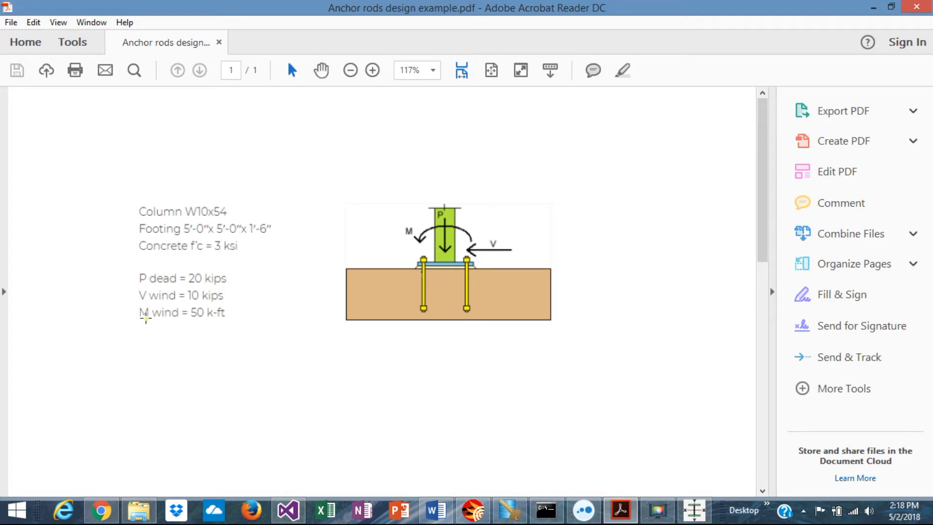
mouse_move(676, 508)
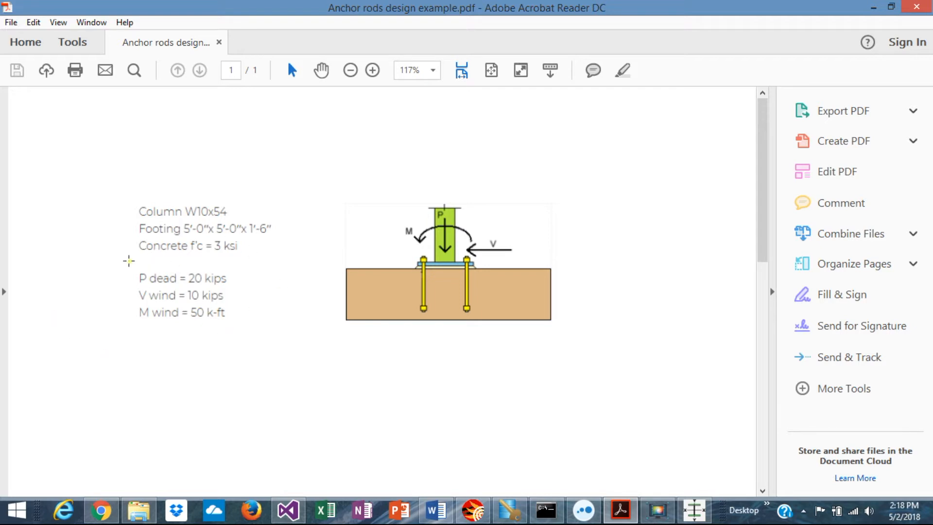
mouse_move(173, 320)
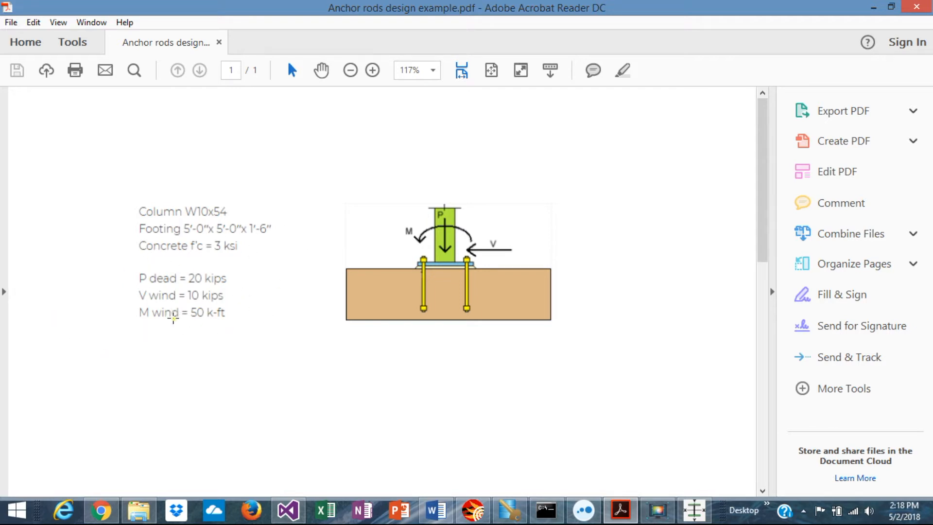
mouse_move(700, 490)
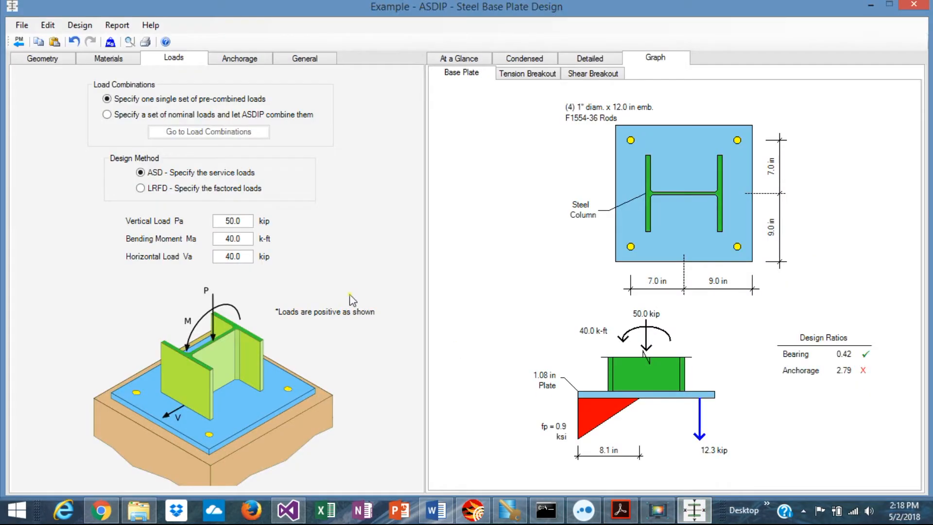
mouse_move(102, 128)
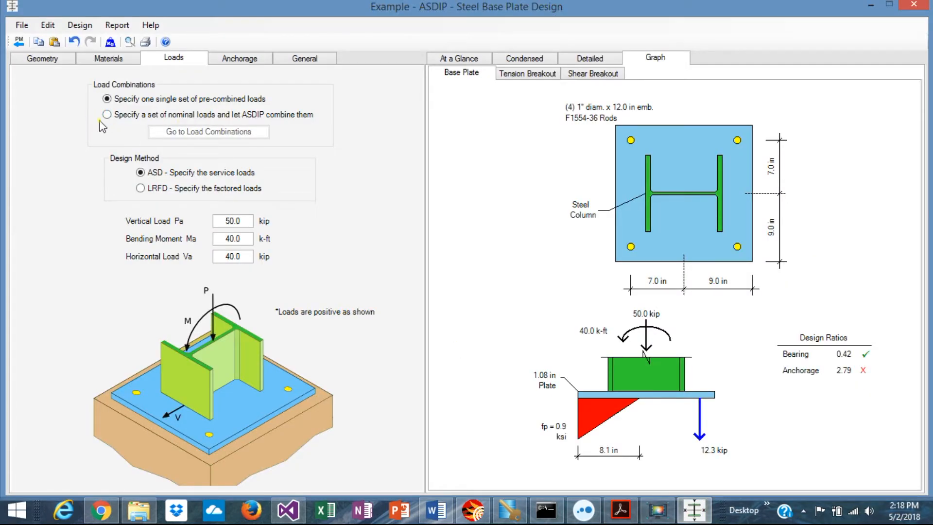
- Specify a set of nominal loads combined by the program using the LRFD method
click(106, 118)
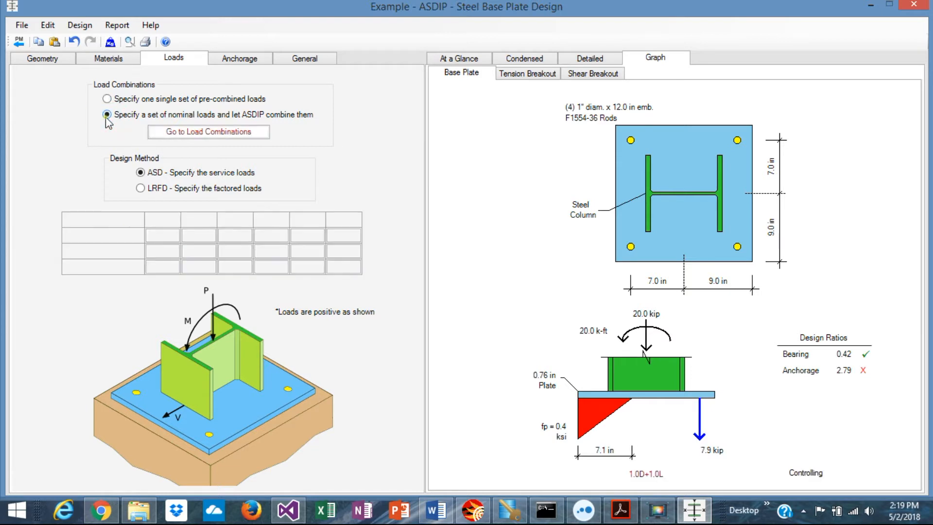
click(107, 117)
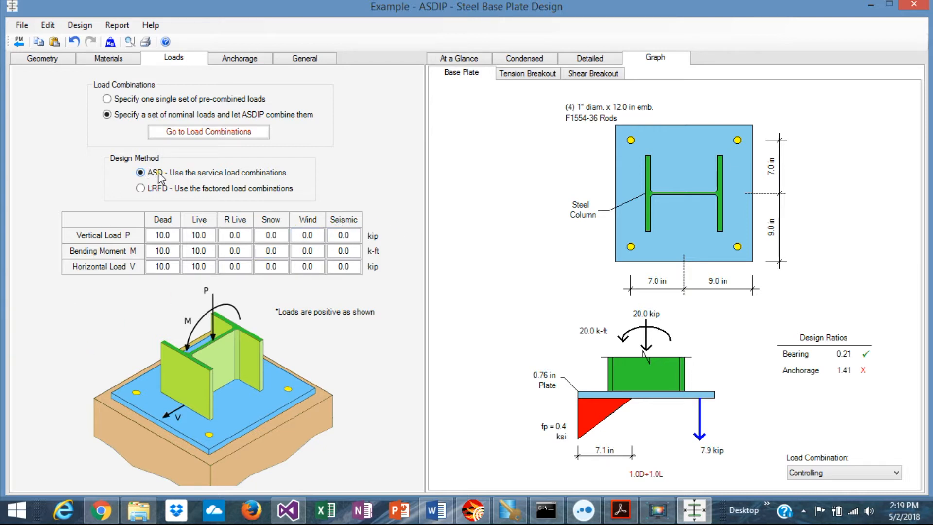
mouse_move(184, 182)
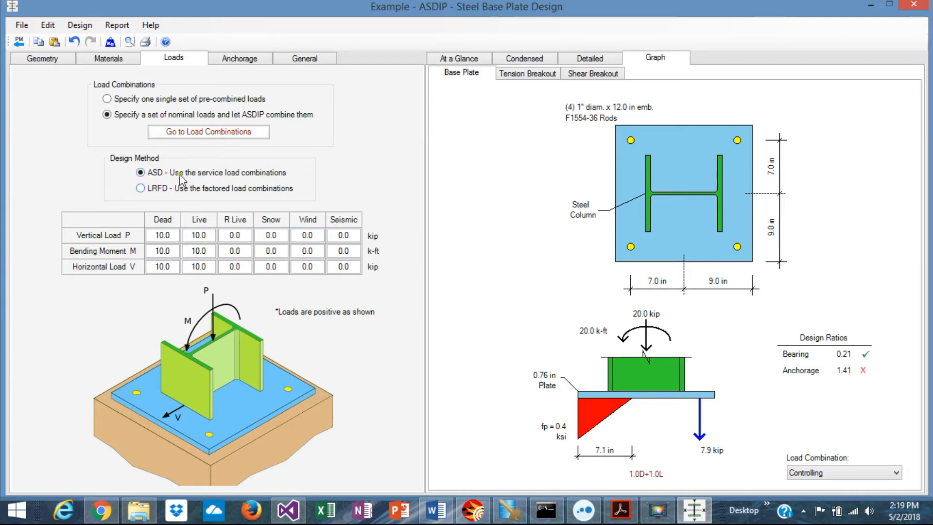
mouse_move(167, 203)
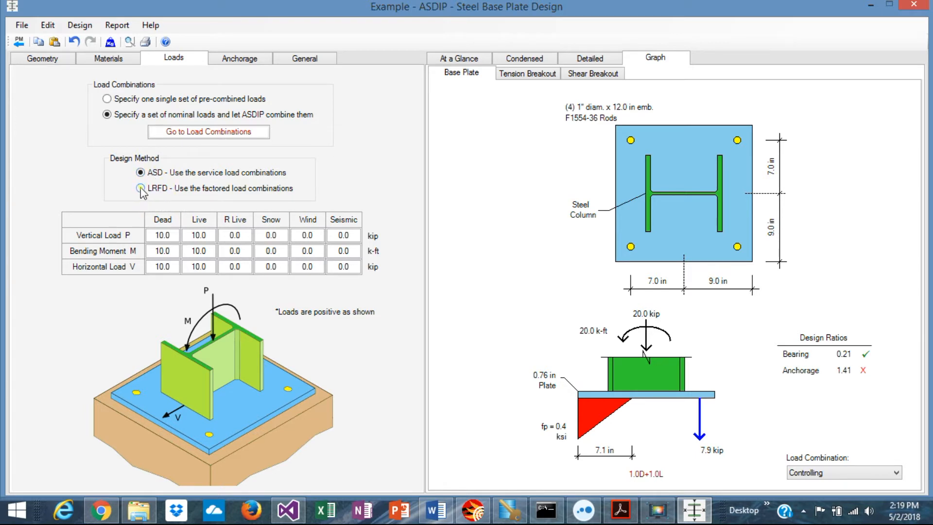
click(140, 188)
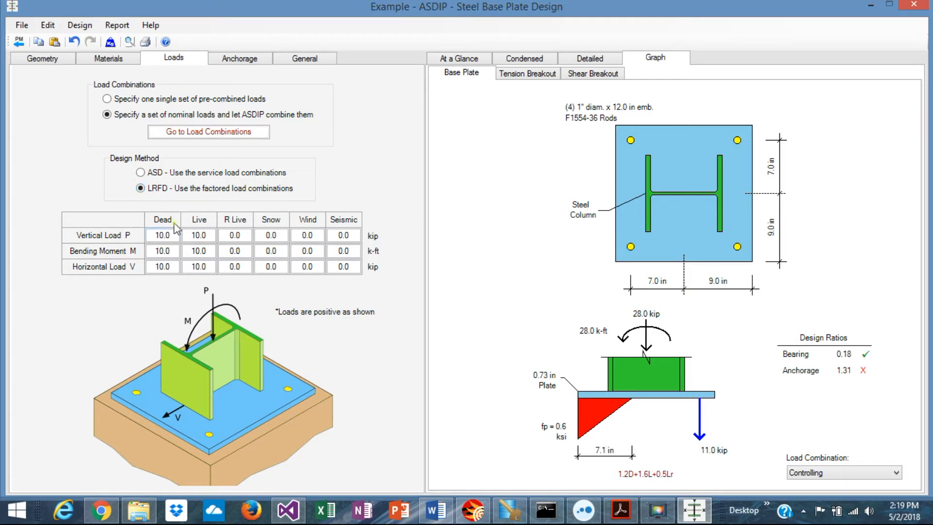
- Set the live vertical load to 0.0 kip
click(199, 235)
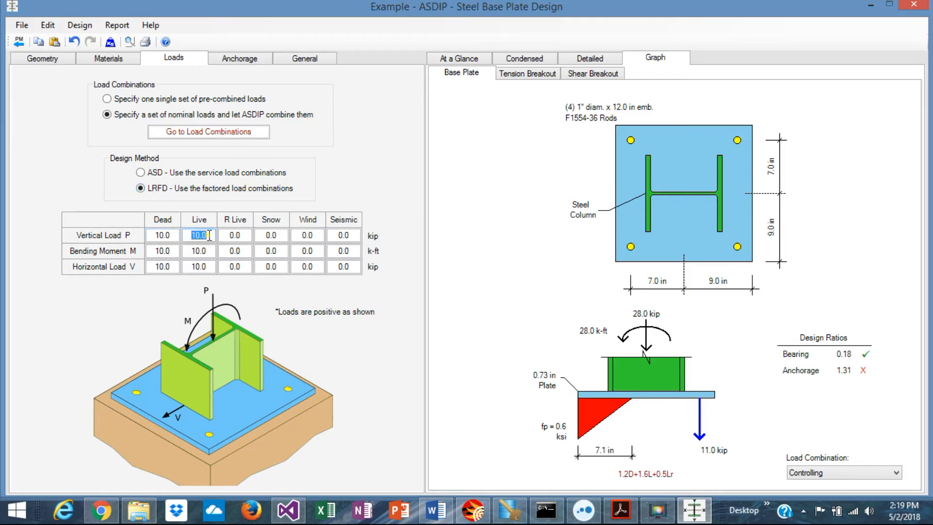
key(Delete)
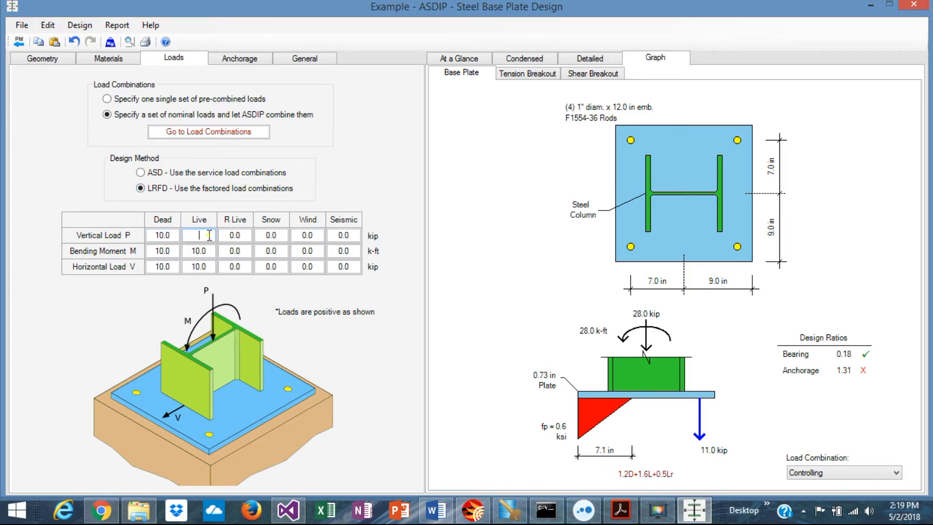
text(0.0)
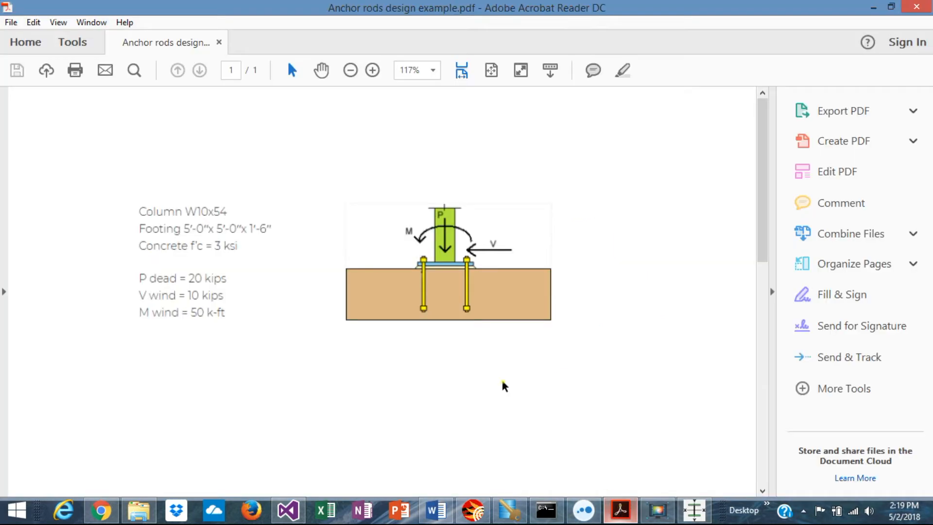
mouse_move(474, 410)
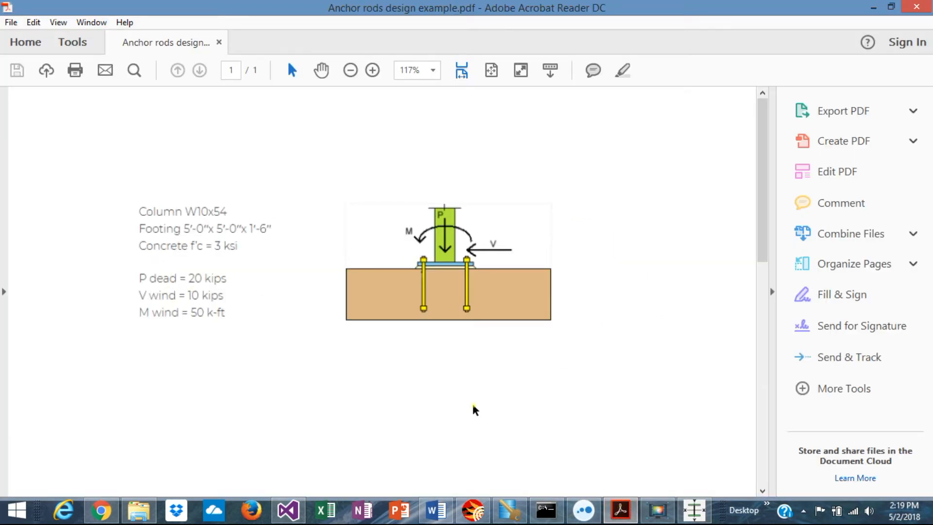
mouse_move(694, 523)
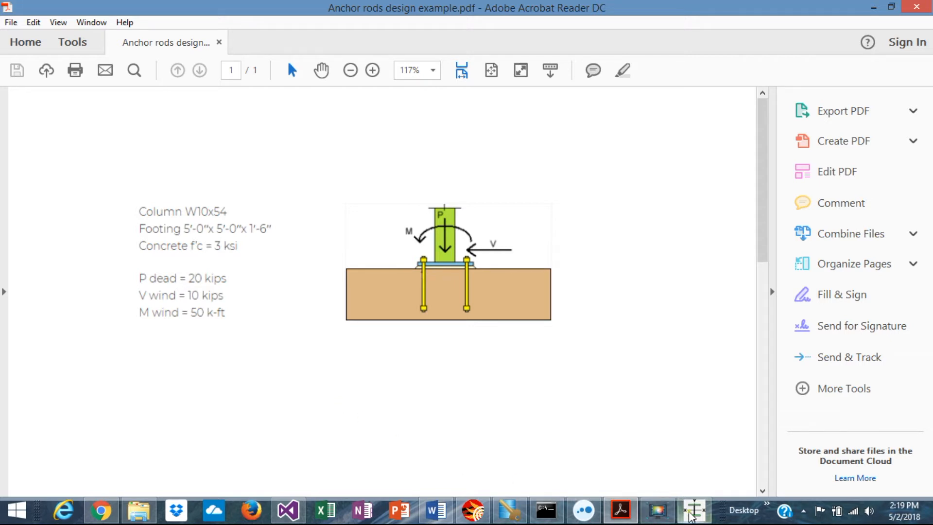
- Return from the example sheet to the ASDIP loads inputs
click(695, 517)
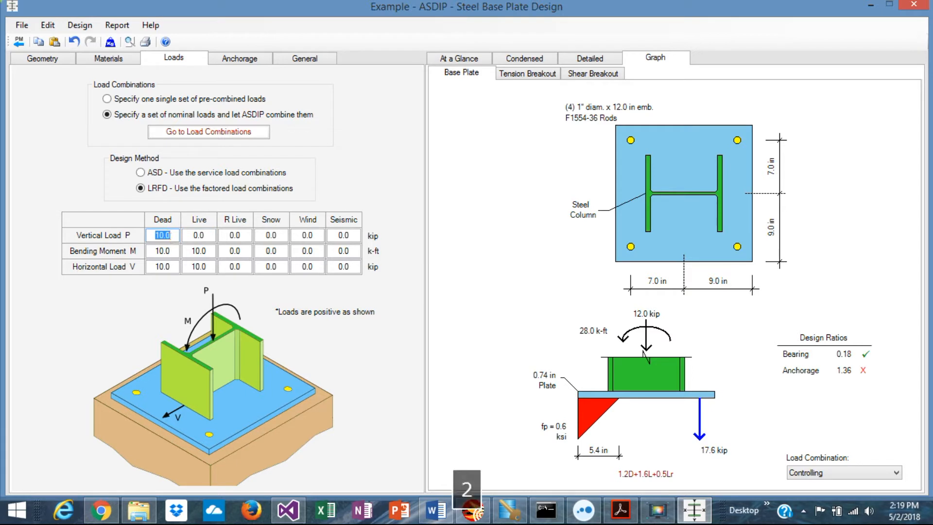
- Set dead vertical load to 20.0 kip and zero the dead and live bending moments
text(20.0)
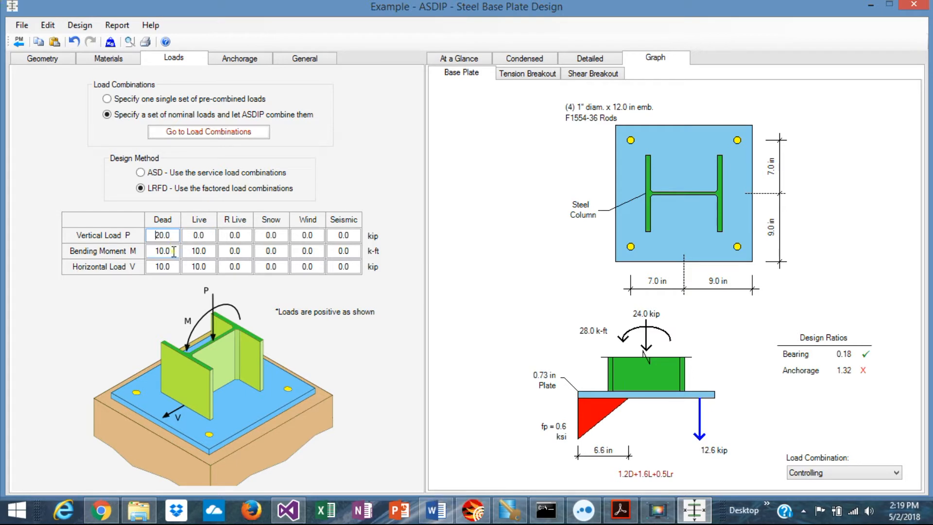
text(0)
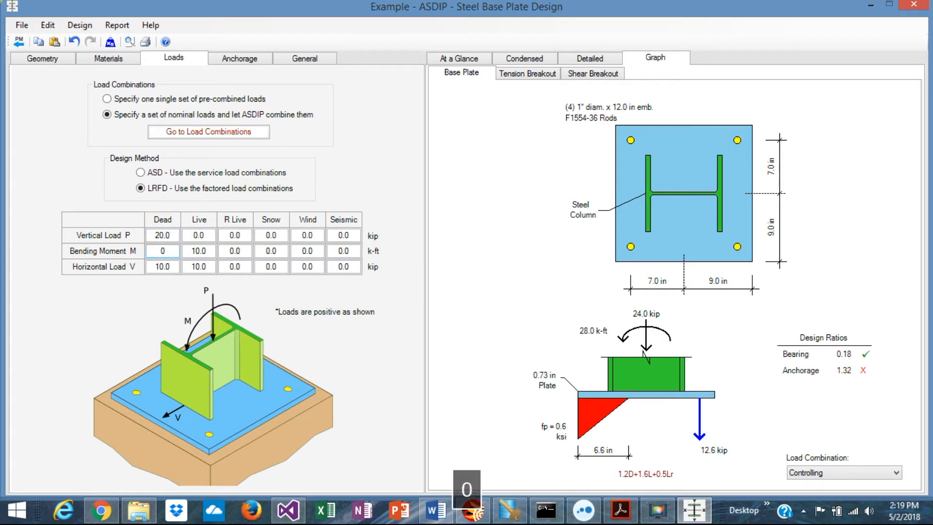
click(161, 267)
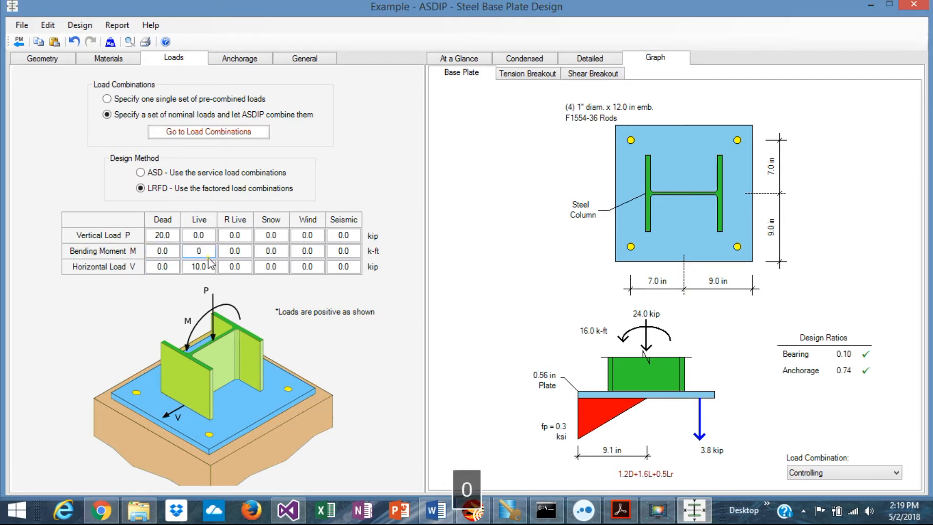
text(0)
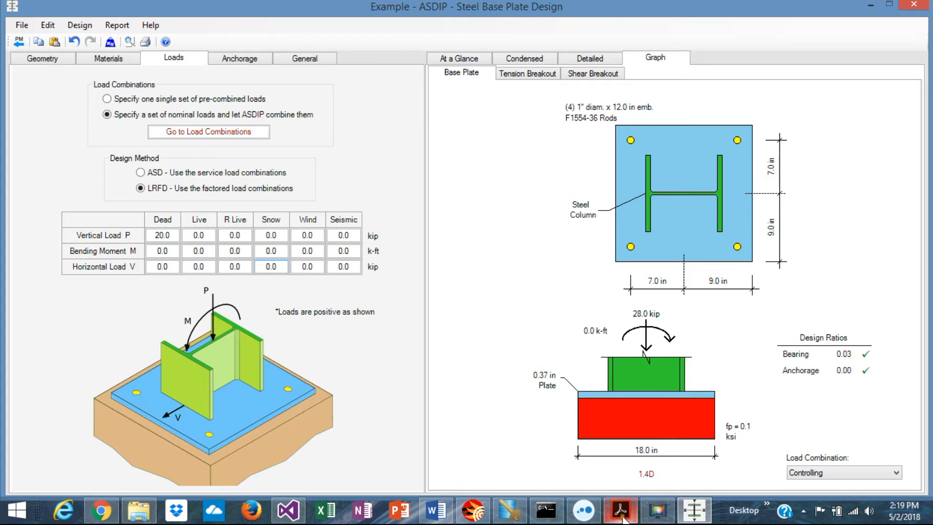
- Show the example sheet listing V wind 10 kips and M wind 50 k-ft
click(620, 509)
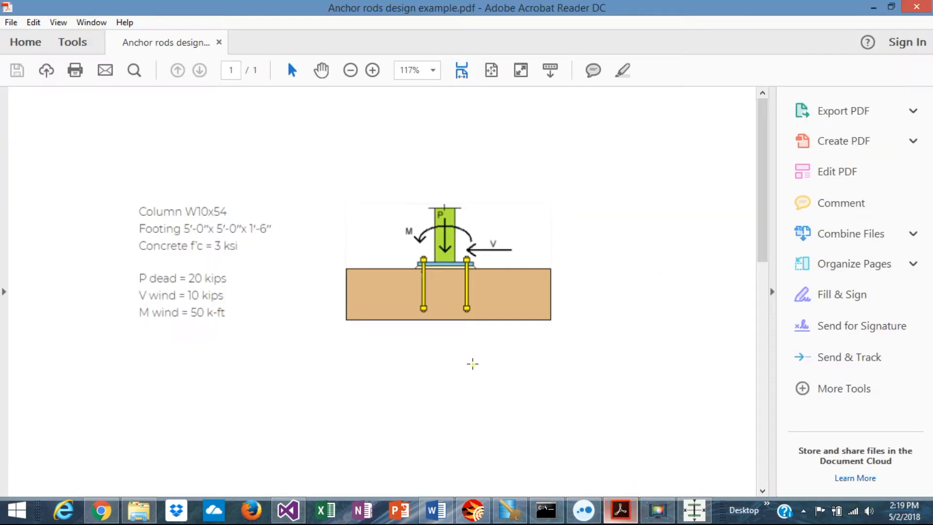
mouse_move(195, 301)
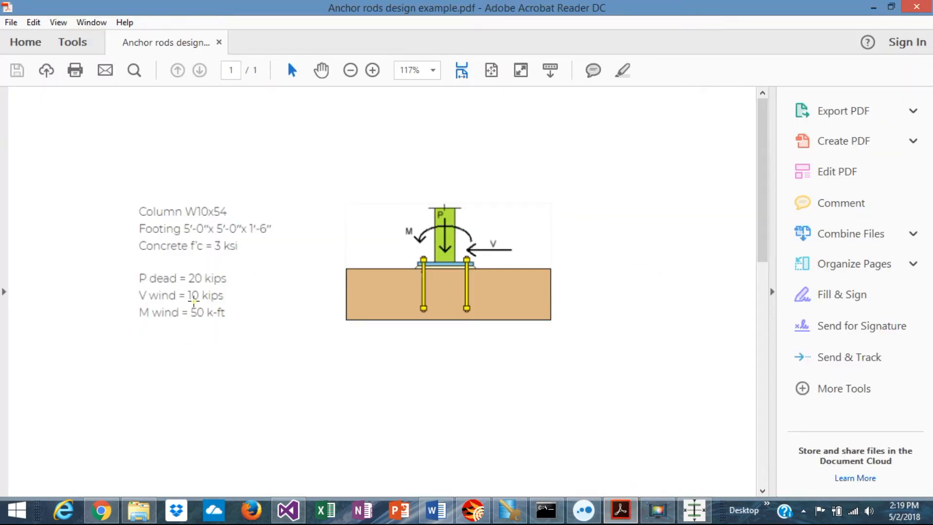
mouse_move(202, 320)
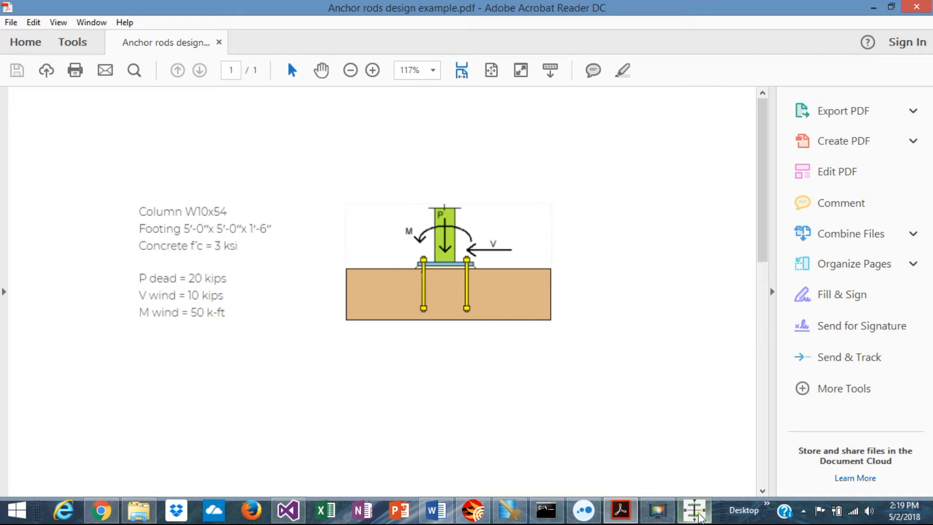
- Enter a 50 k-ft wind bending moment and view the updated at-a-glance results (0.9D+1.0W governing)
click(694, 511)
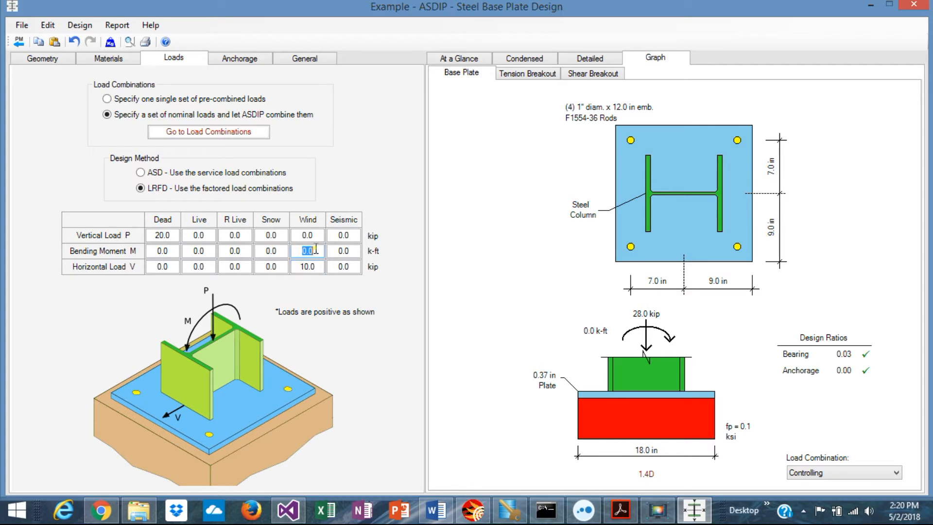
text(50)
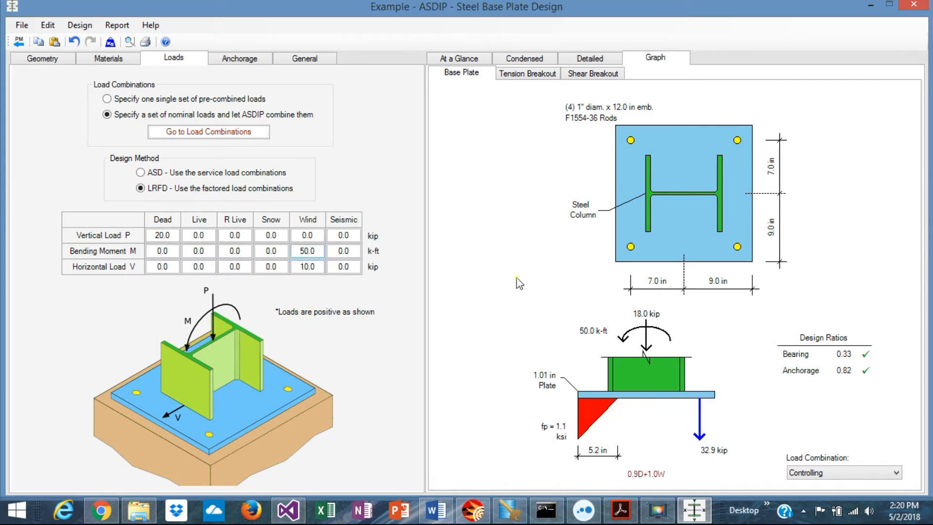
click(455, 59)
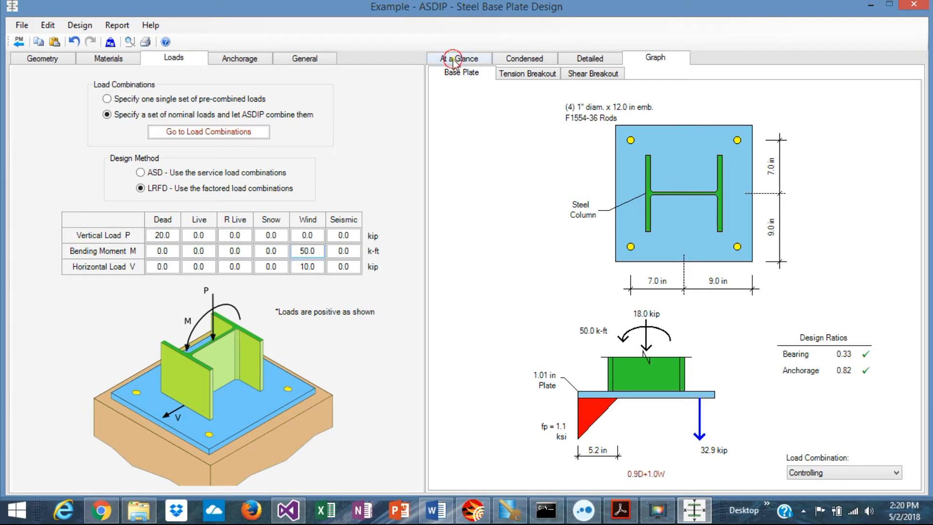
click(459, 59)
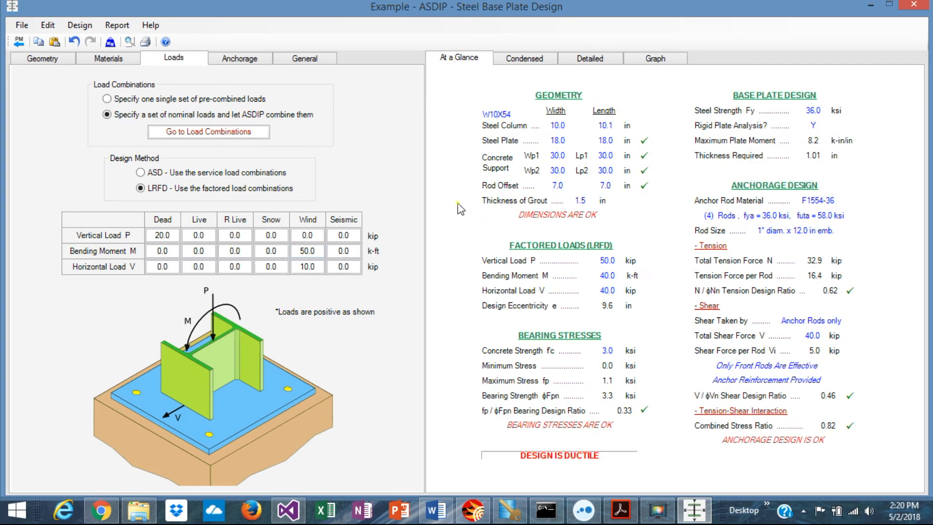
mouse_move(661, 261)
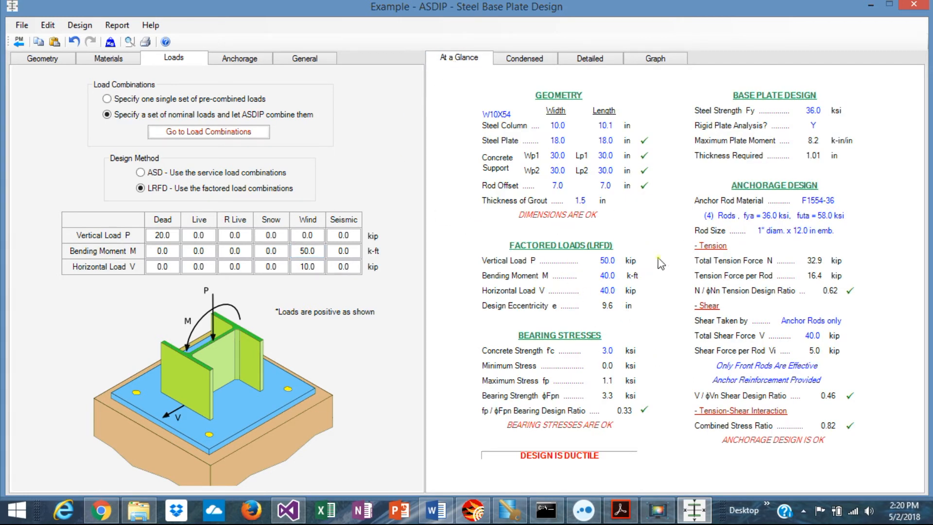
mouse_move(587, 301)
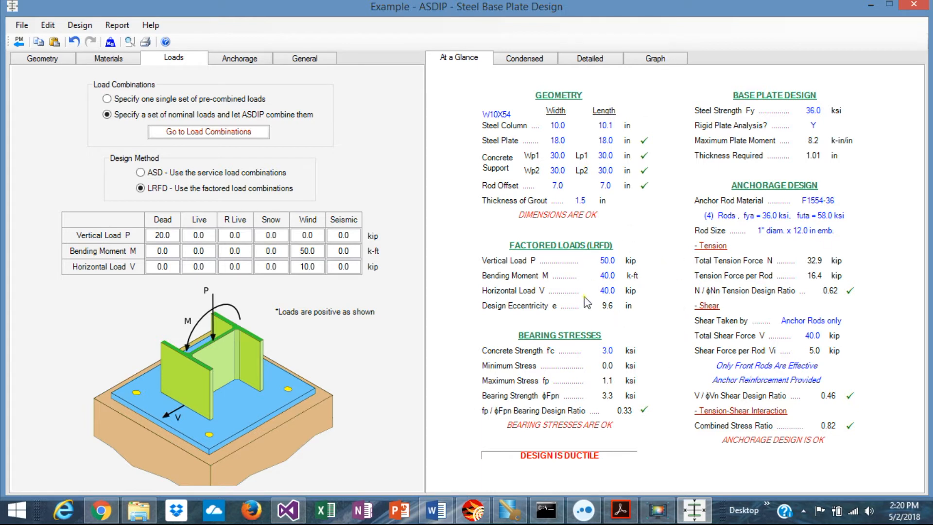
mouse_move(647, 236)
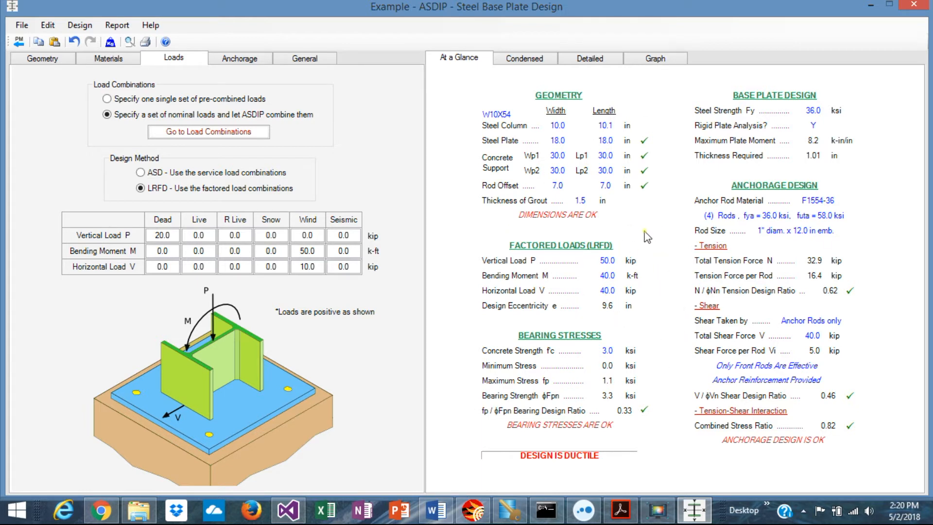
mouse_move(693, 332)
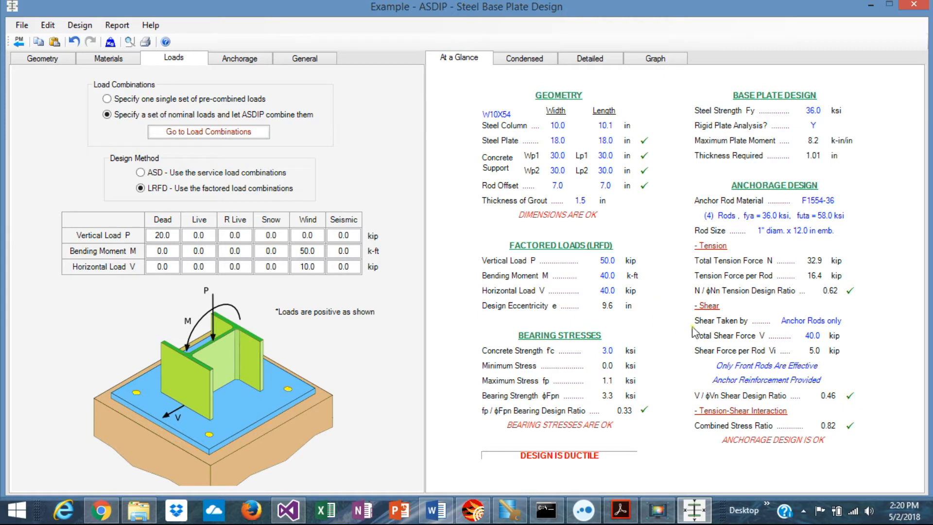
mouse_move(760, 124)
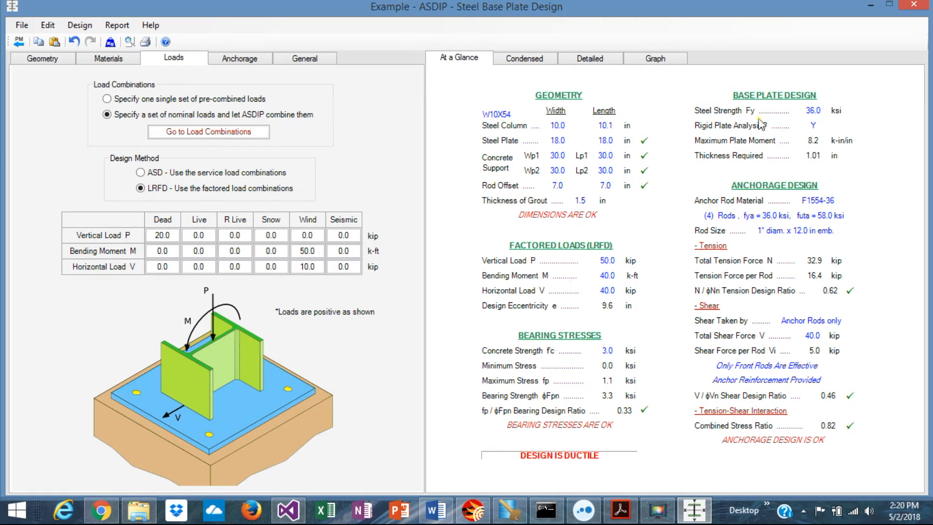
mouse_move(854, 344)
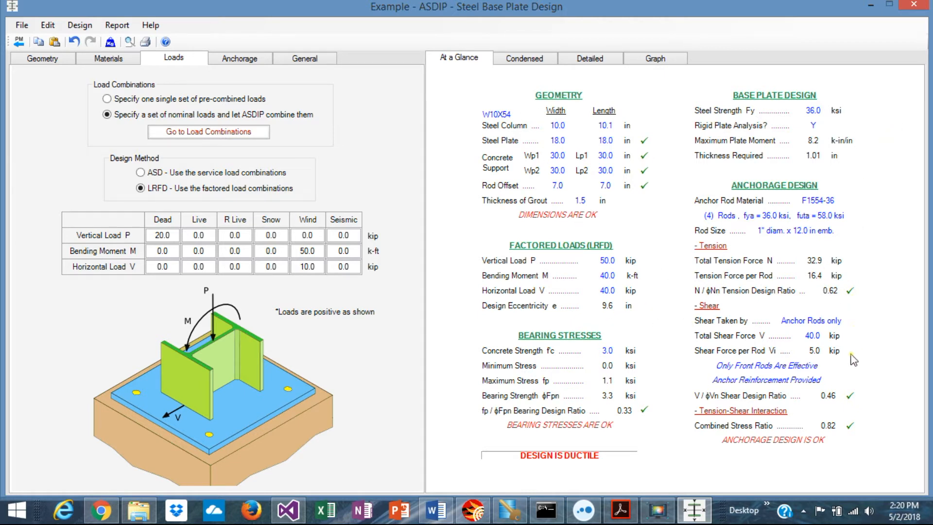
mouse_move(891, 423)
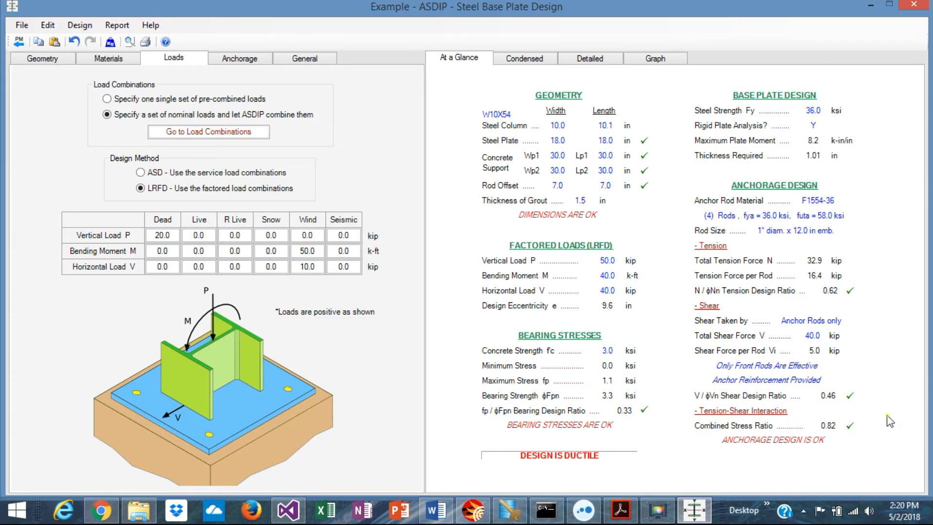
mouse_move(852, 422)
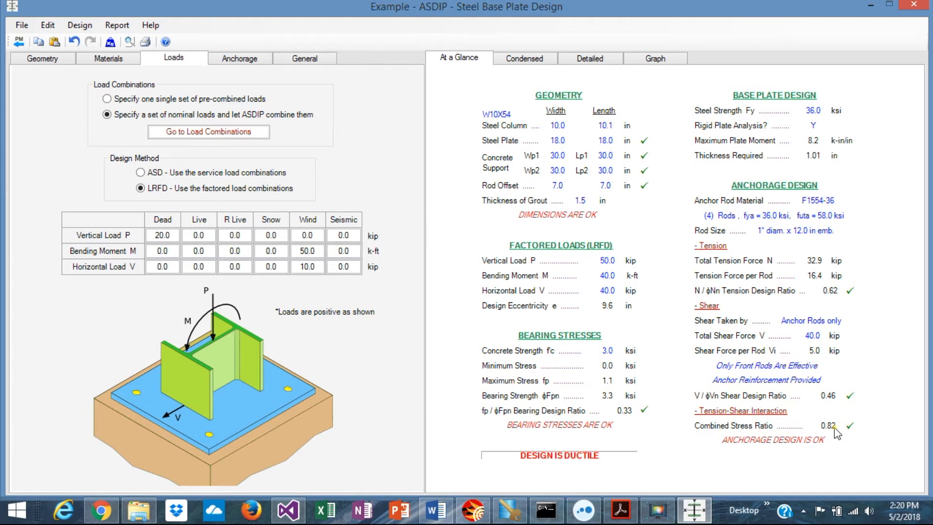
mouse_move(603, 417)
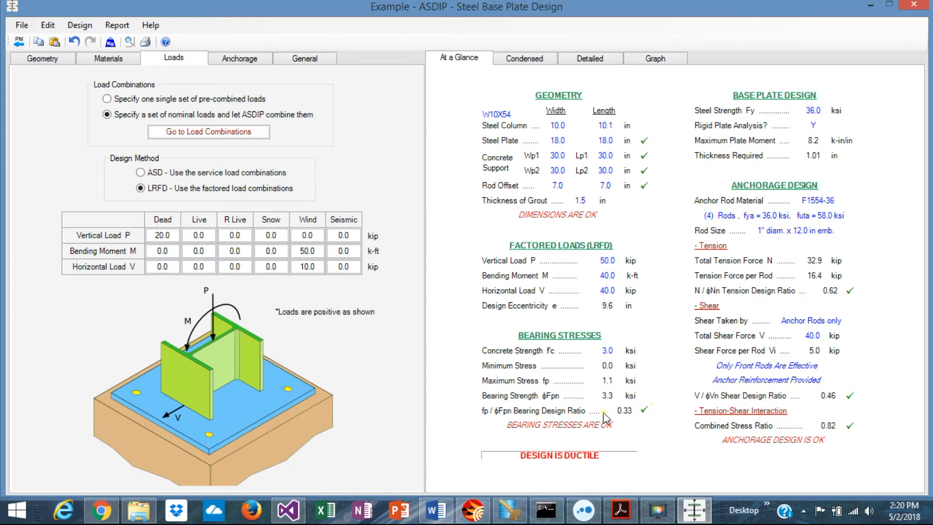
mouse_move(523, 98)
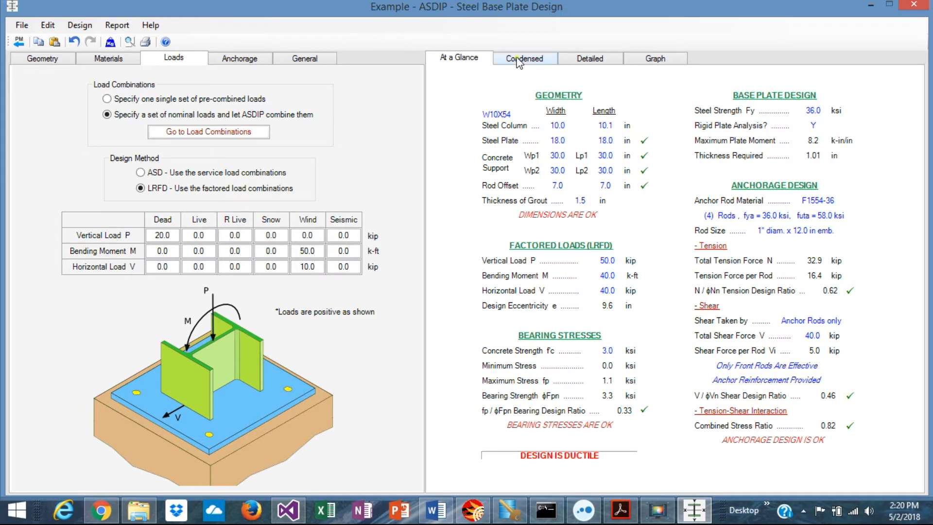
- Review the condensed report's anchorage tension, shear and interaction checks and summary of results
click(523, 58)
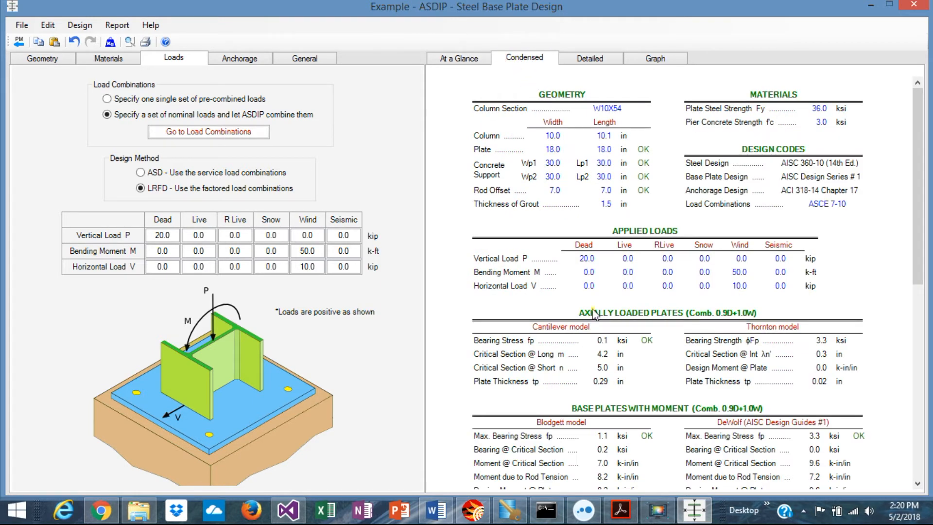
scroll(down, 3)
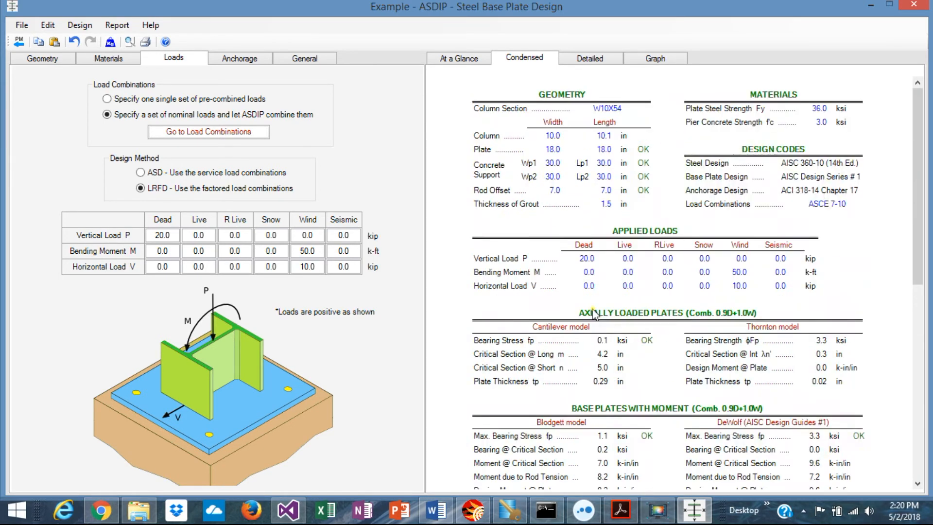
scroll(down, 3)
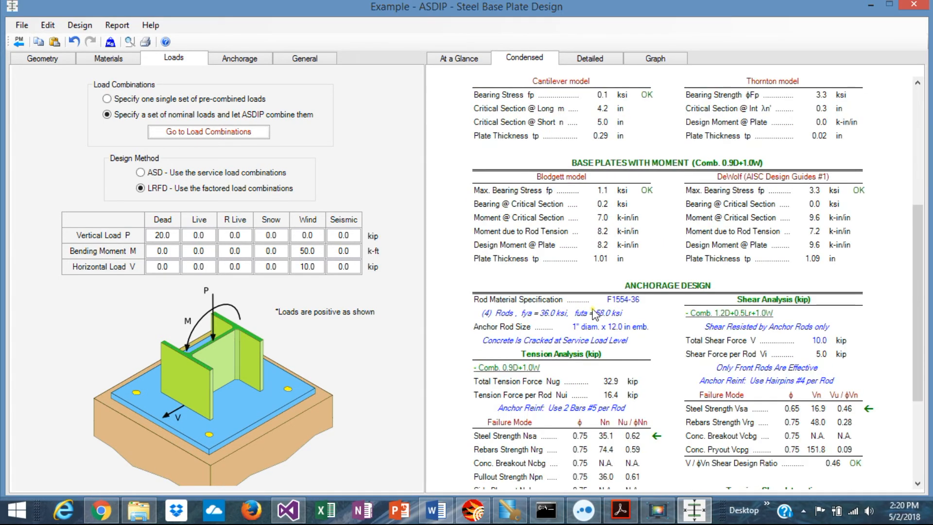
scroll(down, 3)
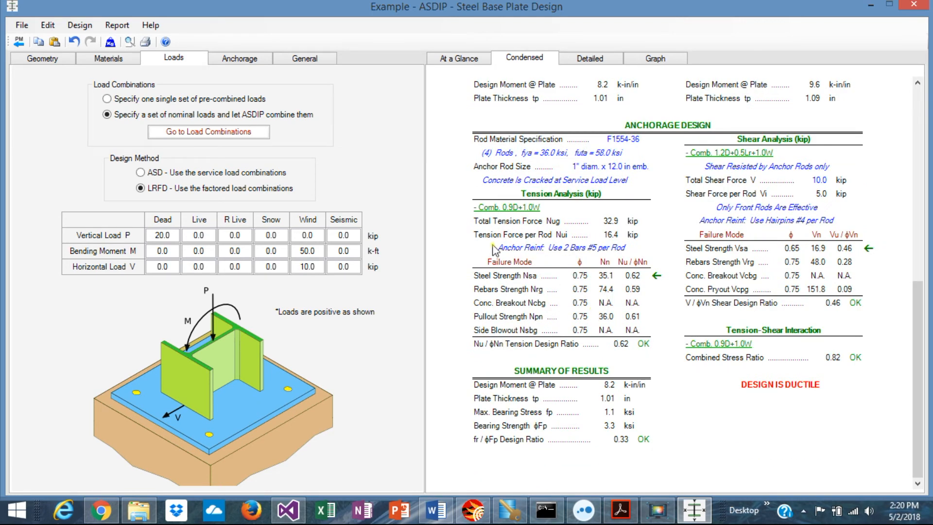
mouse_move(540, 282)
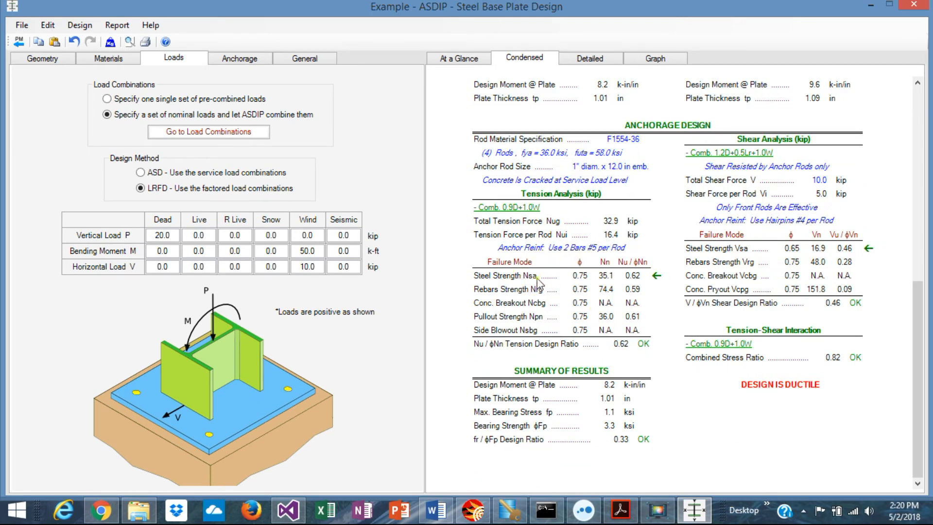
mouse_move(628, 284)
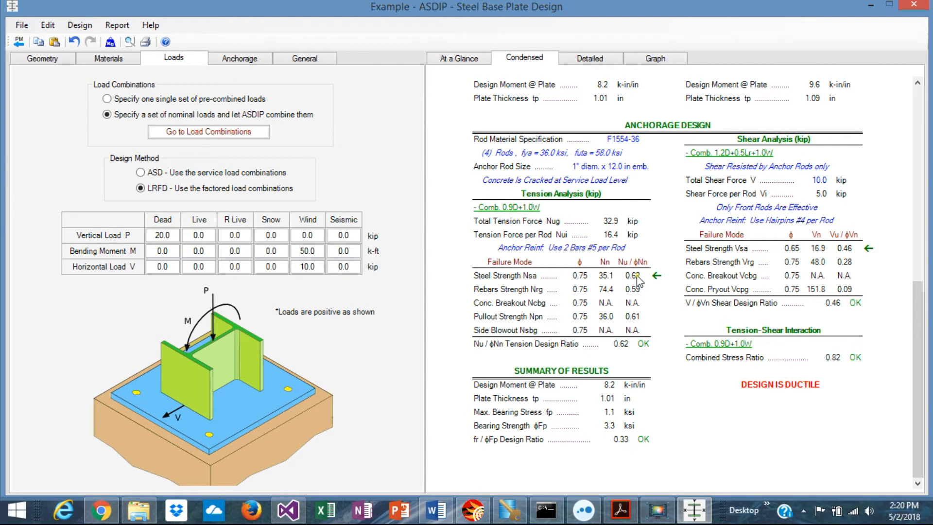
mouse_move(681, 267)
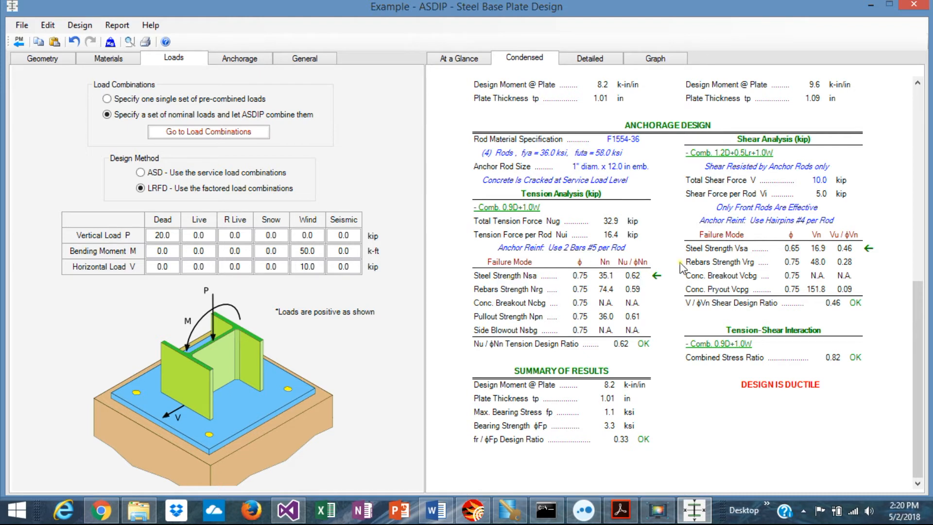
mouse_move(625, 293)
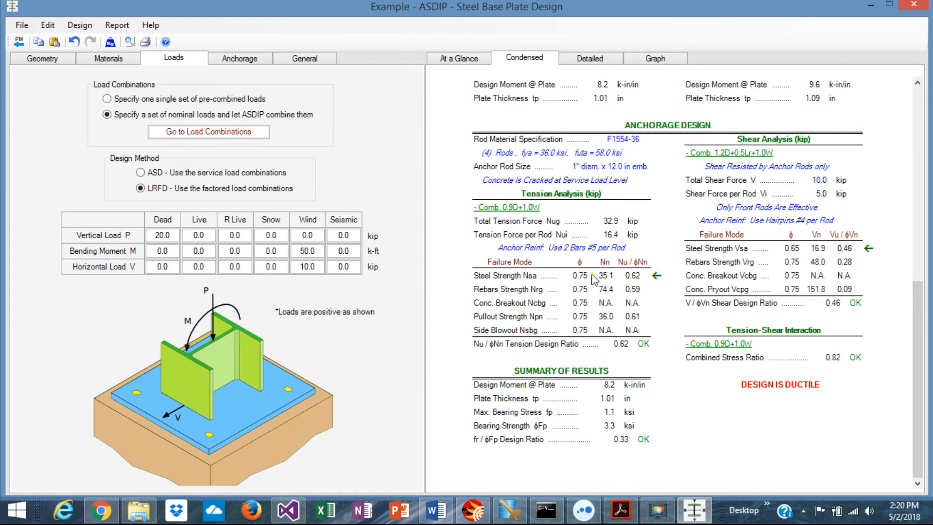
mouse_move(531, 210)
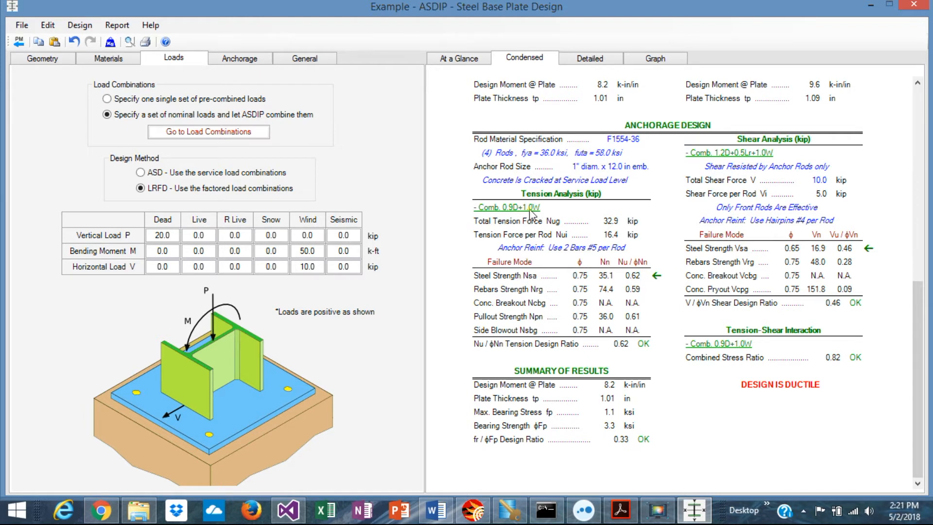
mouse_move(759, 212)
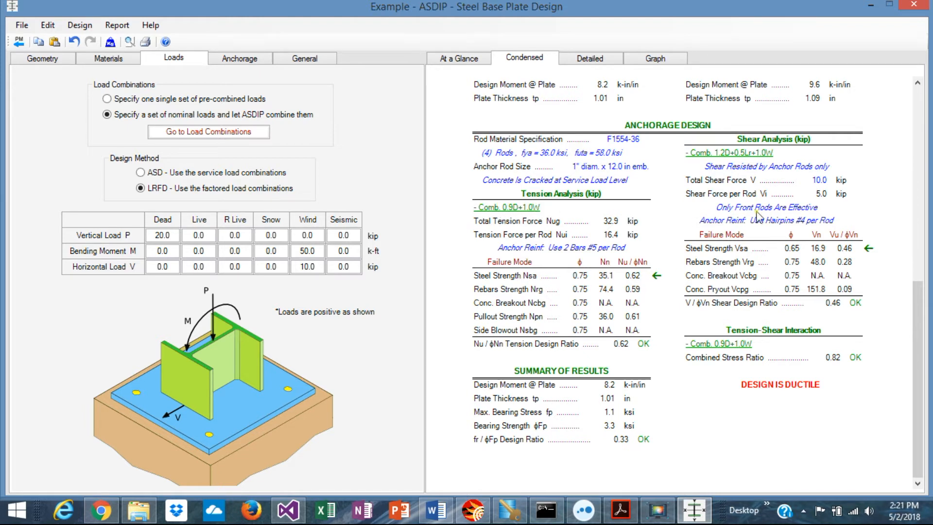
mouse_move(724, 263)
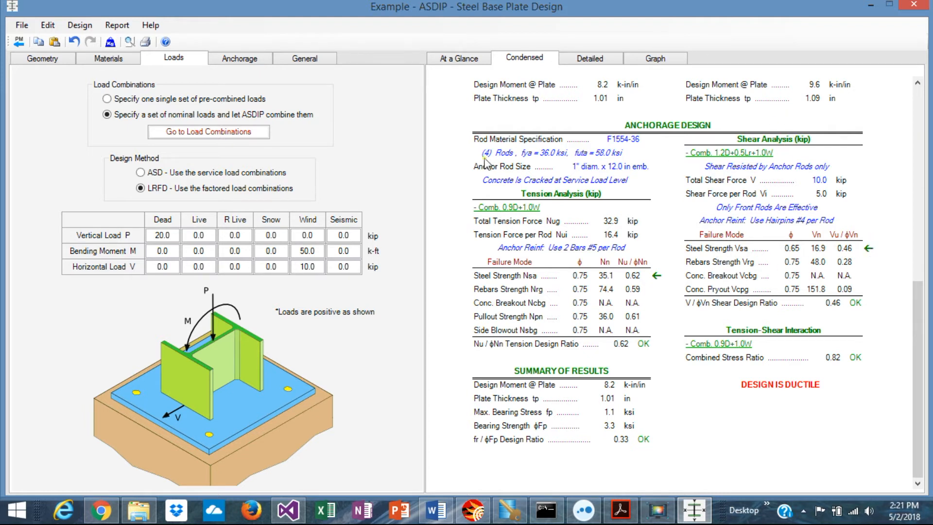
- In Anchorage > Tension Analysis, leave 'Reinforcement provided' unchecked, giving a 0.65 ratio and non-ductile design
click(239, 59)
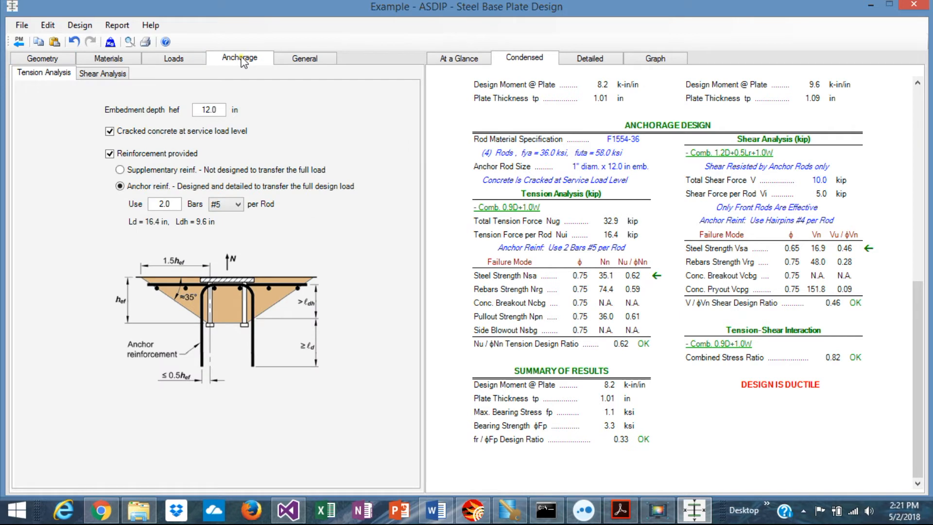
mouse_move(92, 115)
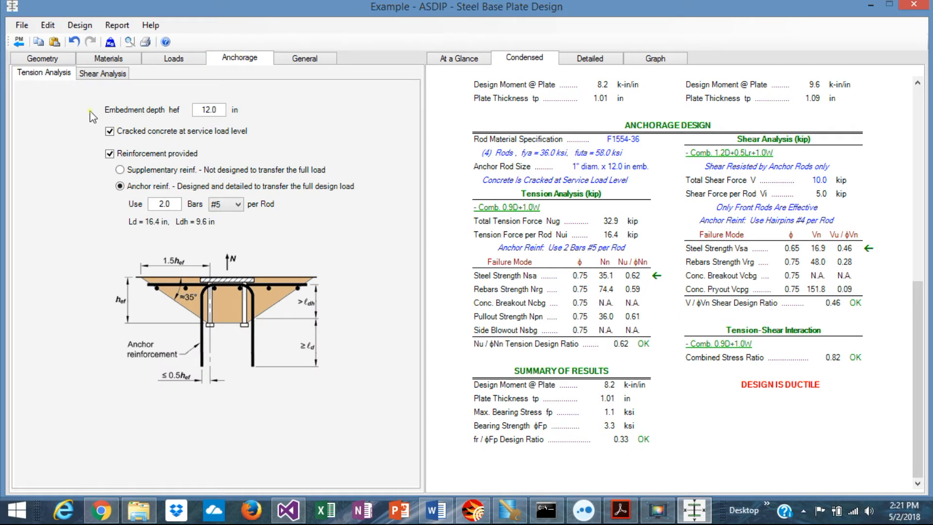
mouse_move(62, 84)
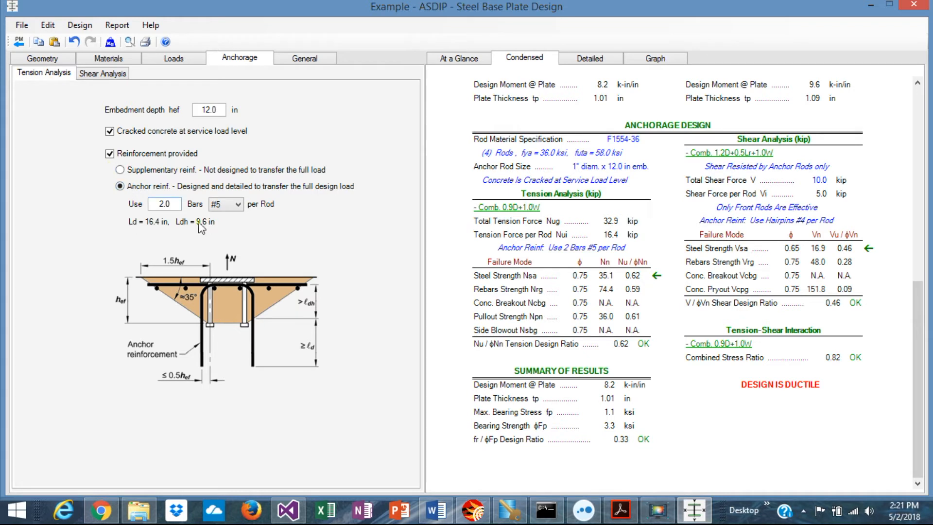
mouse_move(359, 278)
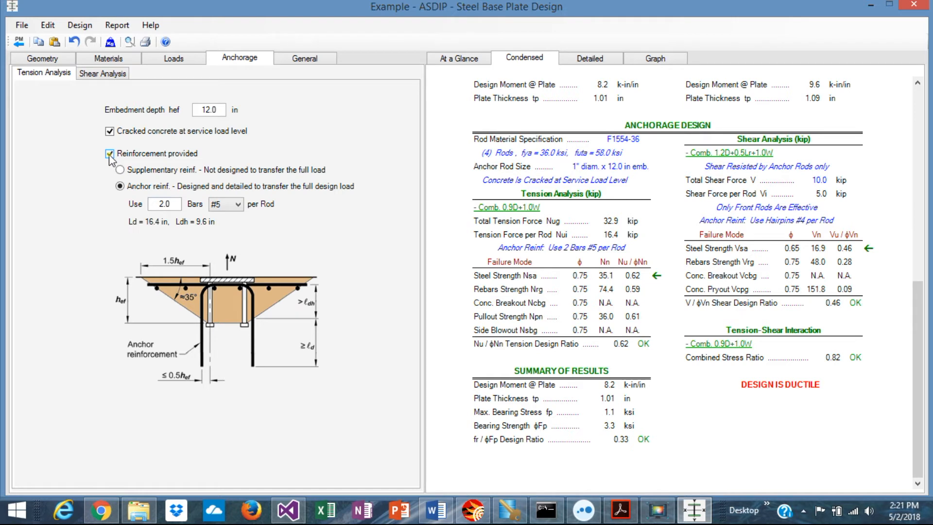
click(109, 154)
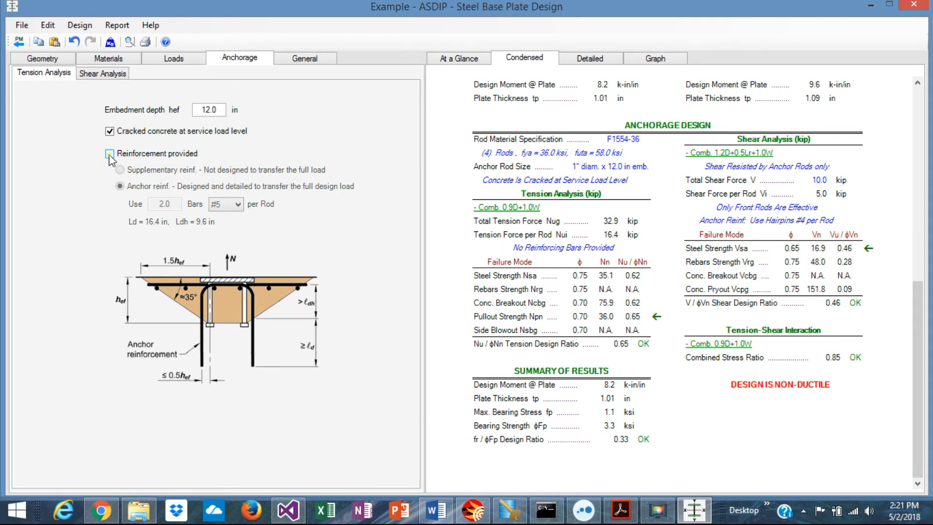
click(110, 154)
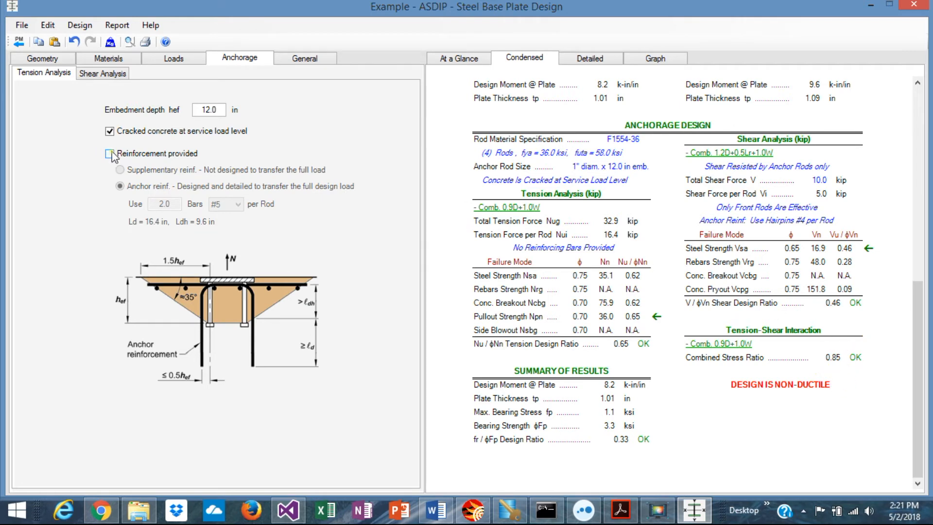
click(109, 153)
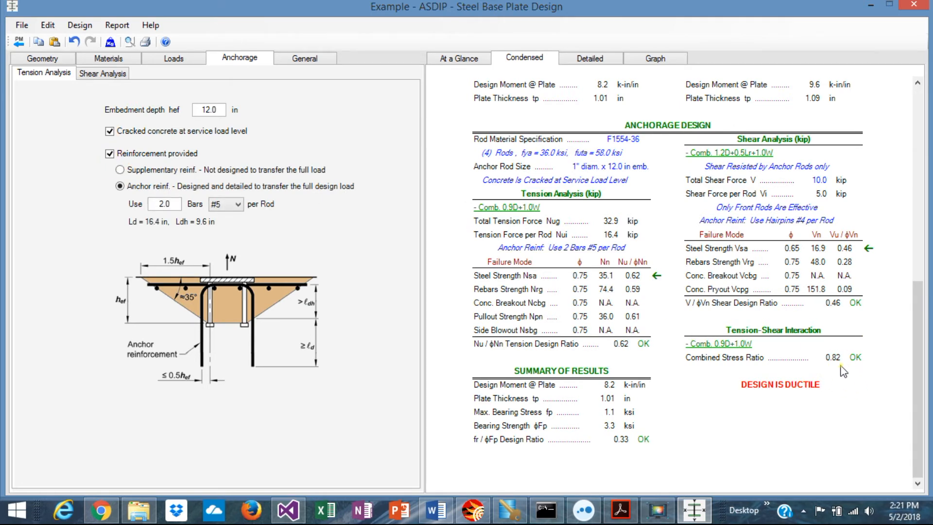
click(107, 153)
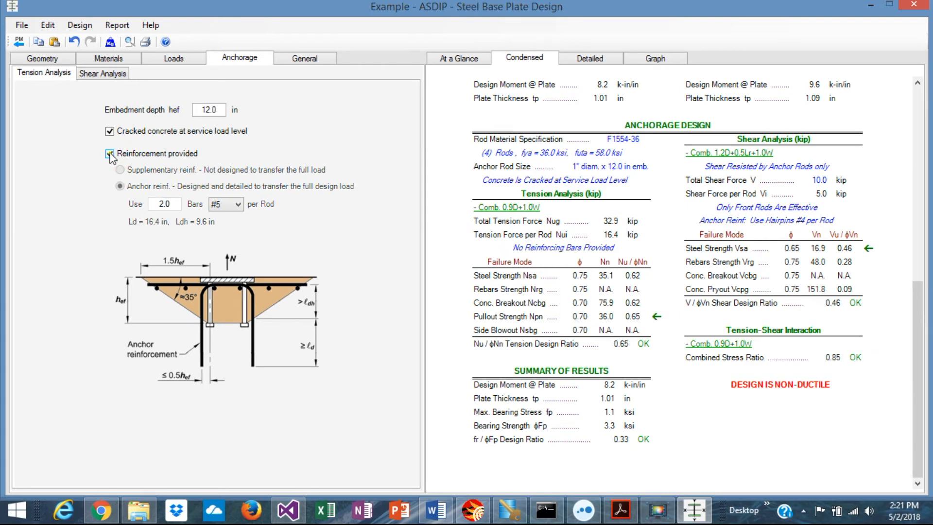
click(108, 153)
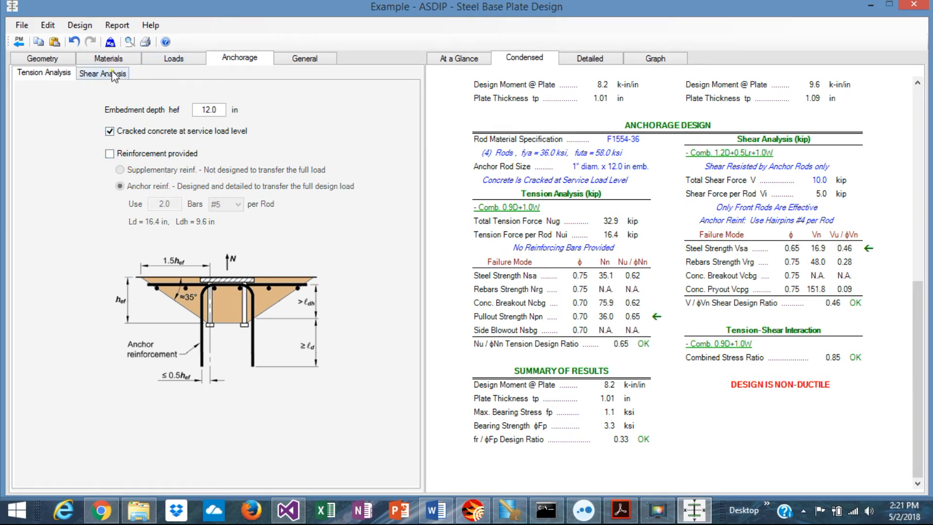
click(102, 73)
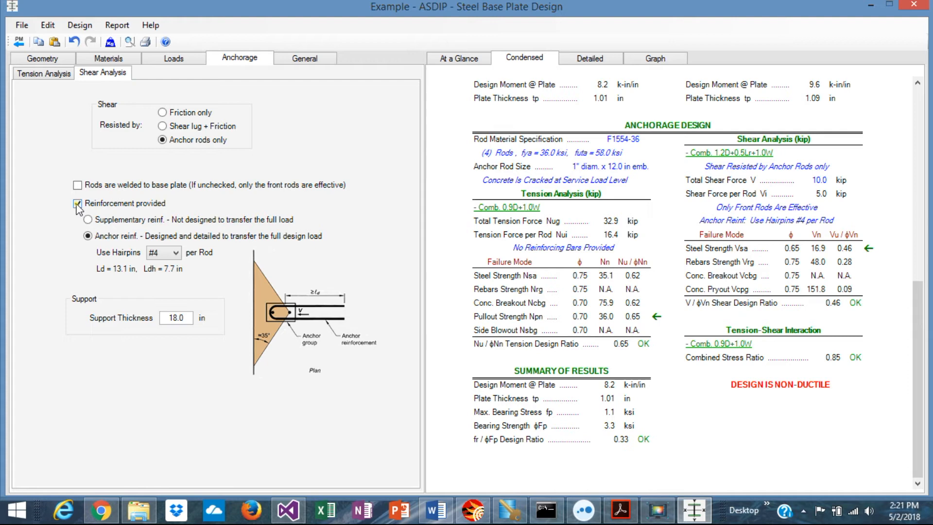
click(76, 203)
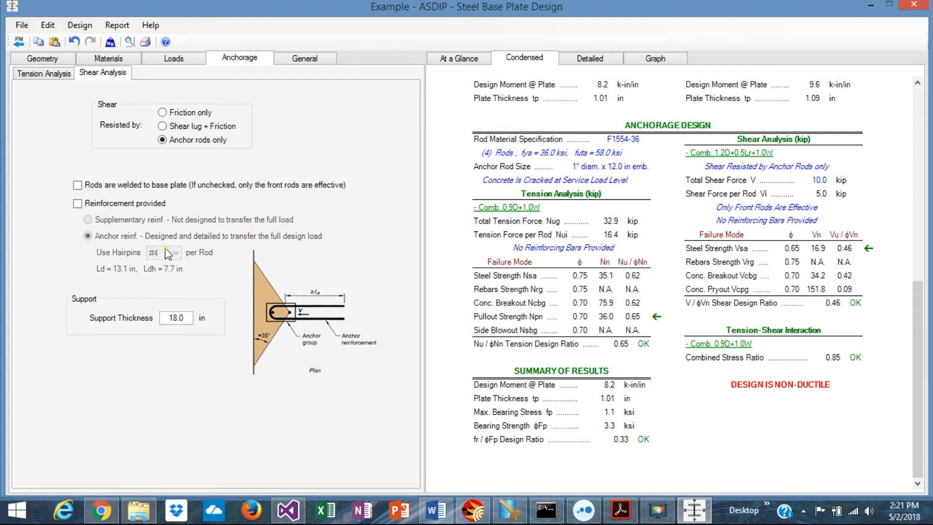
click(78, 203)
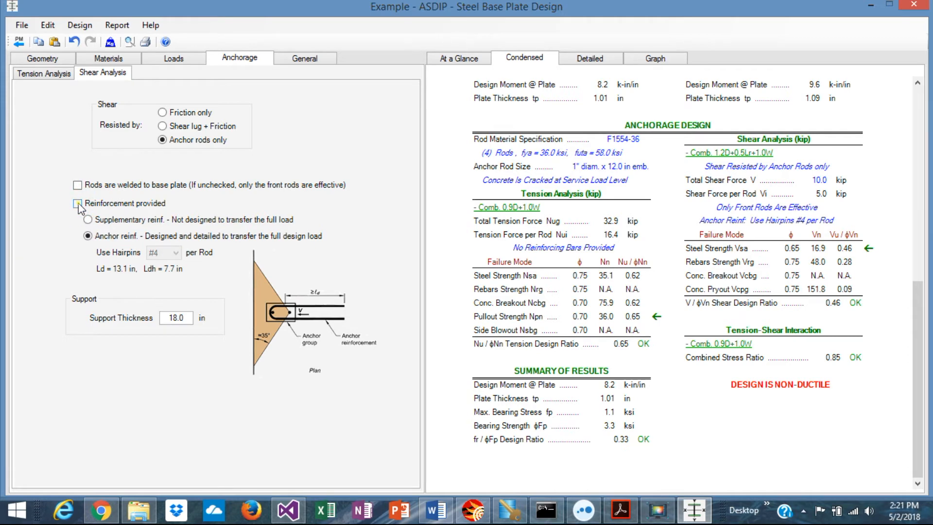
click(77, 205)
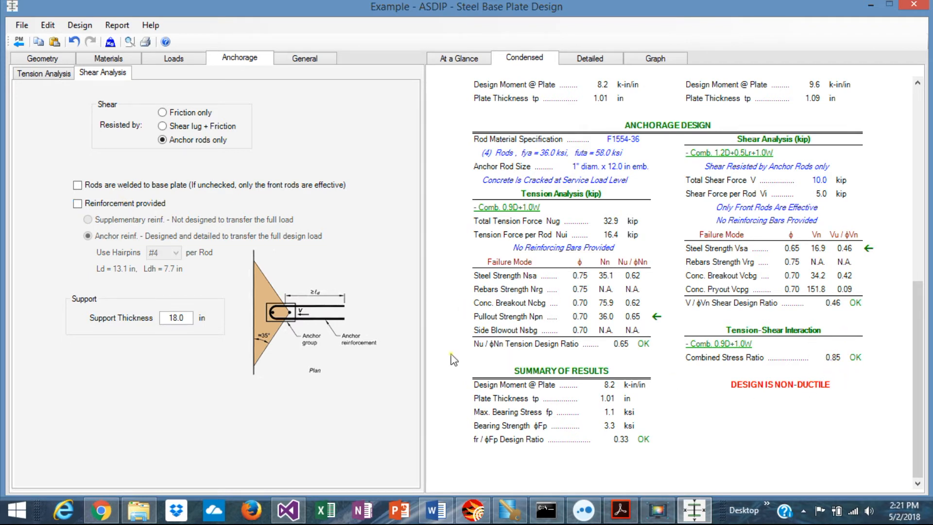
mouse_move(795, 293)
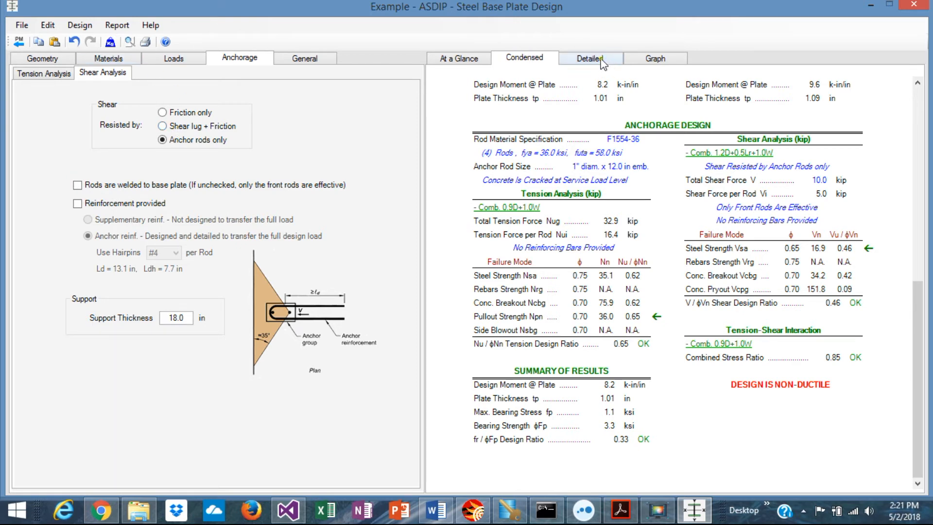
- Review the detailed report's step-by-step anchorage tension and shear calculations
click(591, 58)
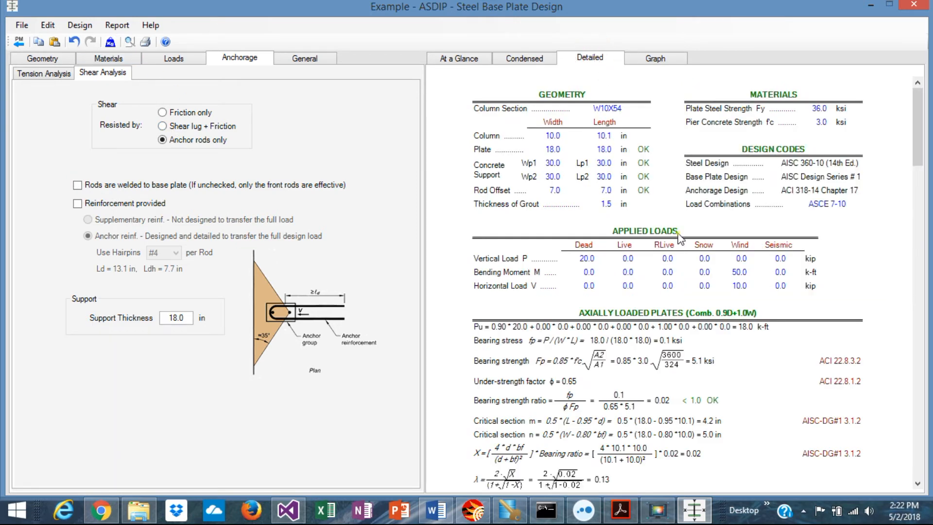
scroll(down, 3)
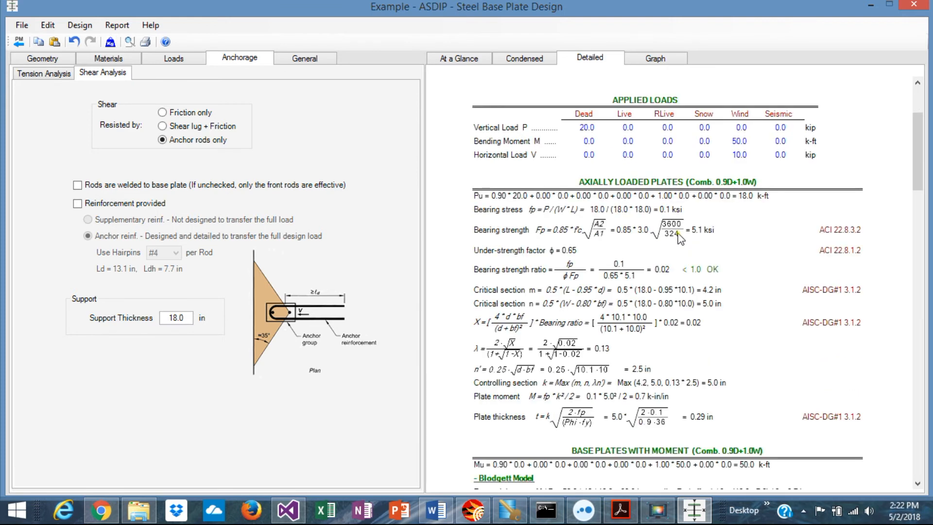
mouse_move(810, 352)
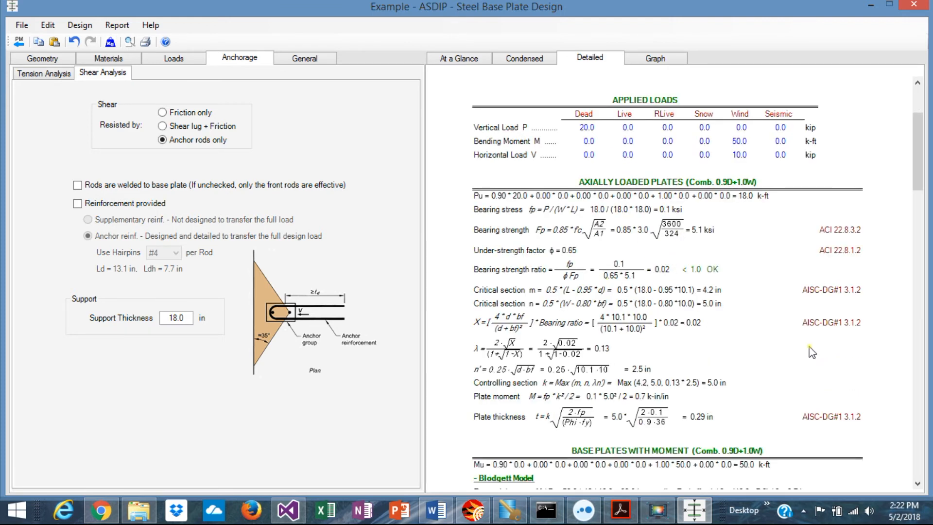
scroll(down, 3)
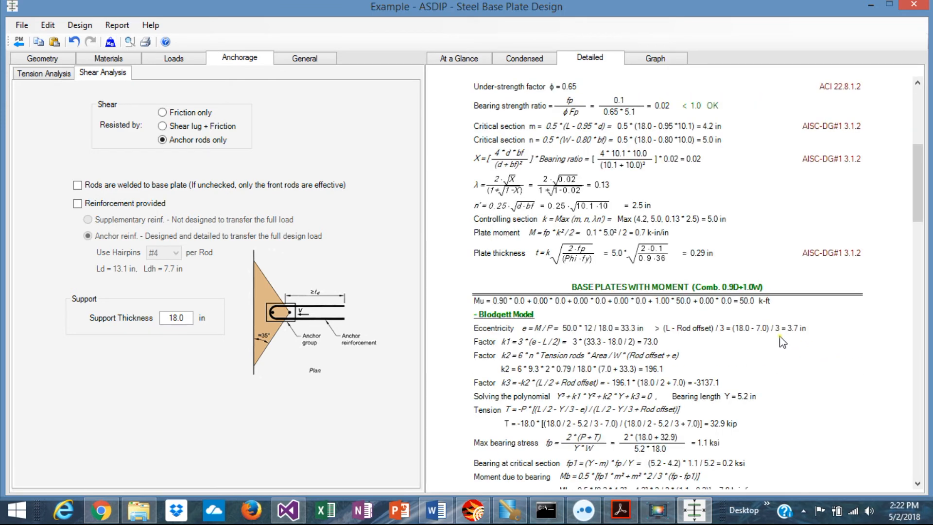
scroll(down, 3)
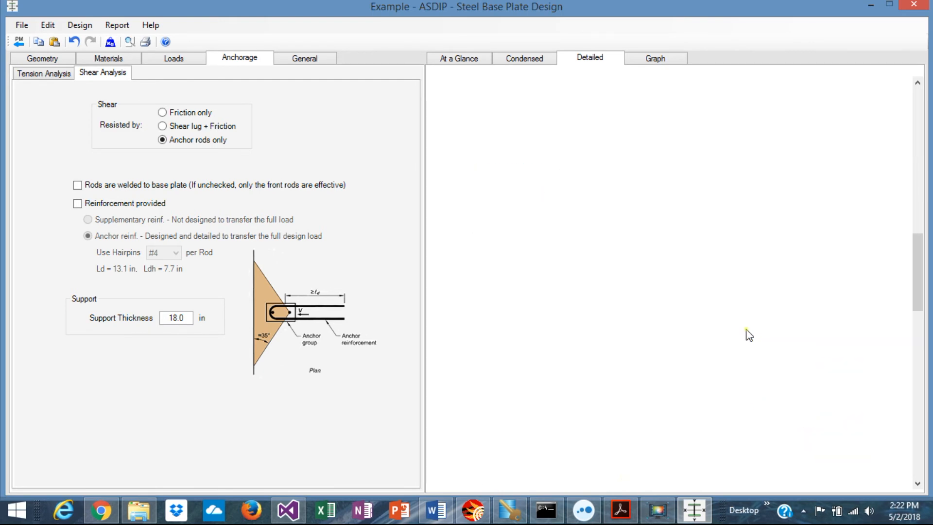
click(589, 58)
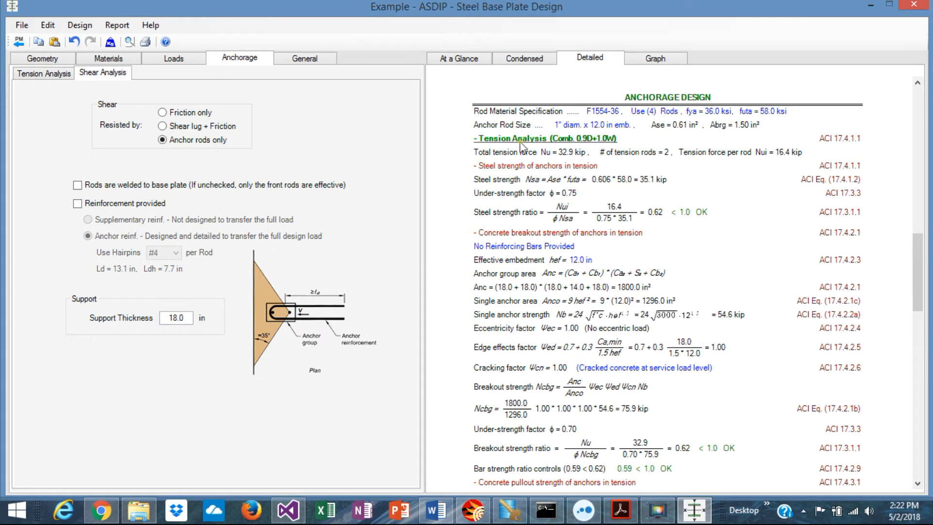
mouse_move(570, 289)
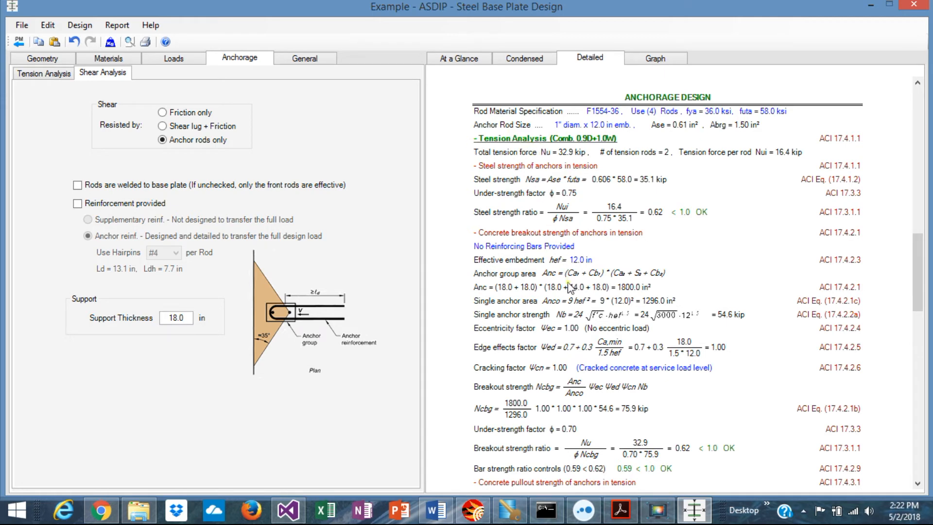
- Continue through the detailed base-plate-with-moment bearing calculations
scroll(down, 3)
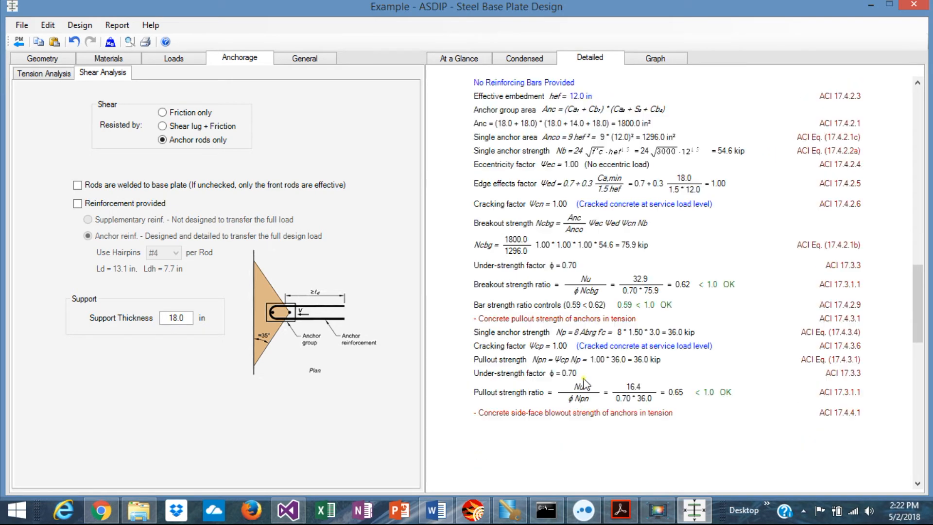
scroll(down, 3)
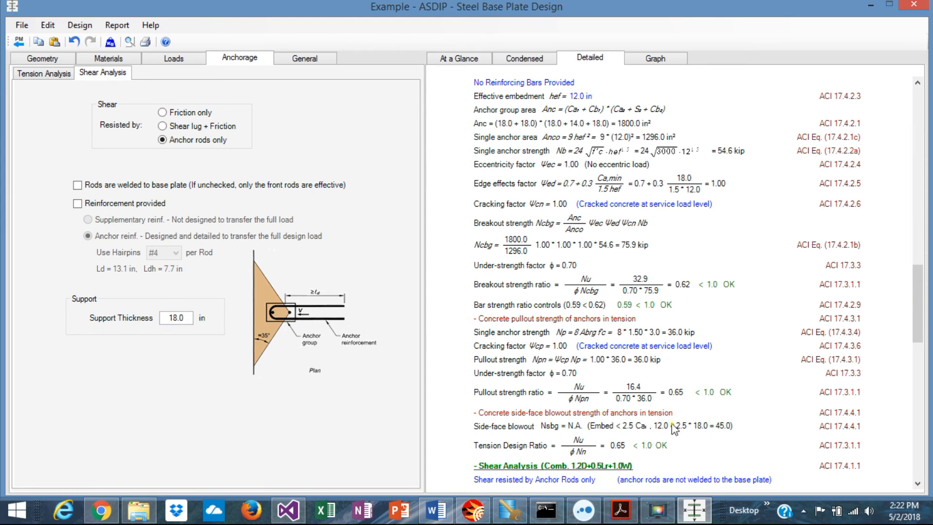
scroll(down, 3)
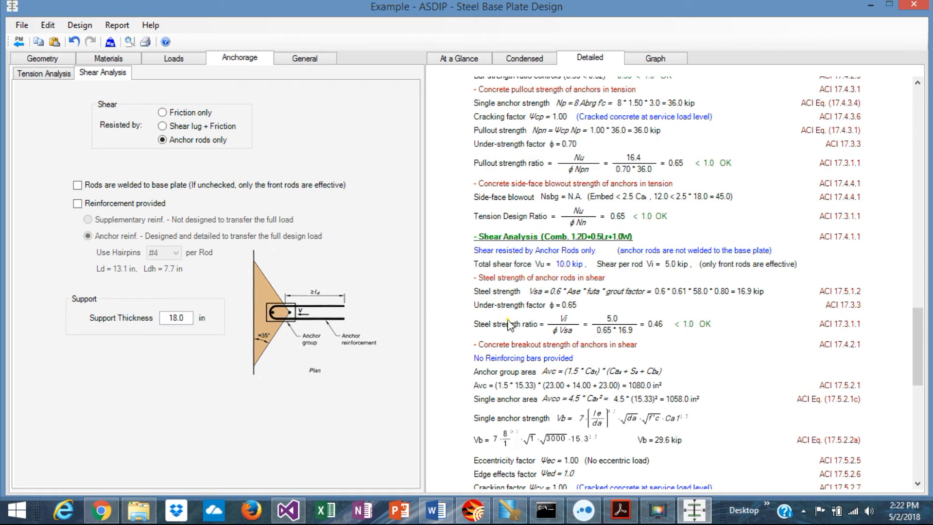
scroll(down, 3)
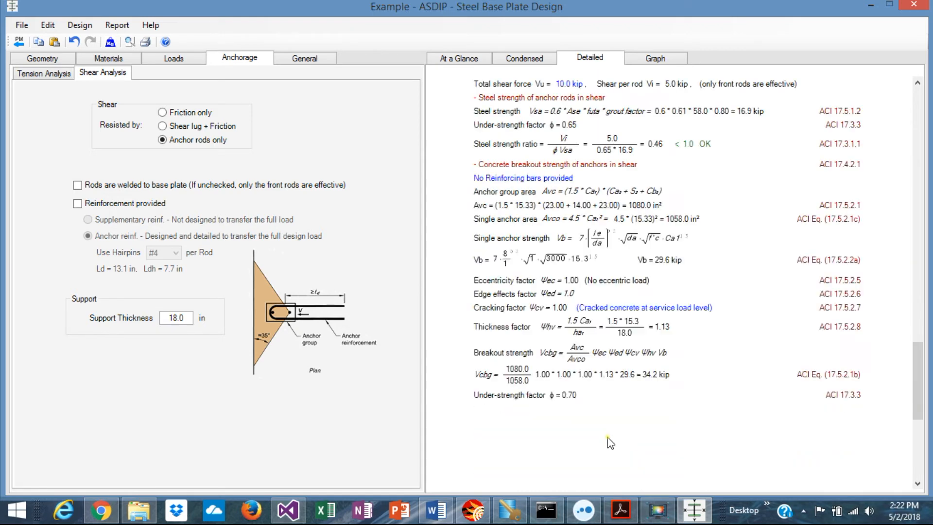
scroll(down, 3)
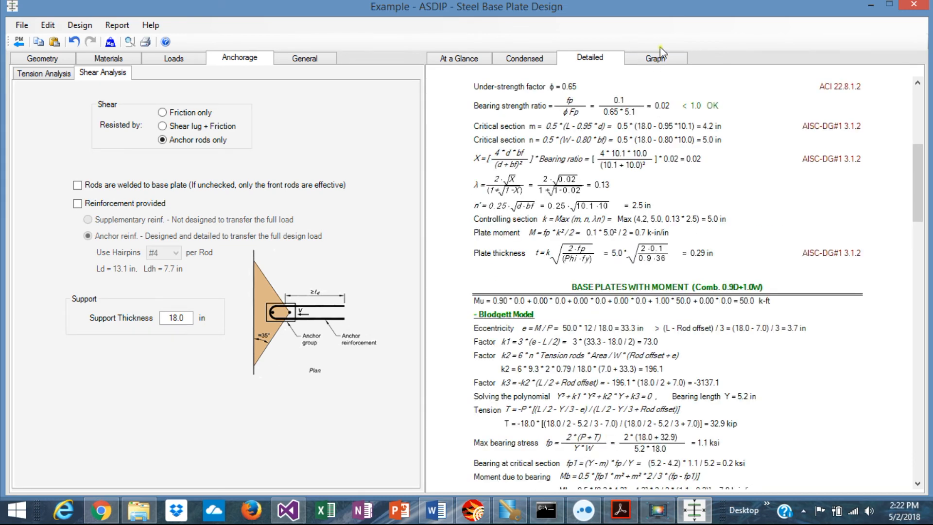
- Show the Base Plate graph with rod layout, loads, 1.01-in plate and 0.33/0.85 ratios after checking At a Glance
click(655, 58)
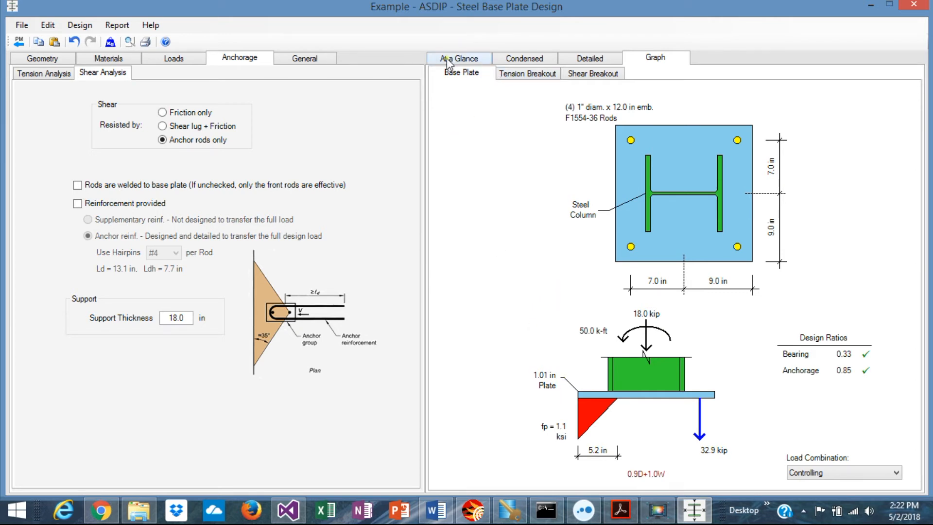
click(458, 58)
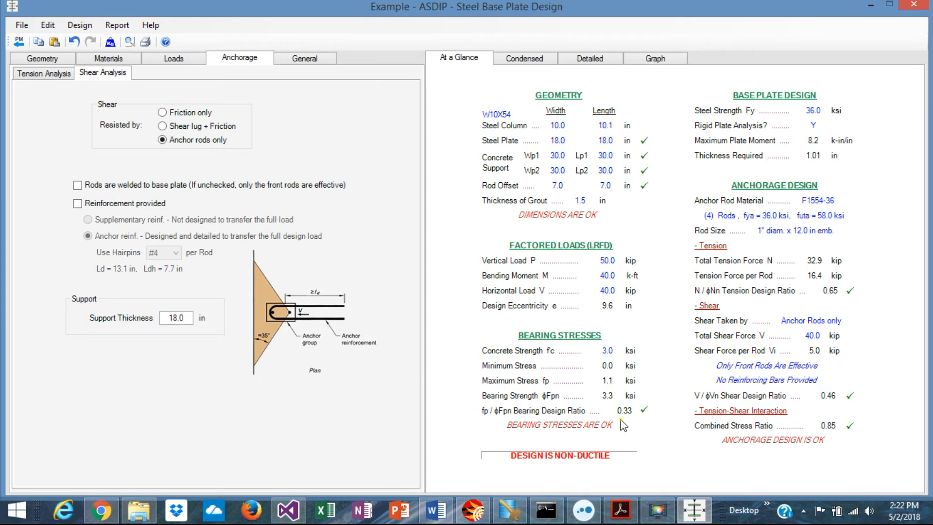
mouse_move(705, 44)
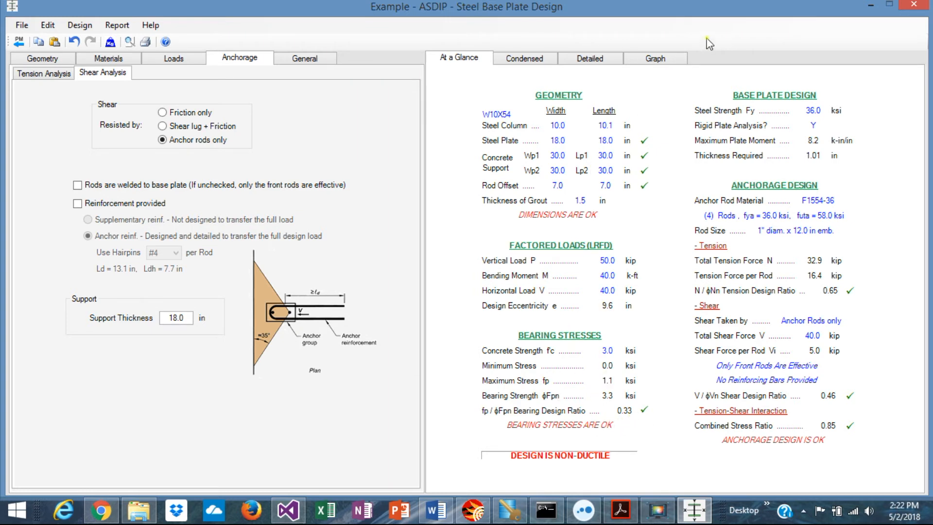
click(655, 58)
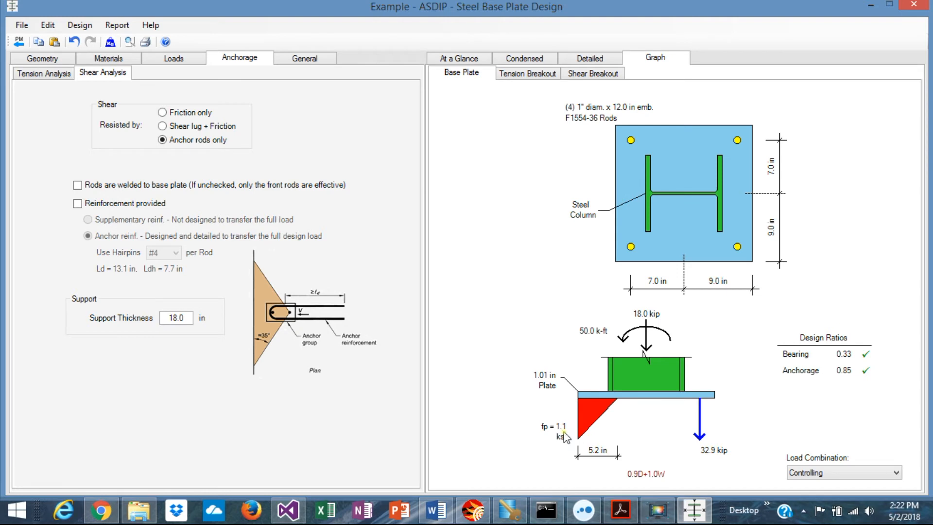
mouse_move(575, 434)
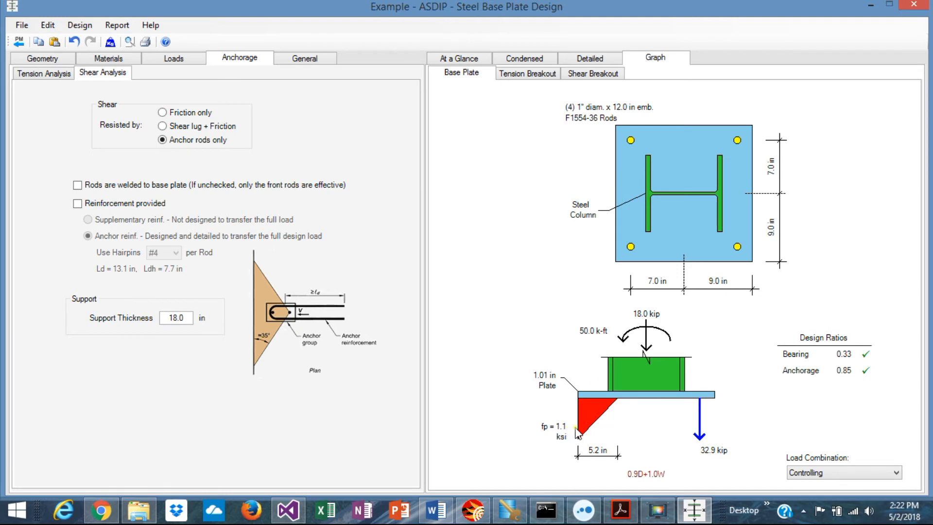
- Review the tension breakout (1800 in²) and shear breakout (1080 in²) graphs, then return to the base plate diagram
click(526, 73)
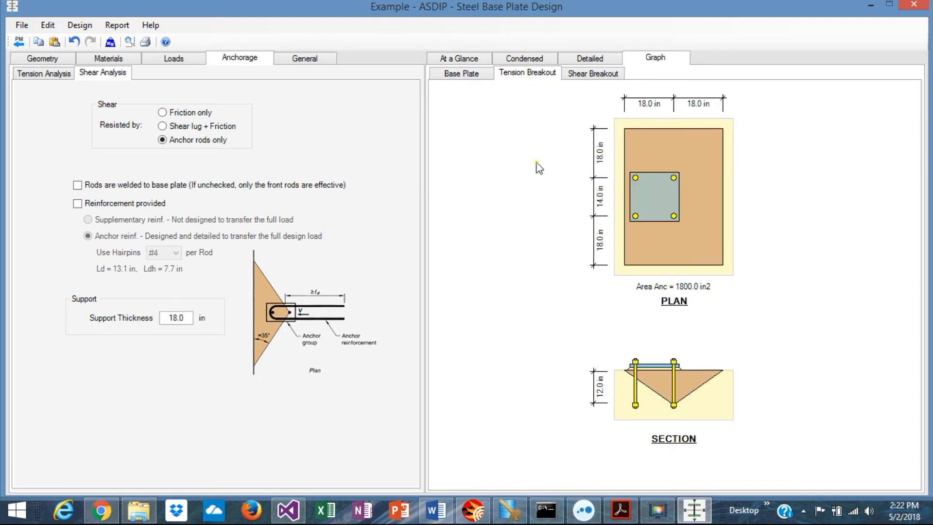
mouse_move(665, 254)
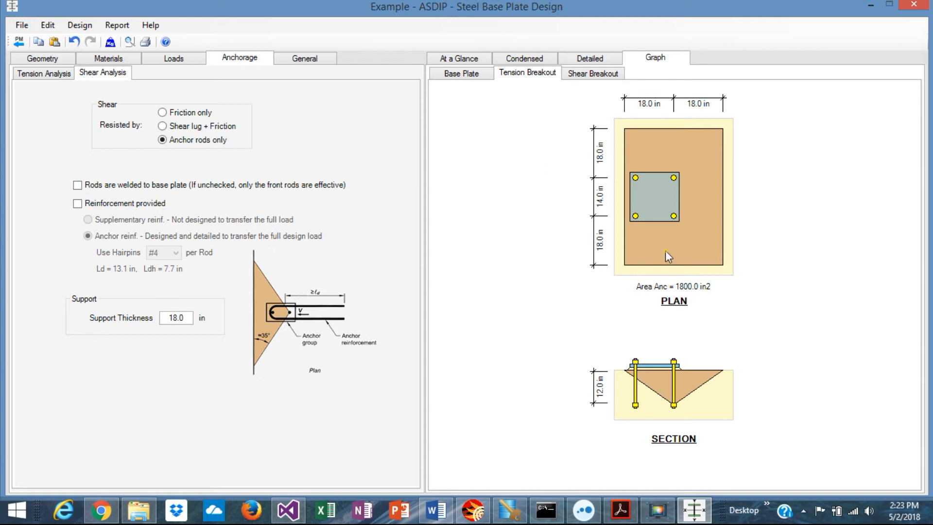
mouse_move(654, 315)
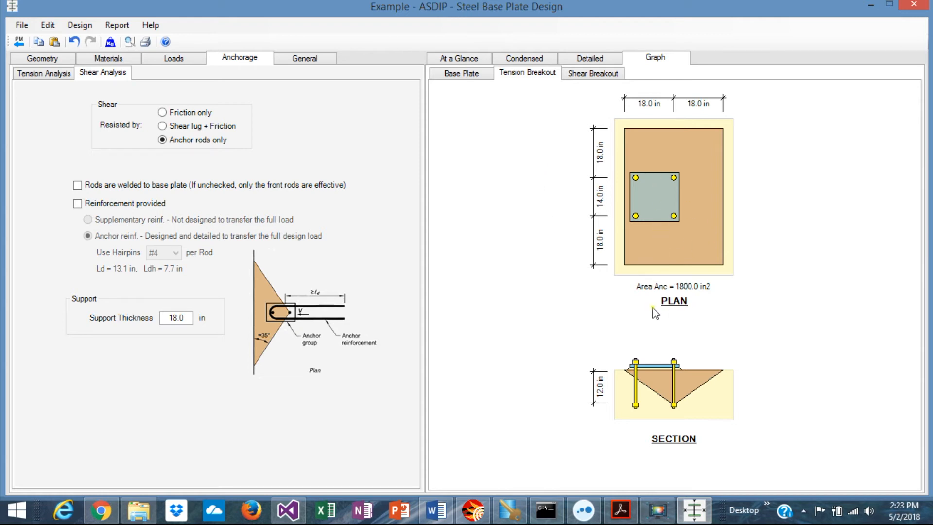
mouse_move(654, 226)
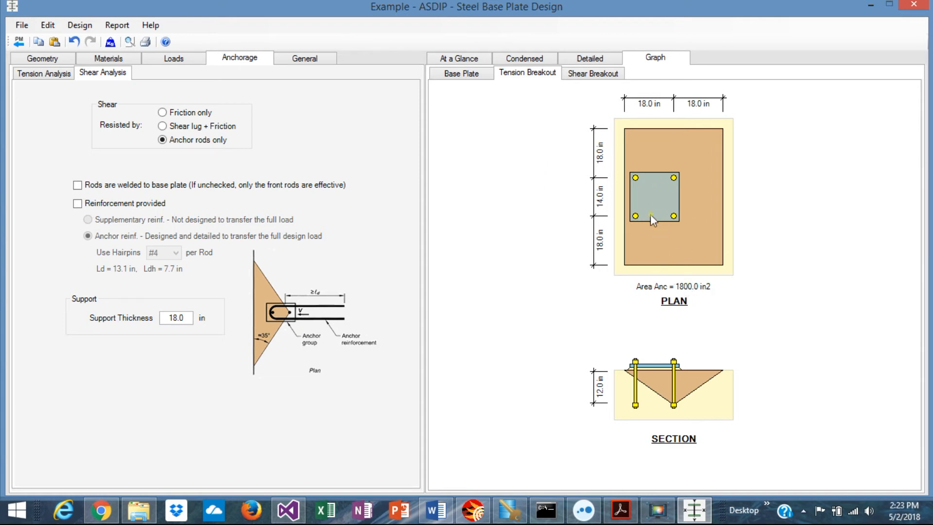
mouse_move(696, 224)
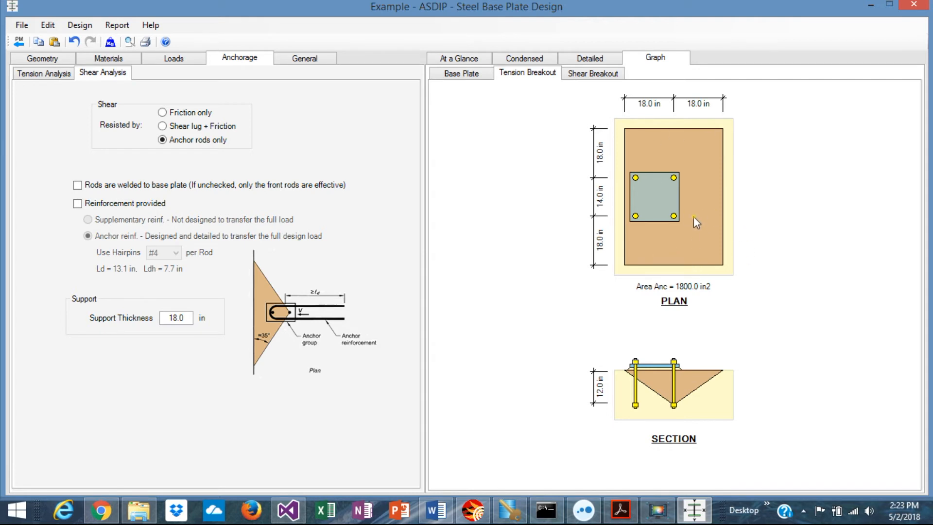
click(593, 74)
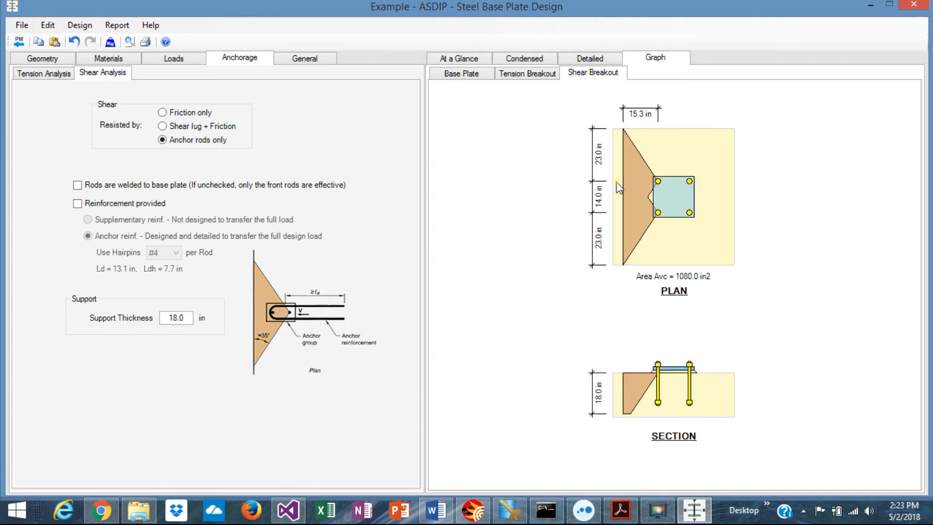
mouse_move(626, 313)
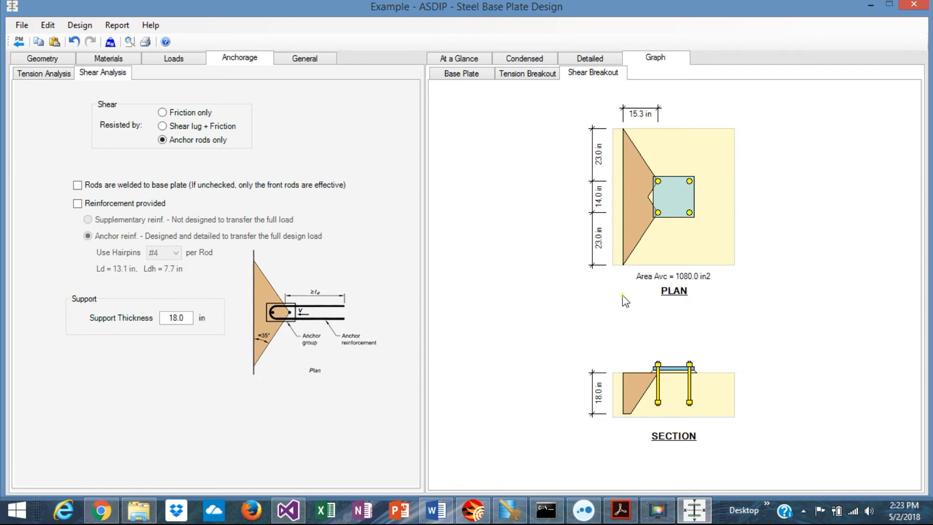
mouse_move(672, 275)
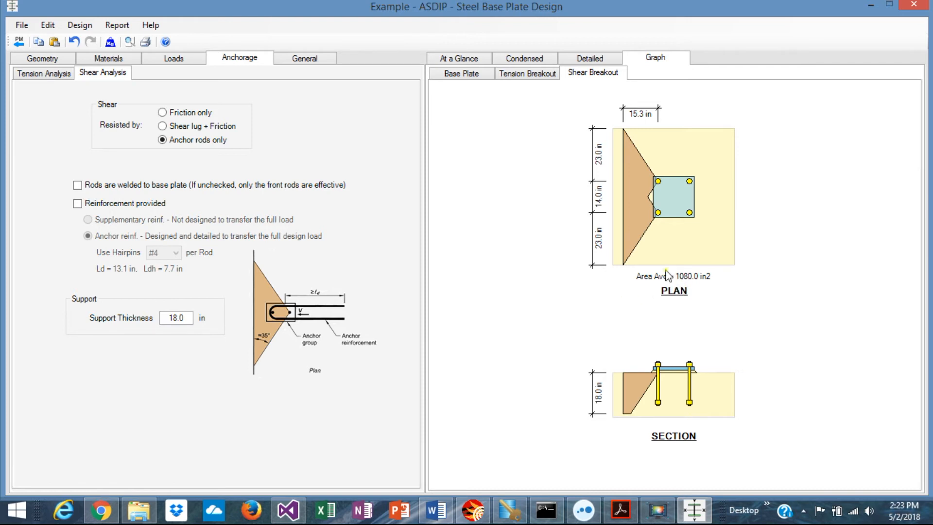
mouse_move(567, 178)
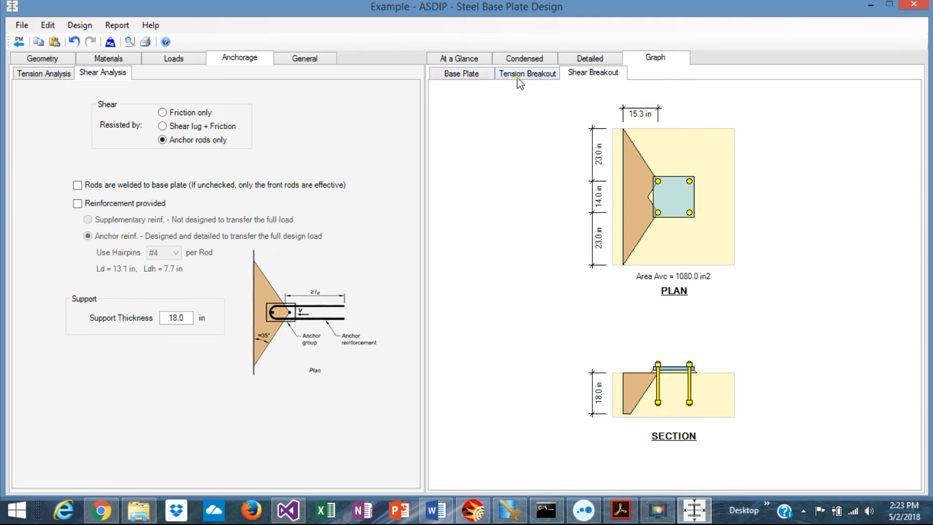
click(526, 74)
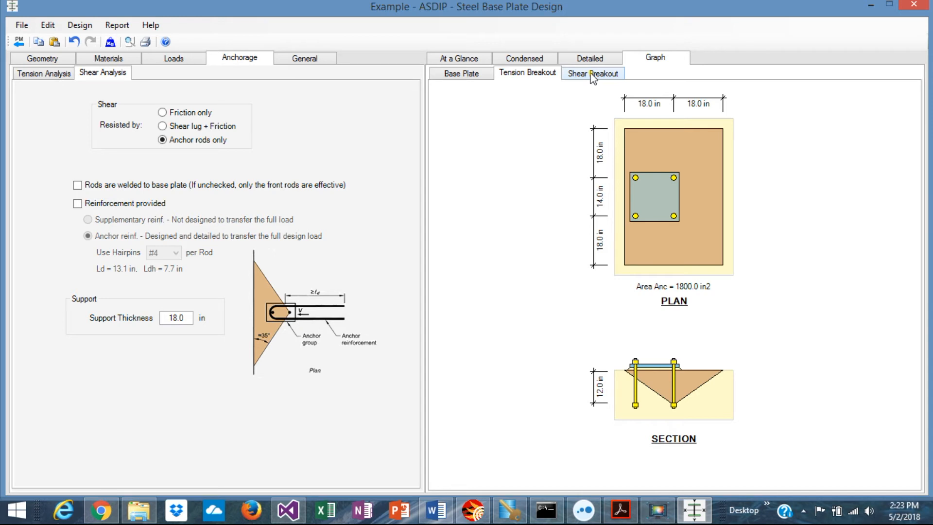
click(593, 74)
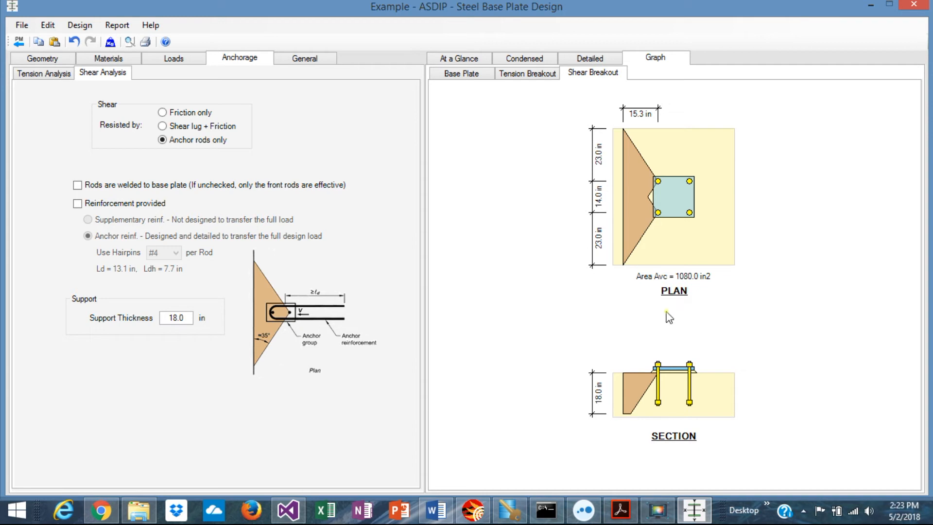
click(462, 74)
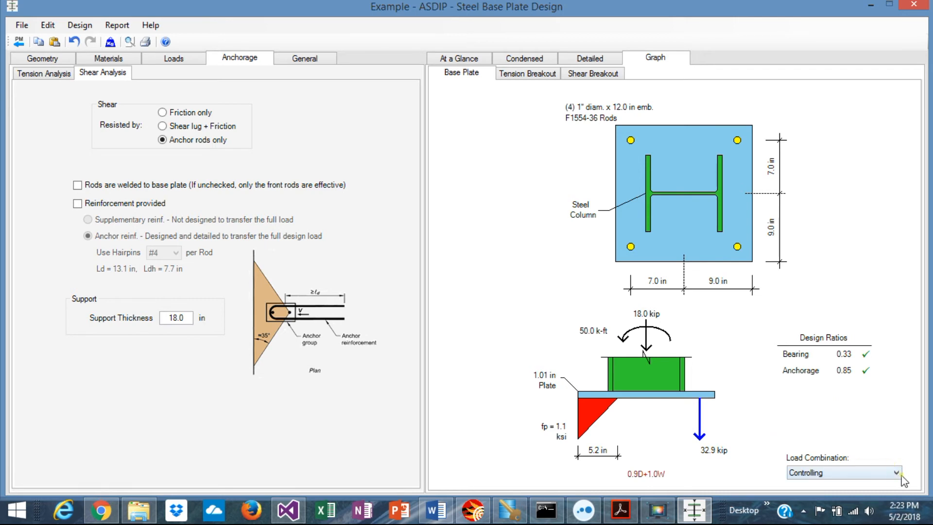
click(895, 475)
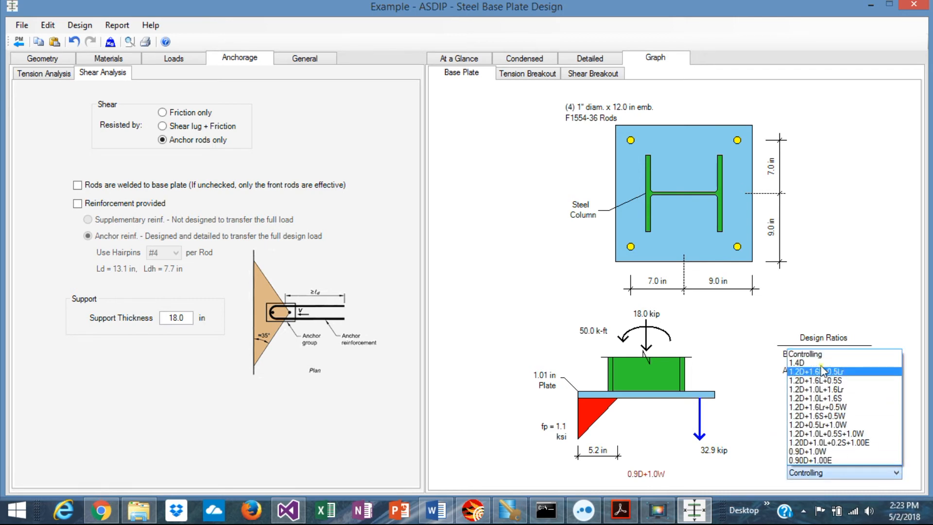
mouse_move(824, 373)
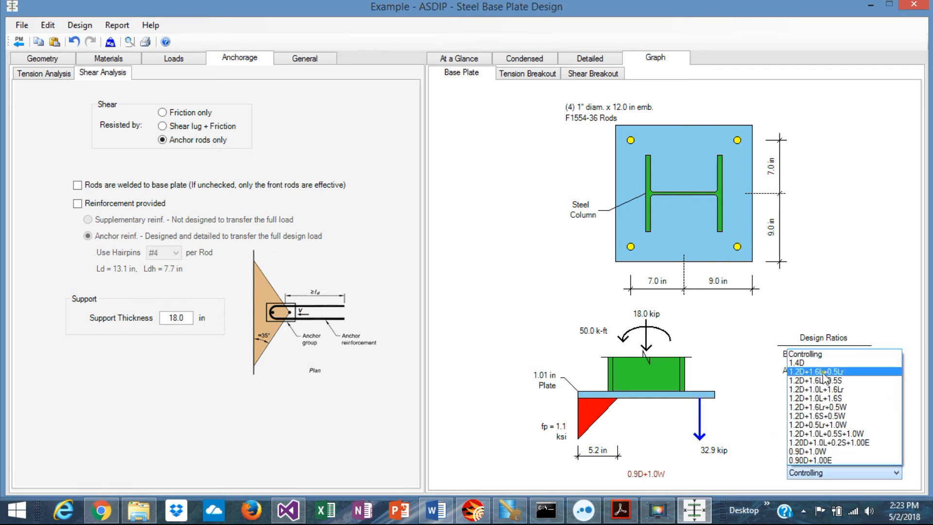
click(823, 371)
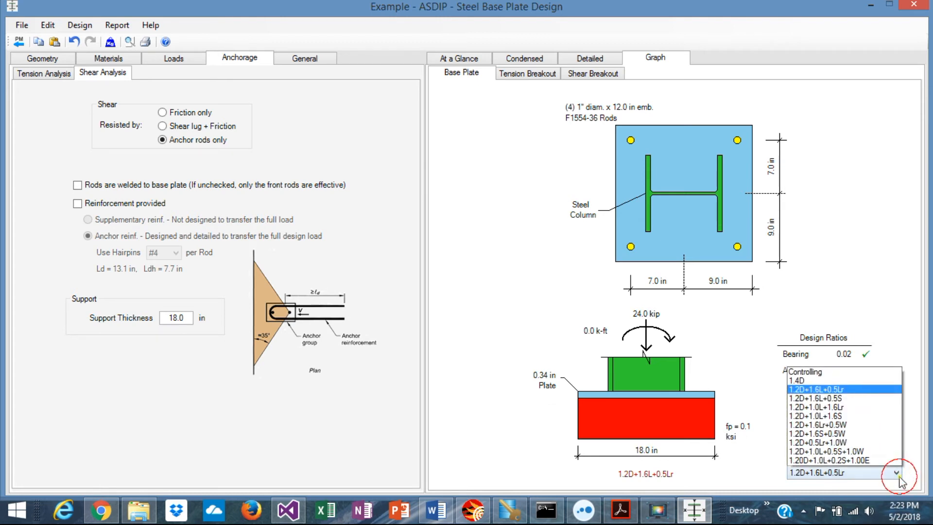
click(834, 449)
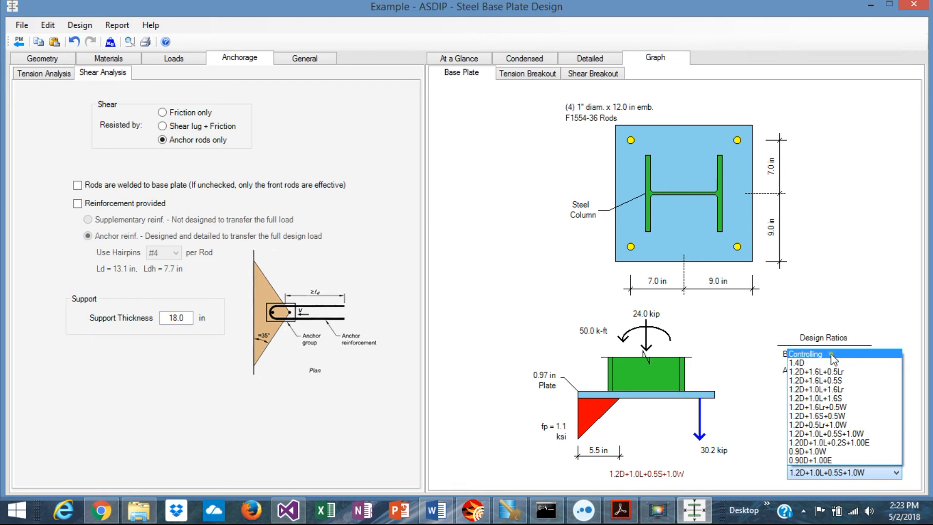
click(805, 452)
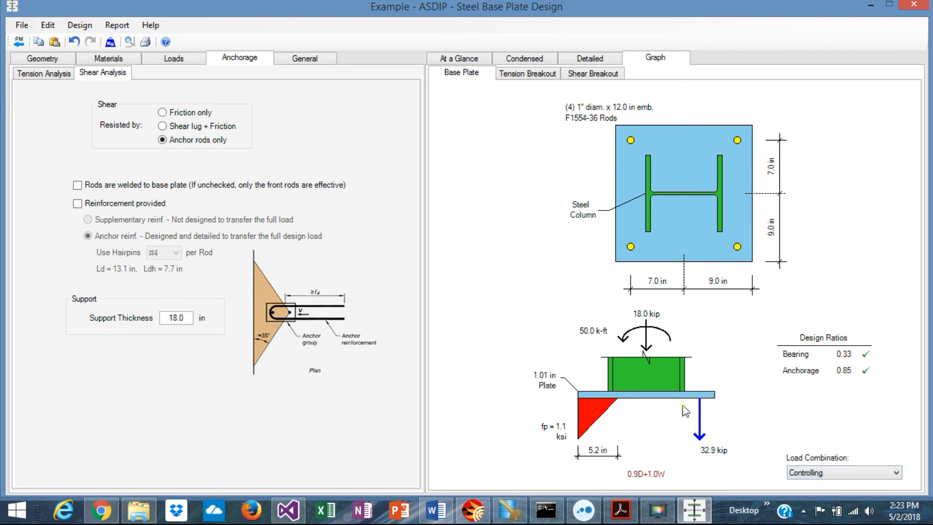
mouse_move(643, 490)
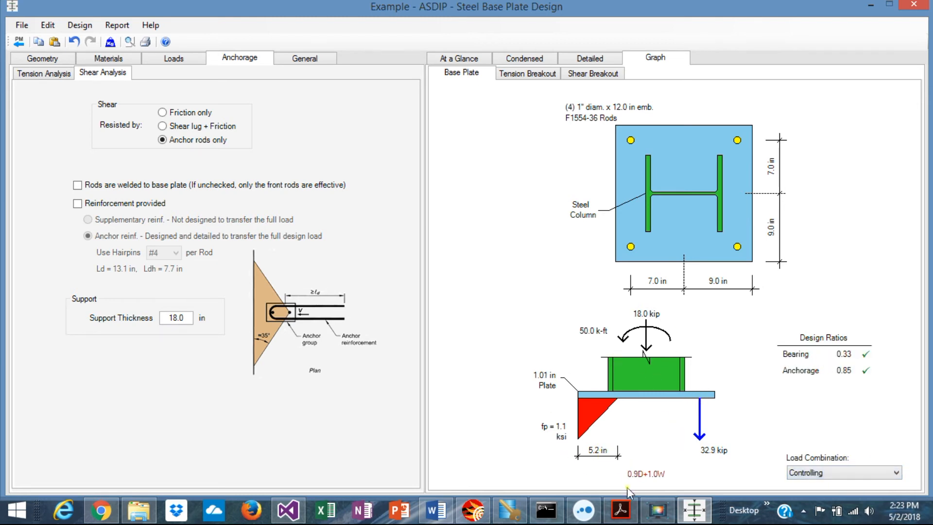
mouse_move(669, 488)
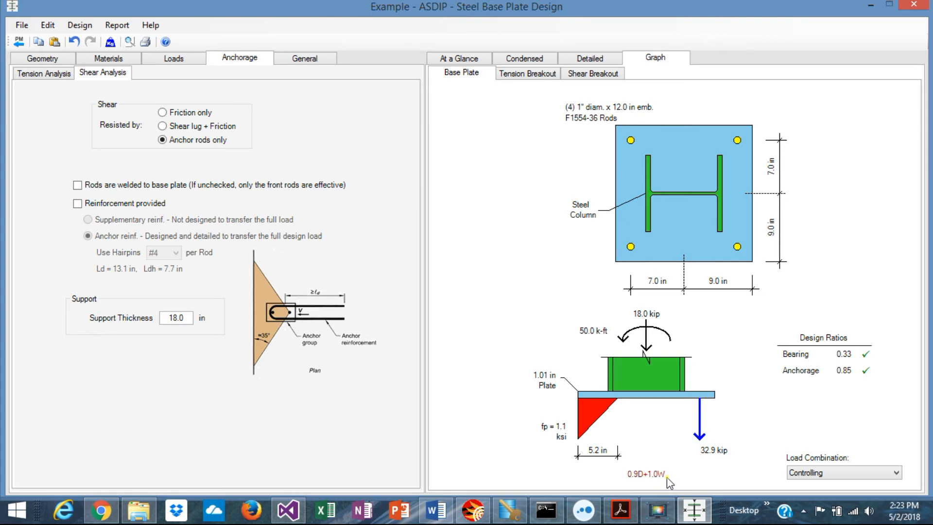
mouse_move(465, 60)
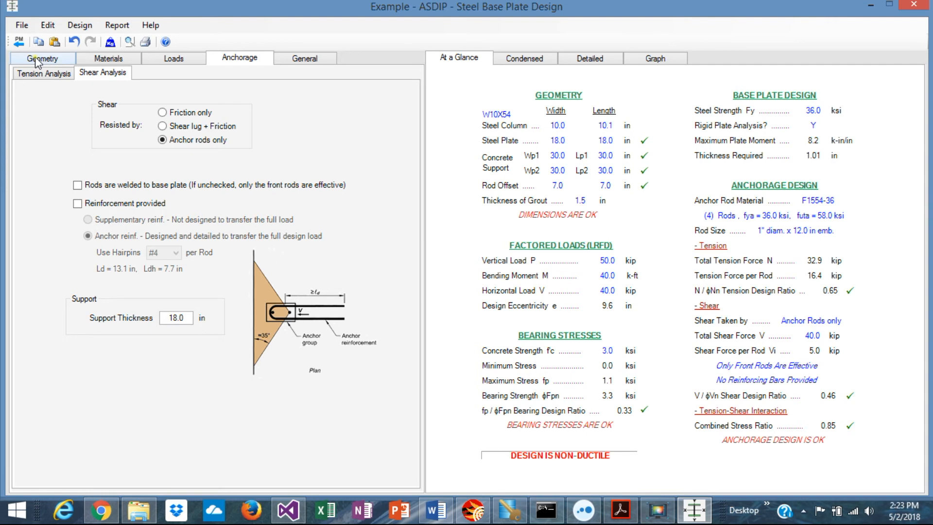
- Show the Geometry then Materials inputs alongside the condensed anchorage design report
click(41, 58)
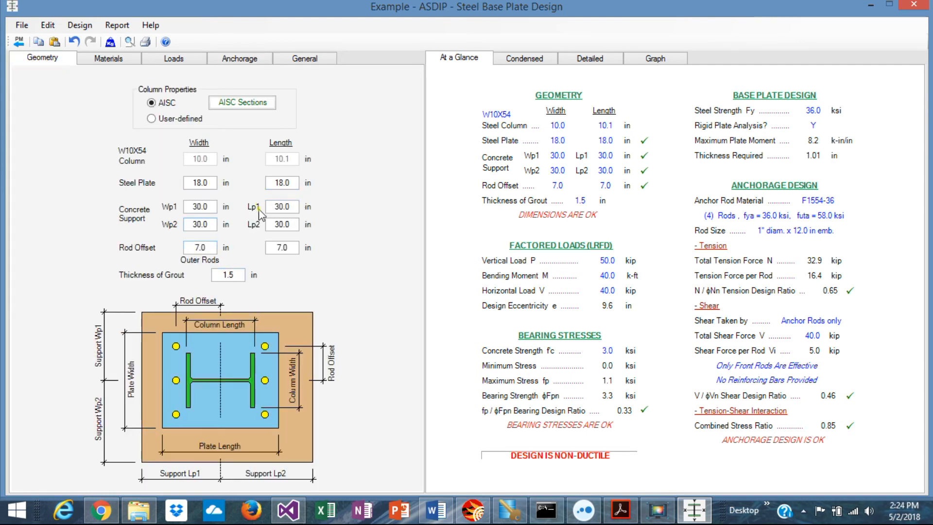
mouse_move(501, 130)
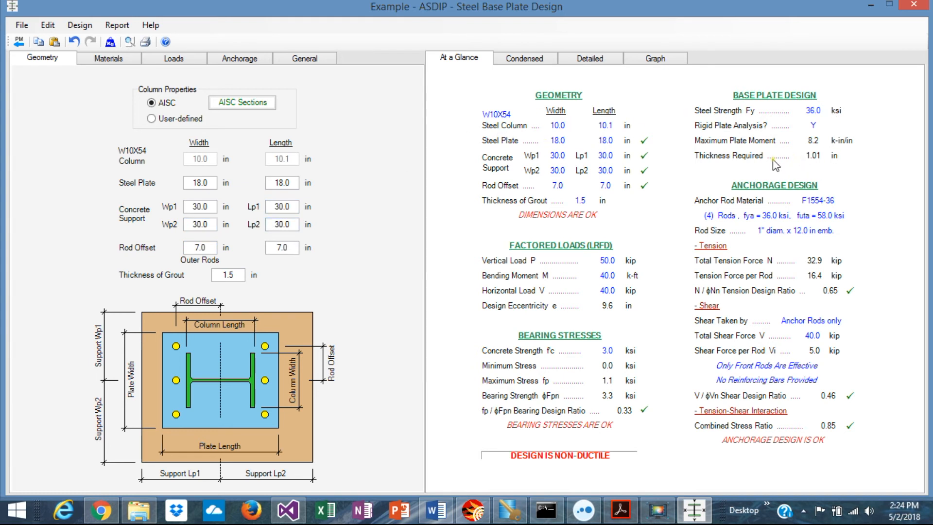
mouse_move(820, 167)
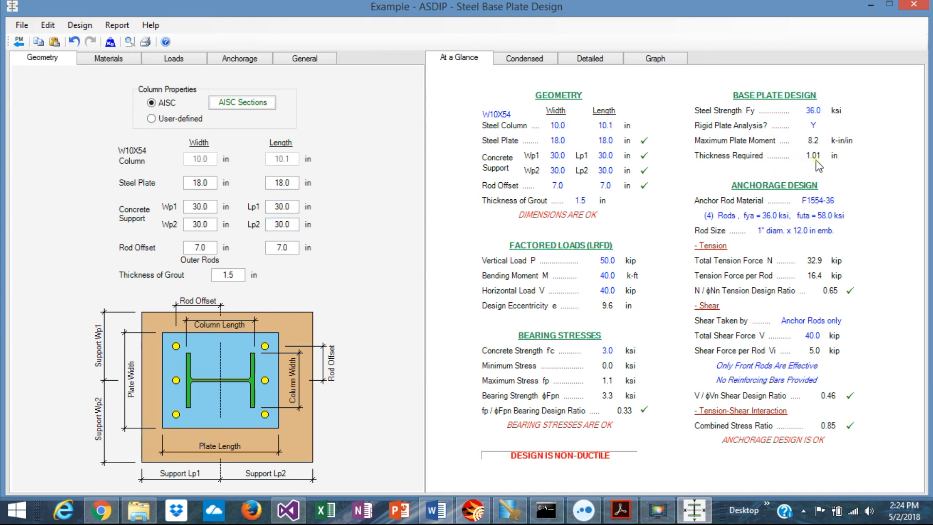
mouse_move(694, 263)
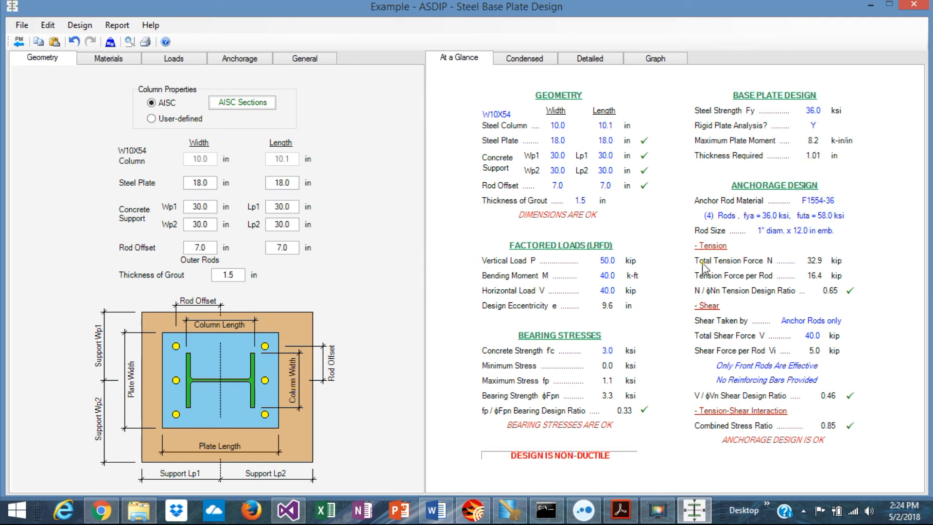
mouse_move(523, 66)
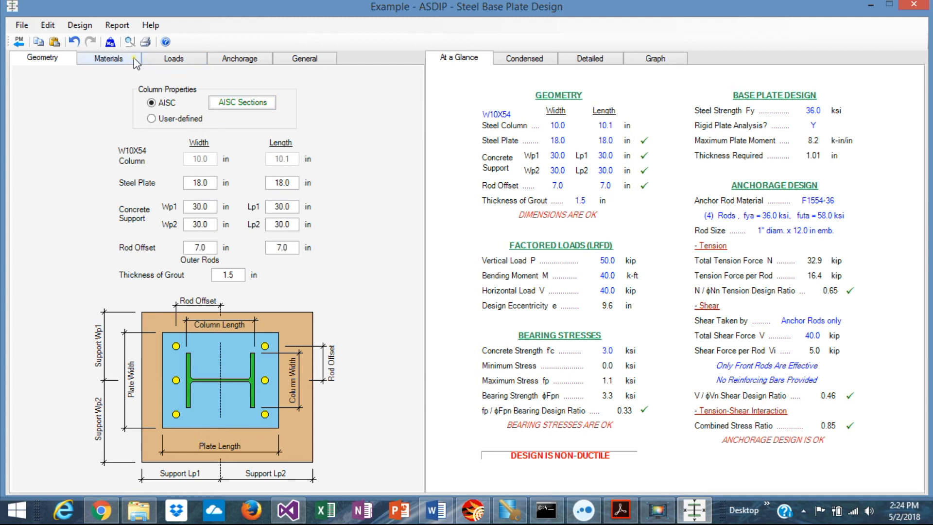
click(109, 59)
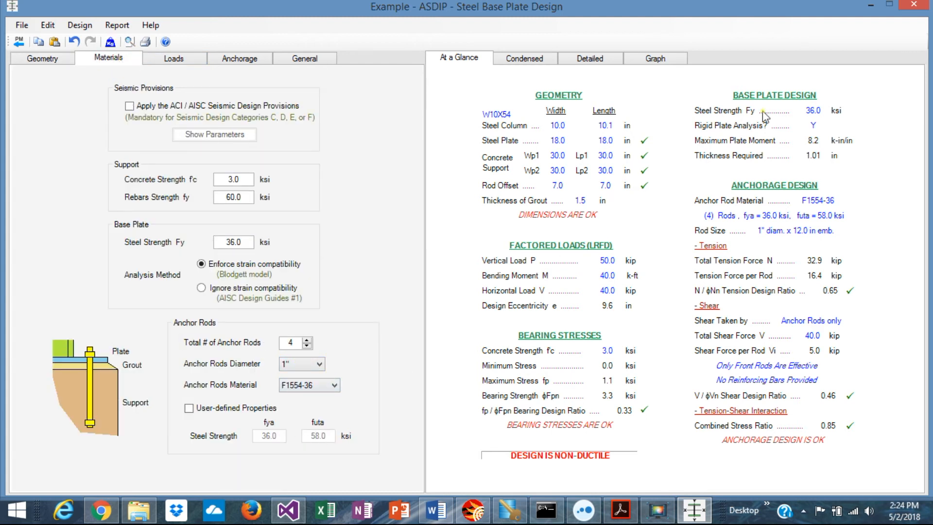
mouse_move(523, 58)
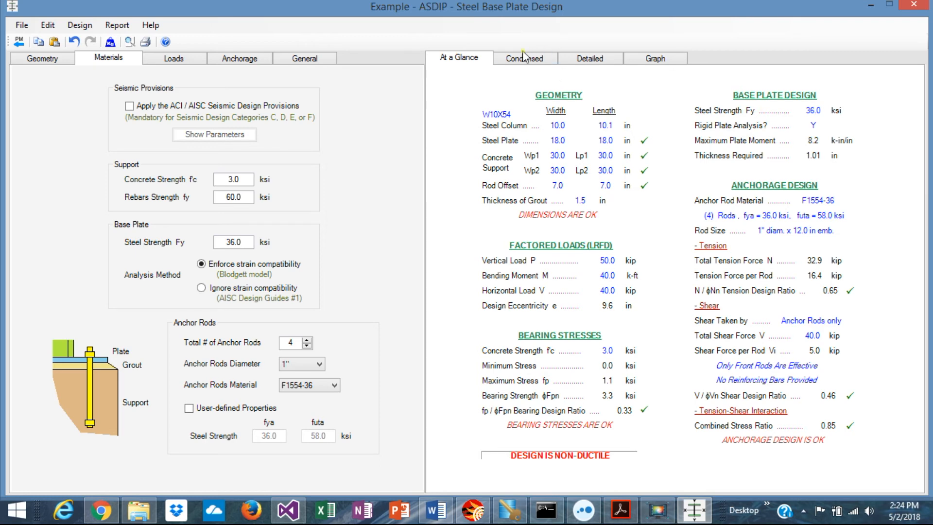
mouse_move(533, 65)
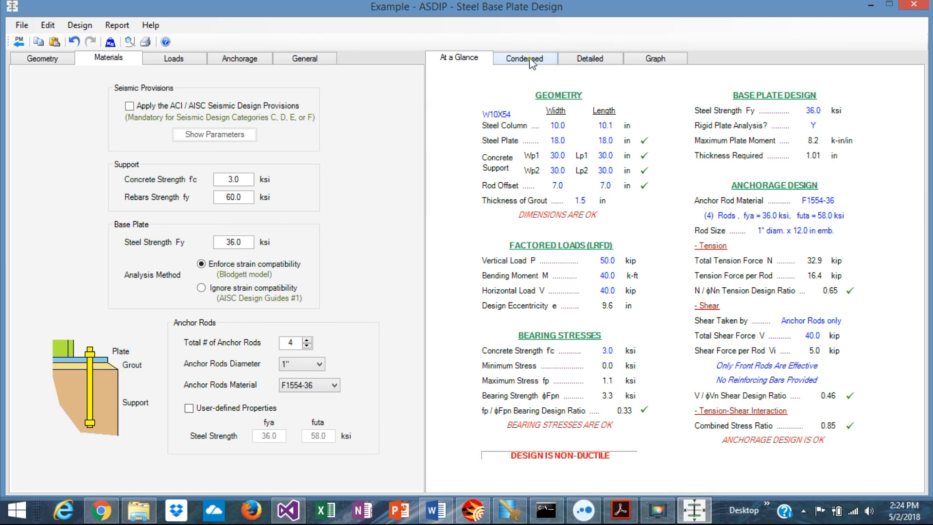
click(524, 59)
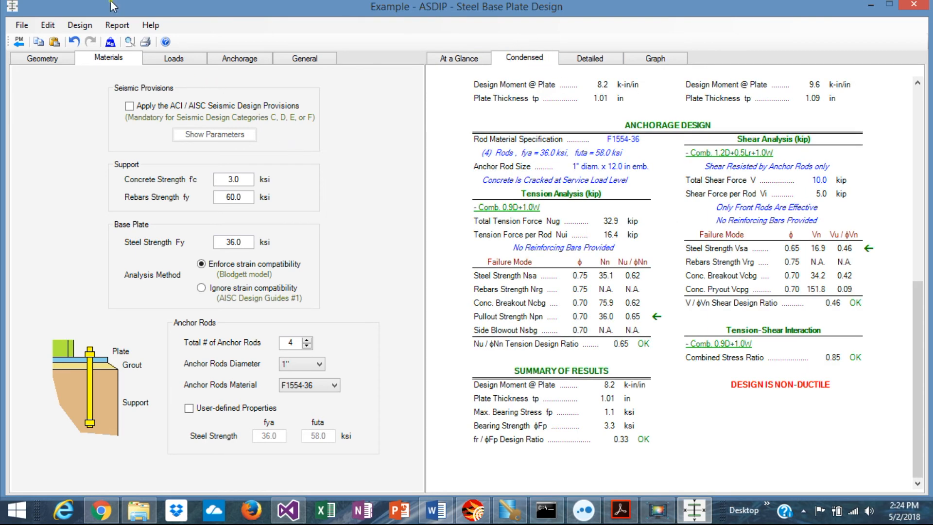
click(117, 26)
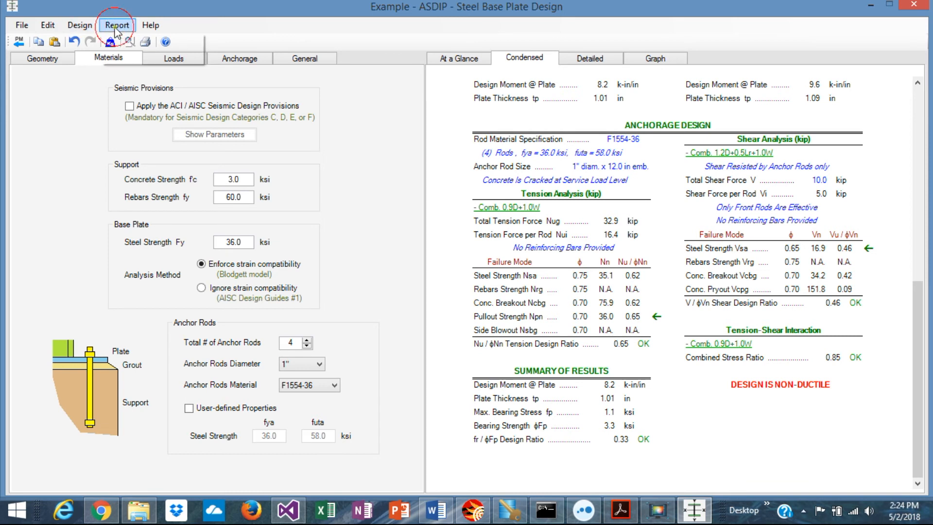
click(118, 25)
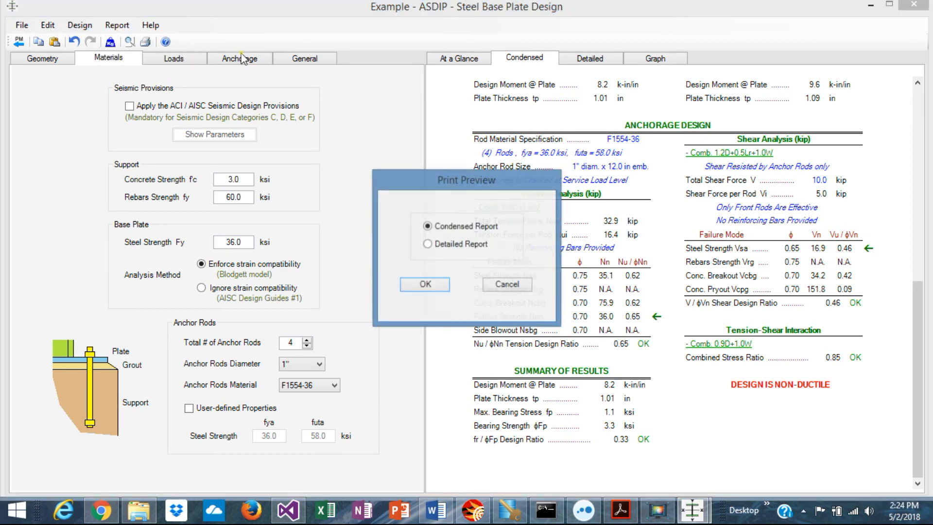
click(424, 283)
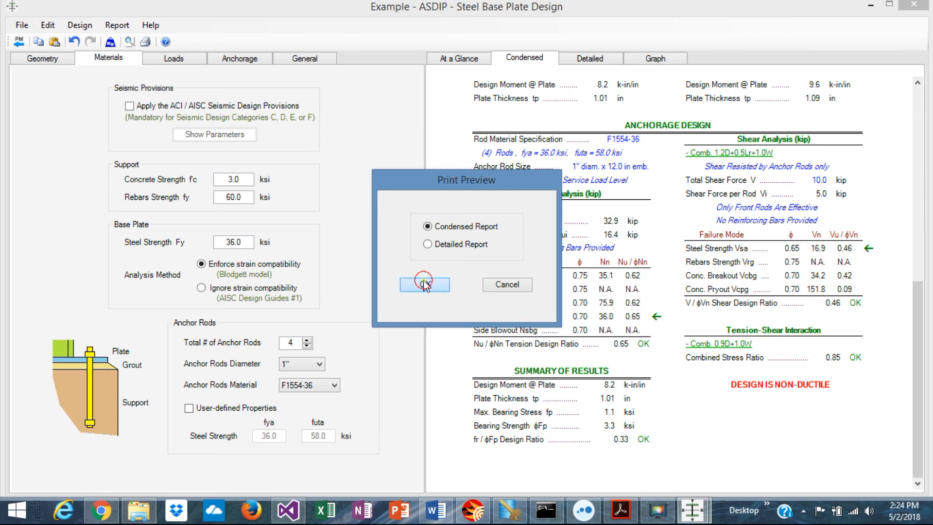
click(424, 284)
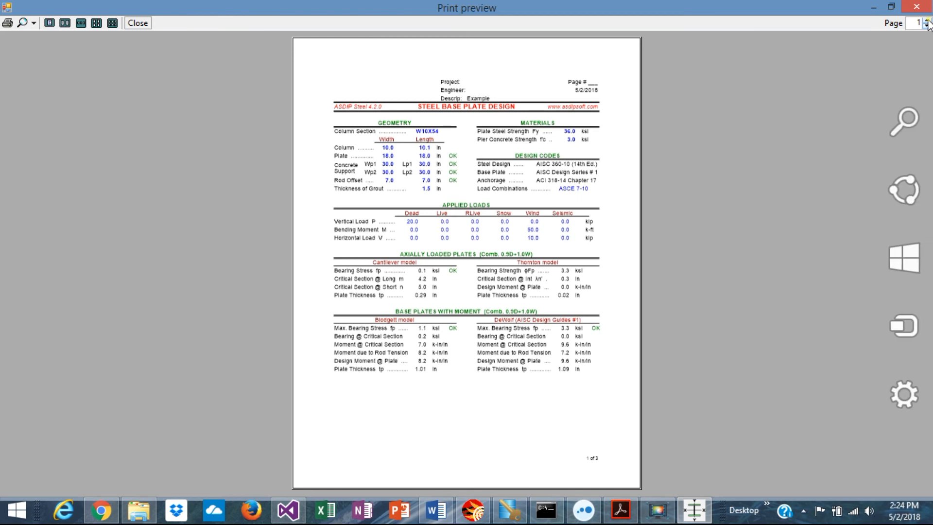
mouse_move(540, 299)
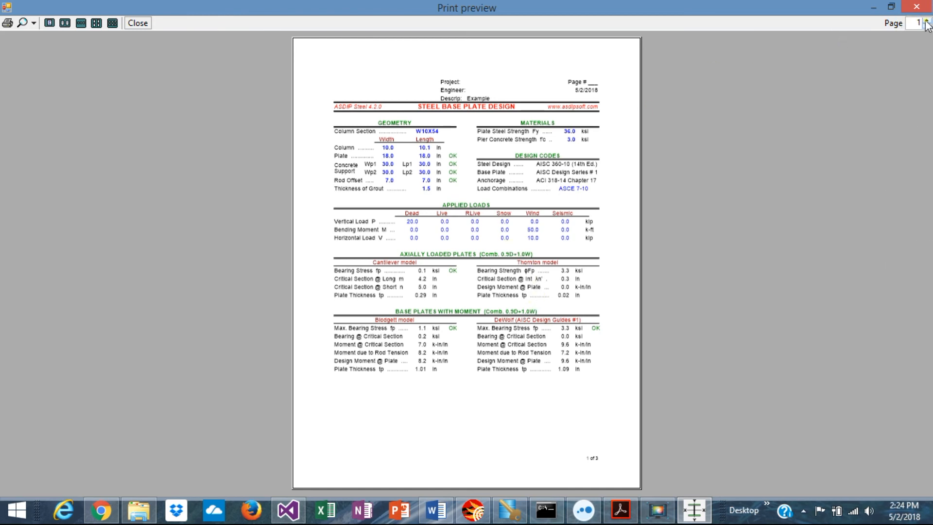
click(927, 24)
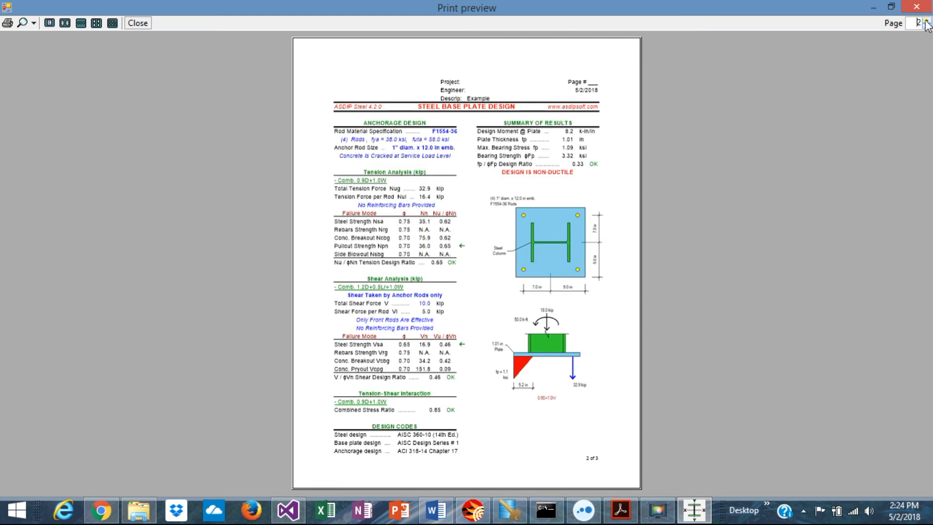
click(927, 23)
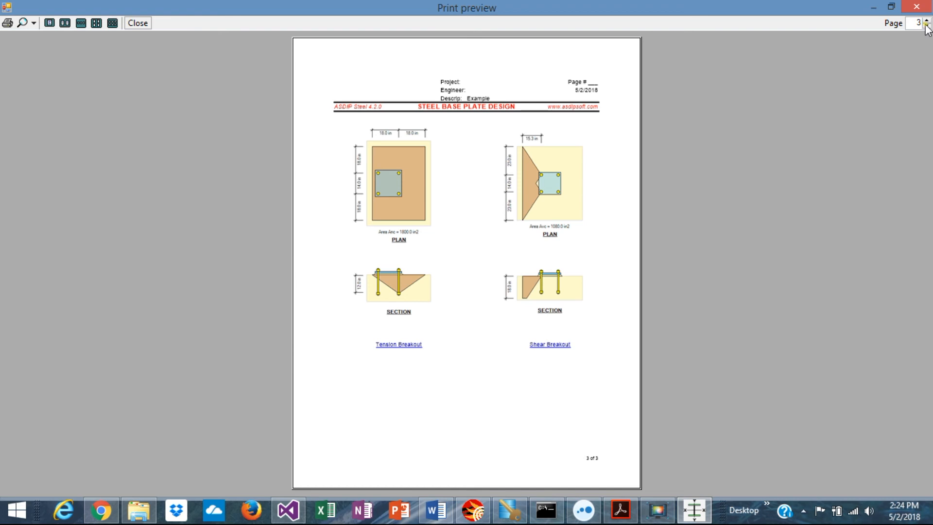
click(926, 27)
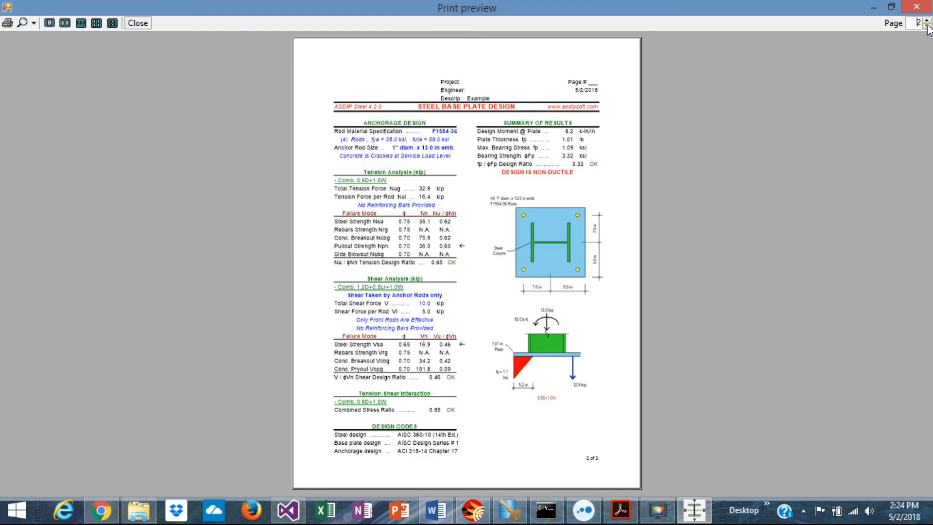
mouse_move(925, 28)
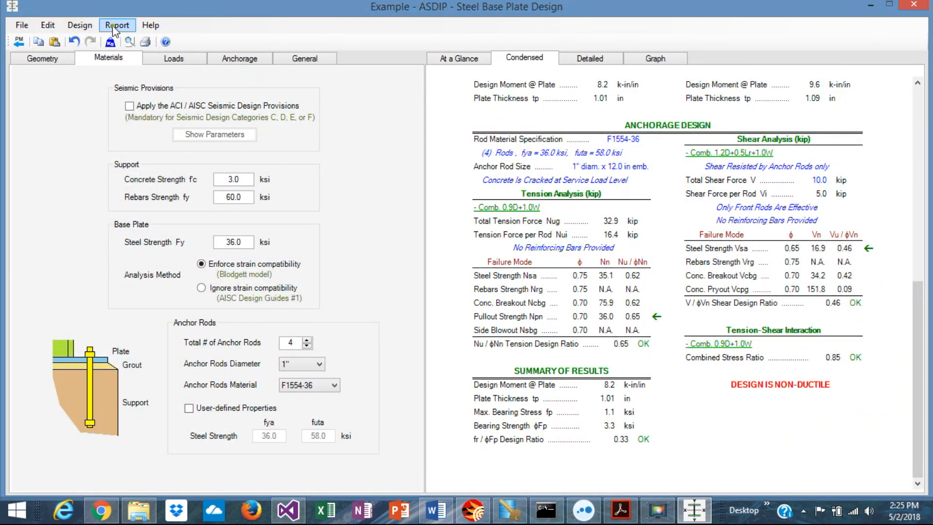
- Preview the Detailed Report version from the report preview choices
click(111, 39)
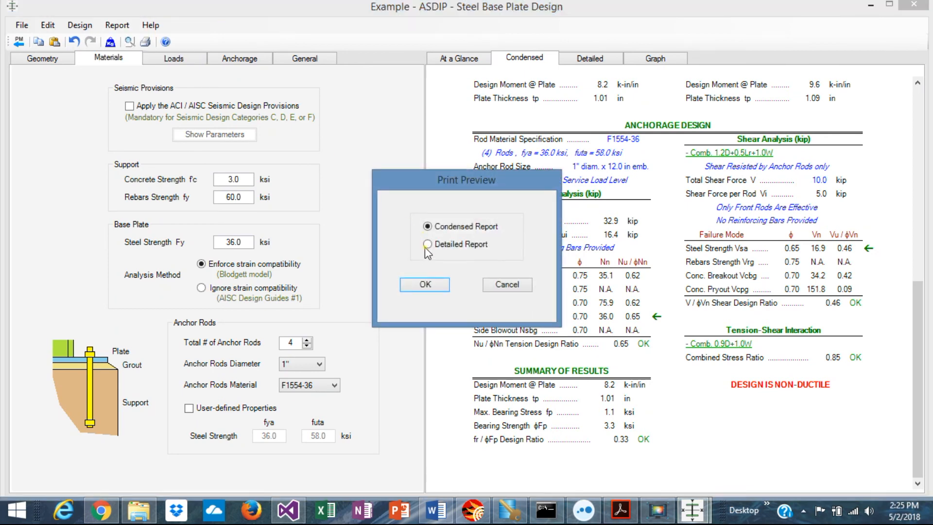
click(428, 244)
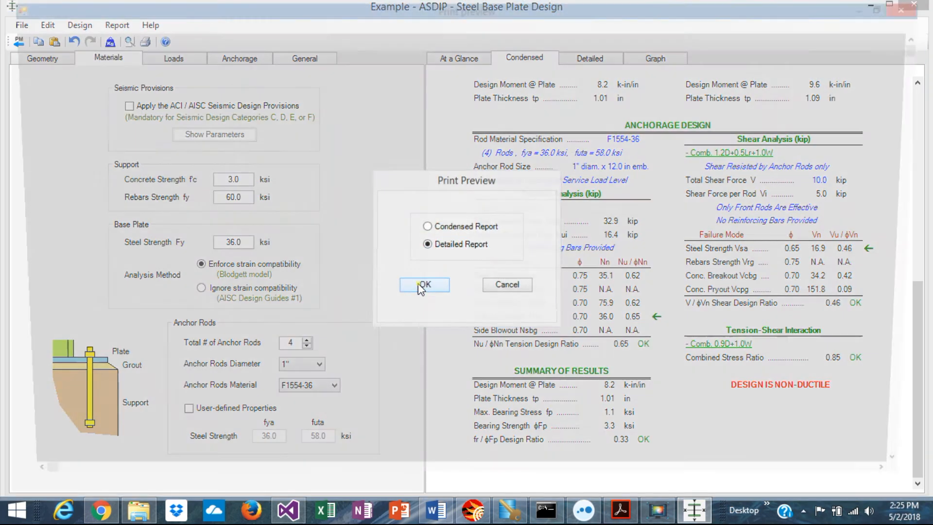
click(424, 284)
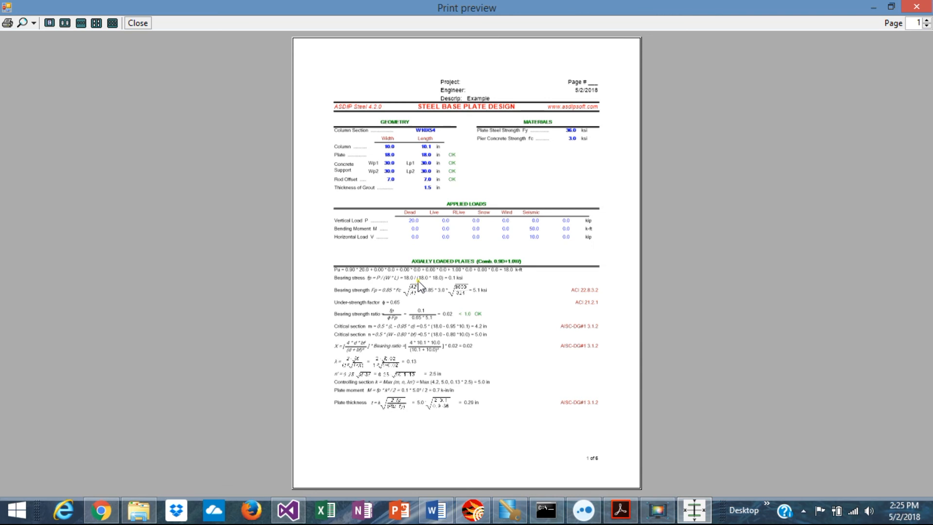
mouse_move(437, 269)
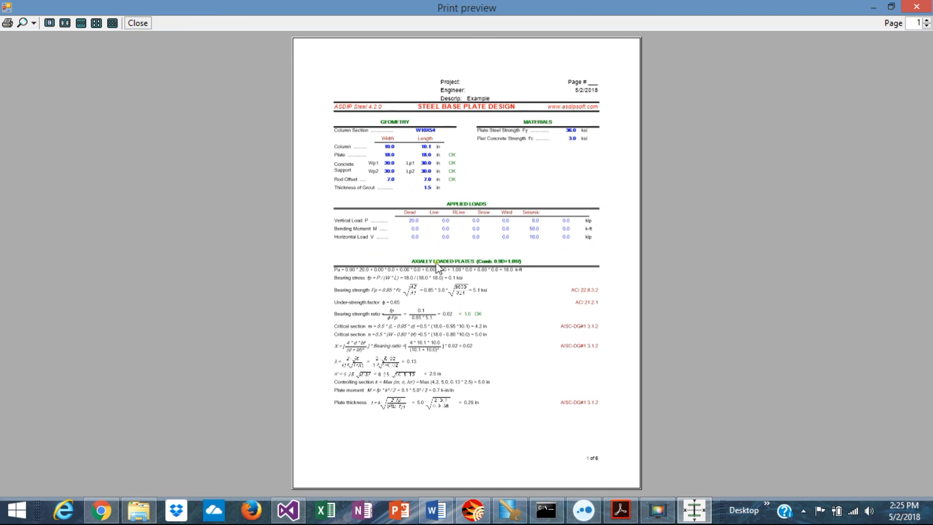
mouse_move(888, 8)
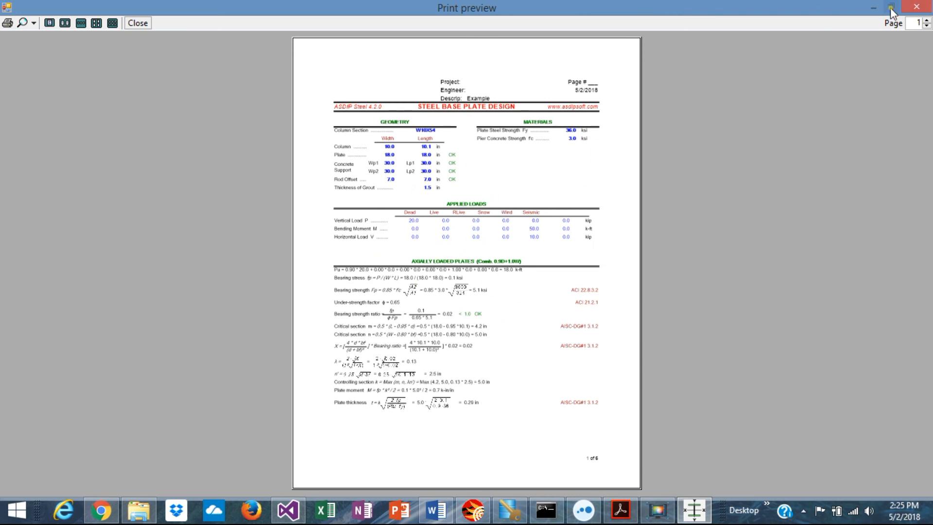
- Page through the six-page detailed report's calculation sheets
click(928, 20)
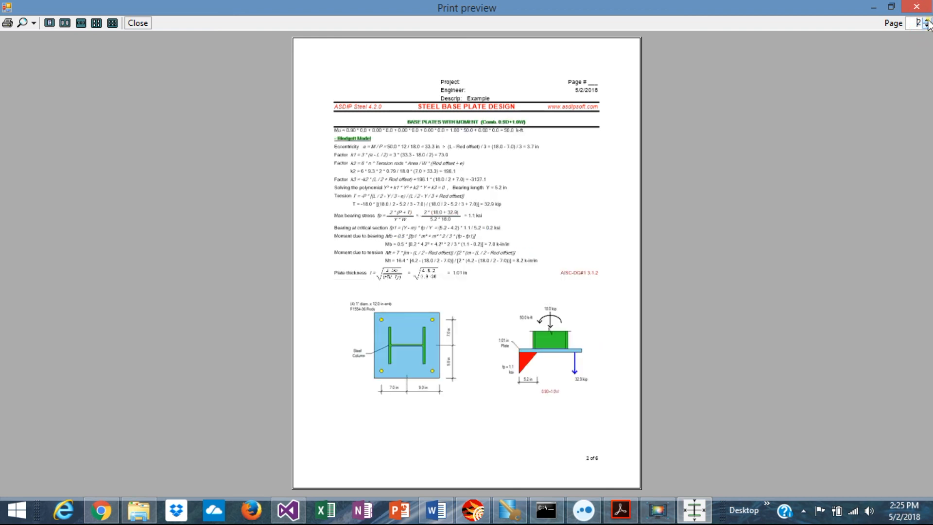
click(927, 22)
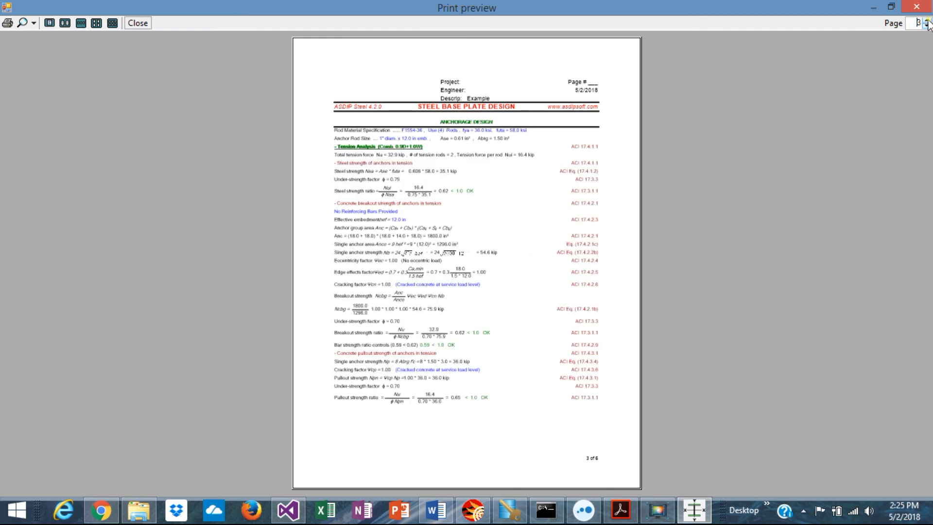
click(926, 22)
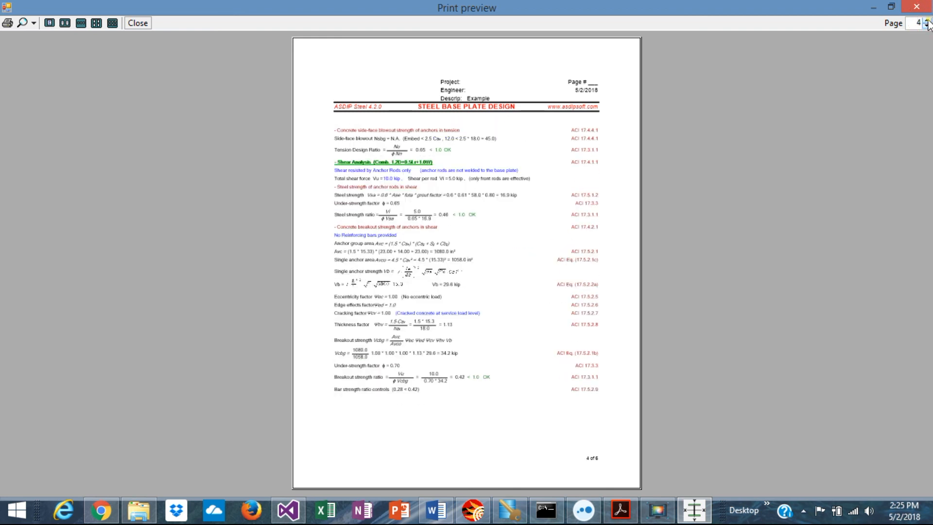
click(928, 22)
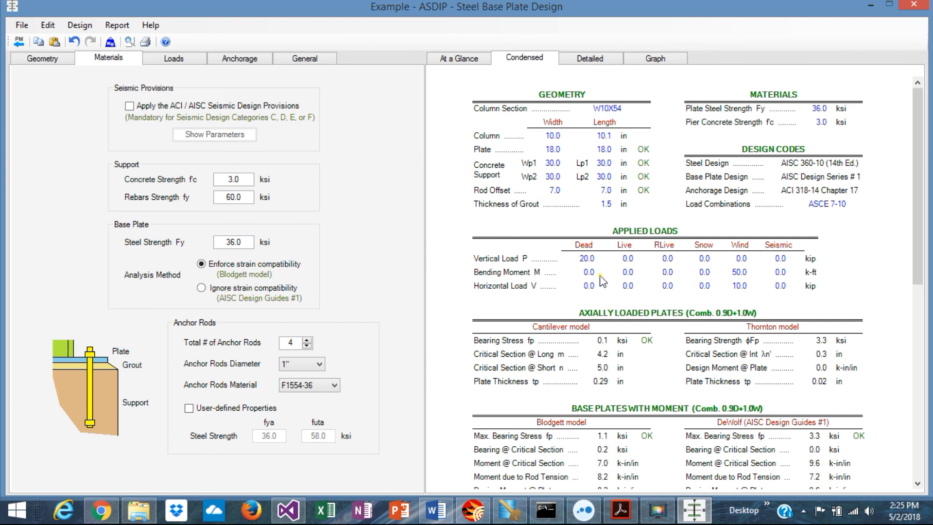
mouse_move(615, 256)
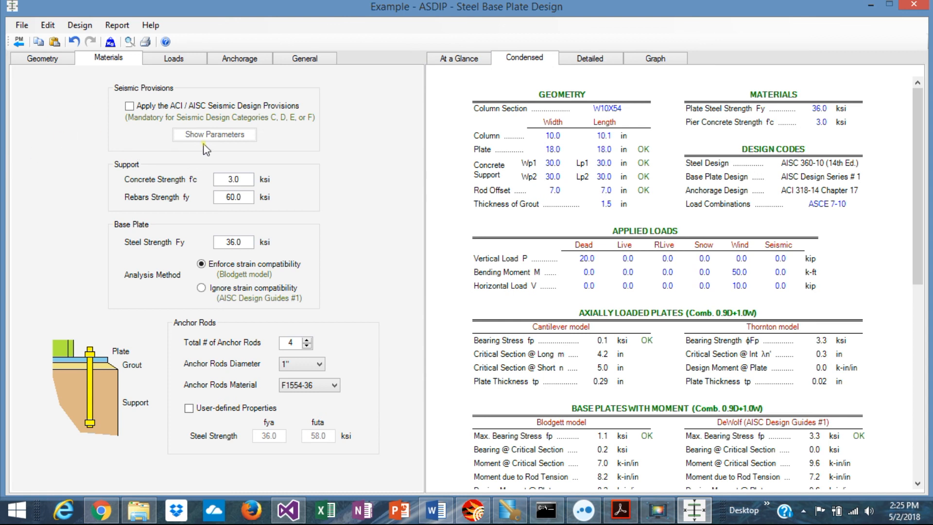
mouse_move(174, 145)
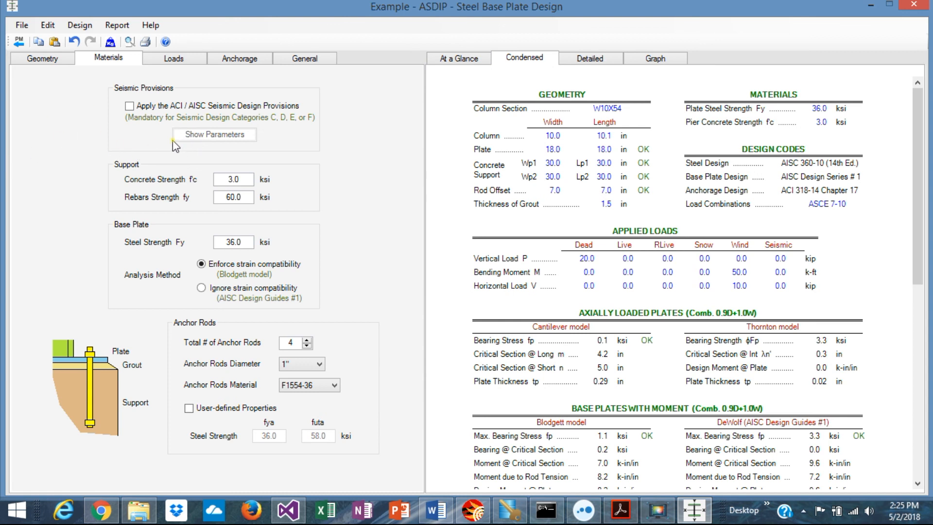
mouse_move(124, 102)
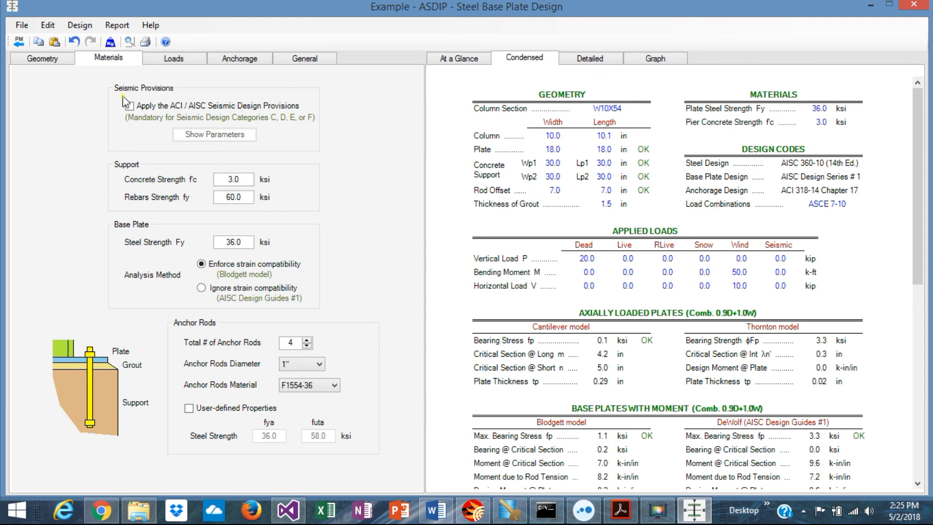
click(117, 106)
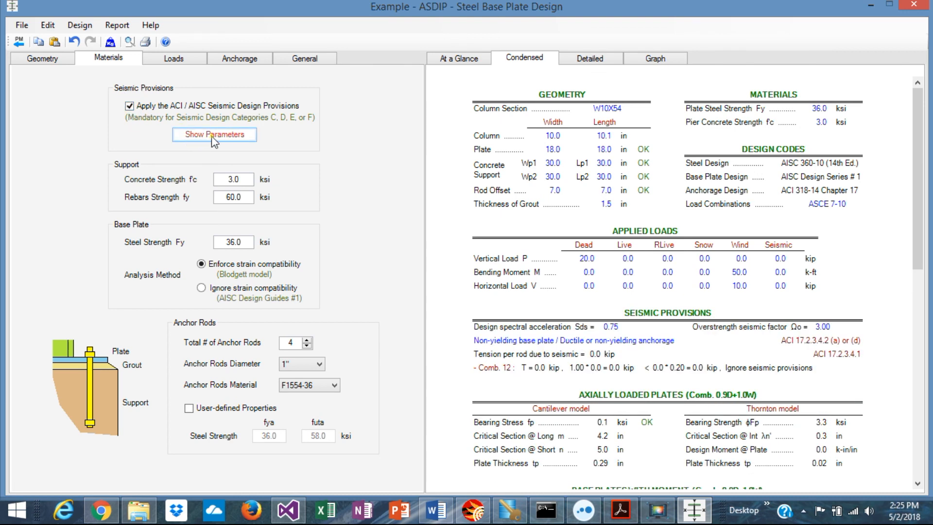
click(214, 134)
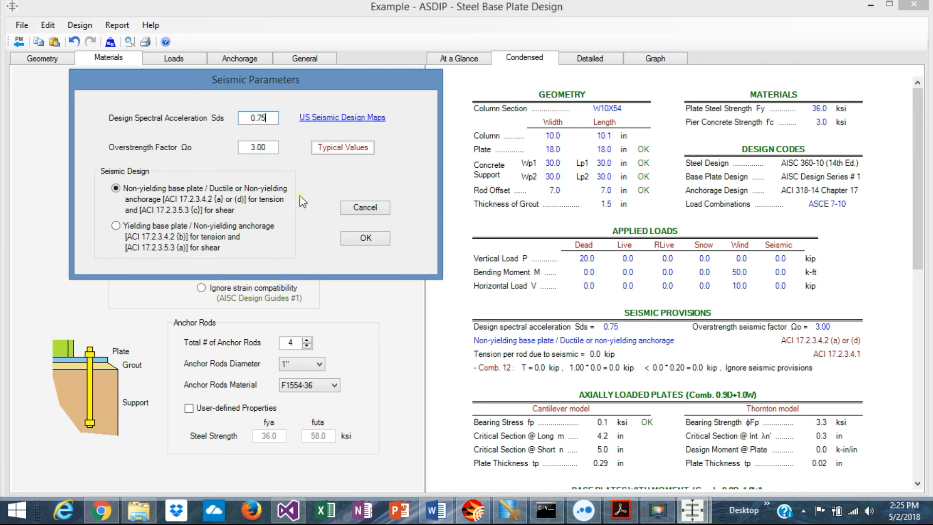
click(365, 207)
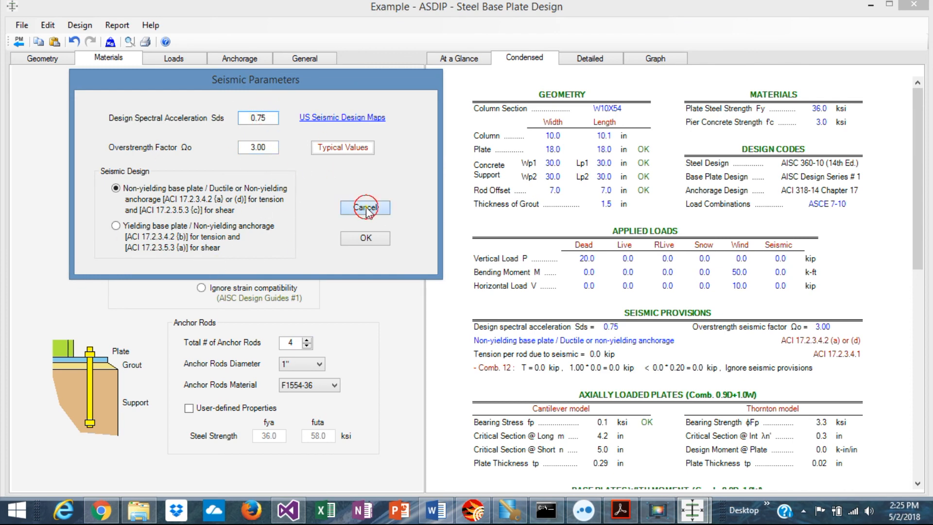
click(366, 207)
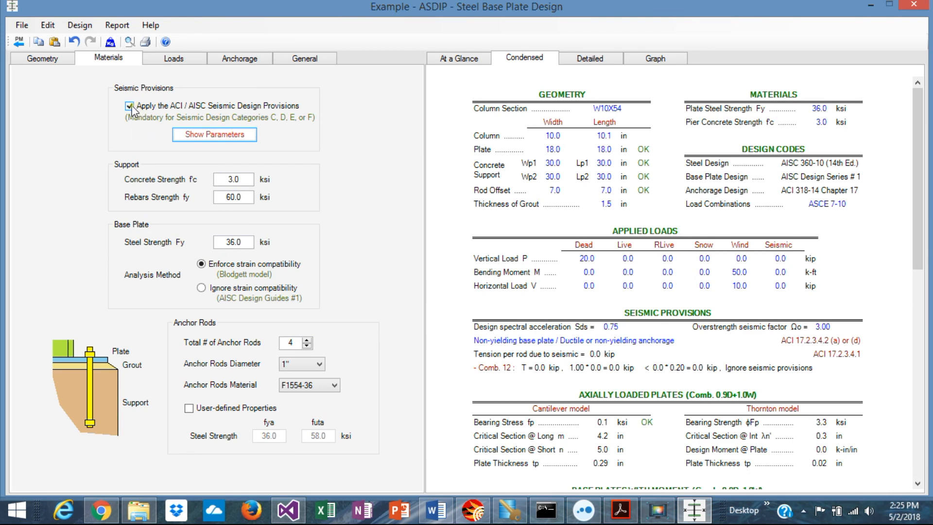
click(129, 105)
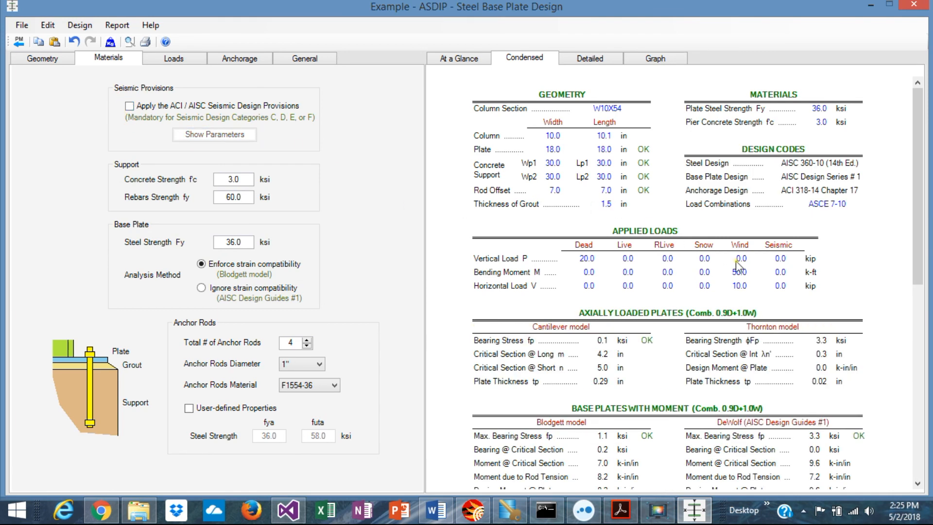
- Scroll the condensed report to the Summary of Results and show the at-a-glance overview: bearing OK, anchorage OK, non-ductile
scroll(down, 3)
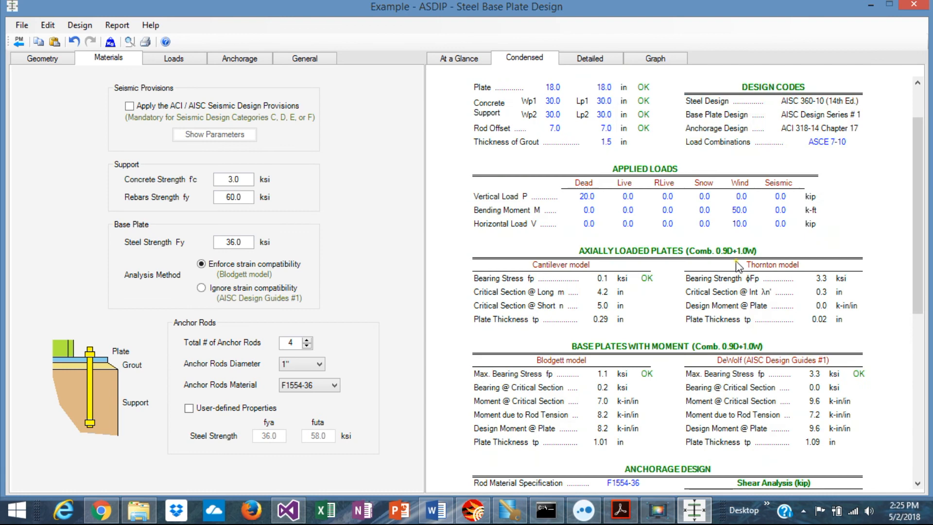
scroll(down, 3)
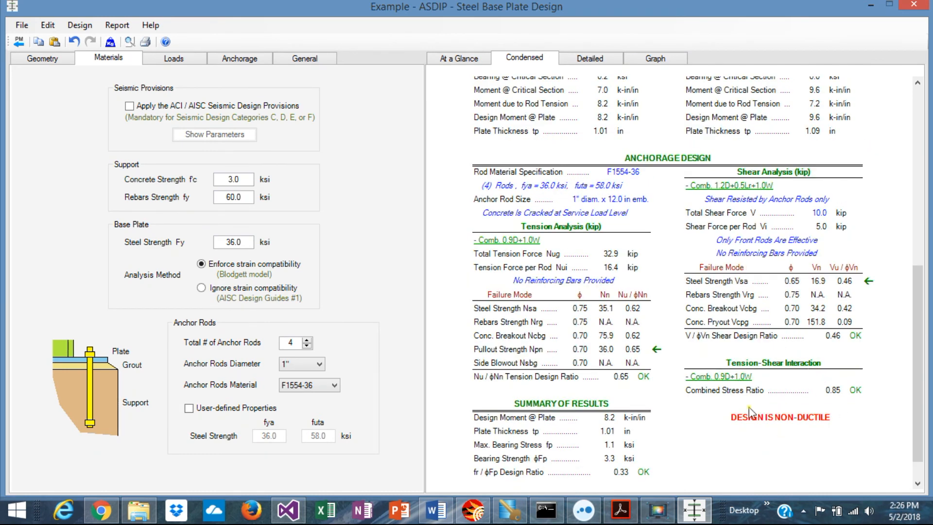
mouse_move(857, 413)
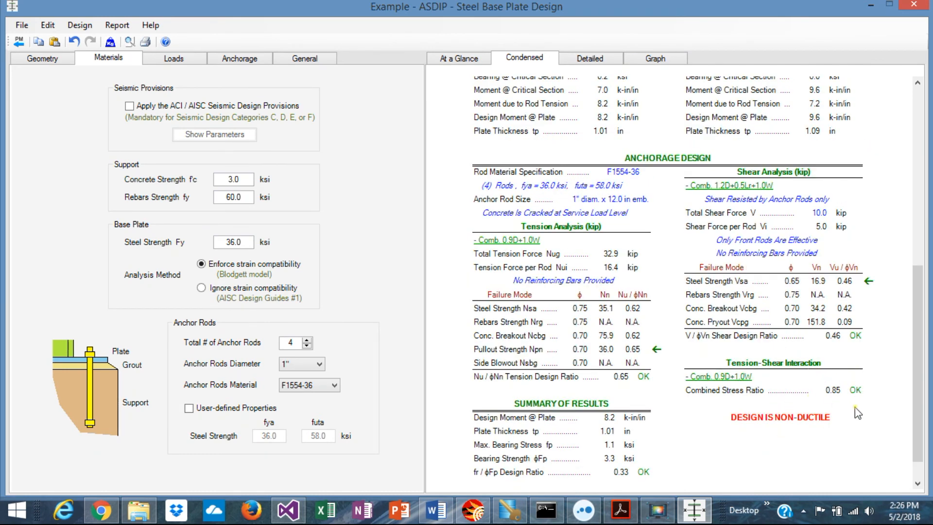
mouse_move(420, 375)
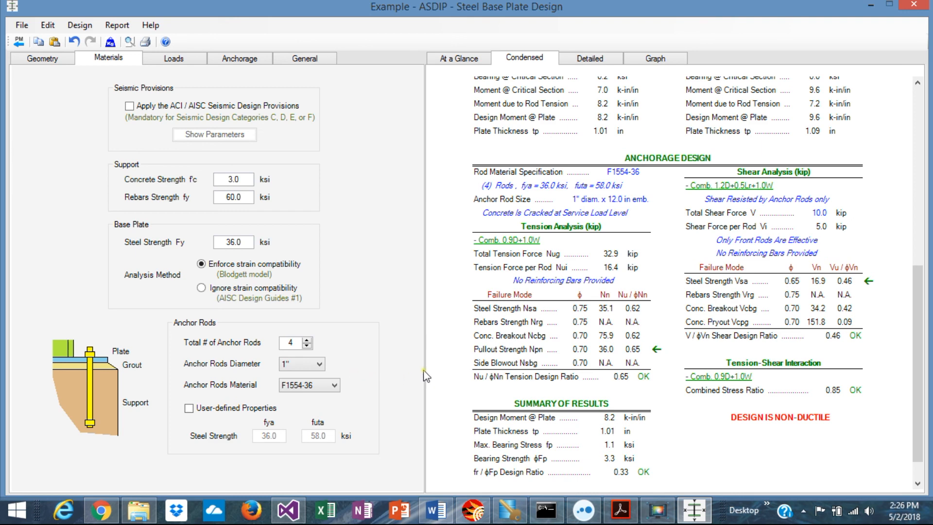
scroll(down, 3)
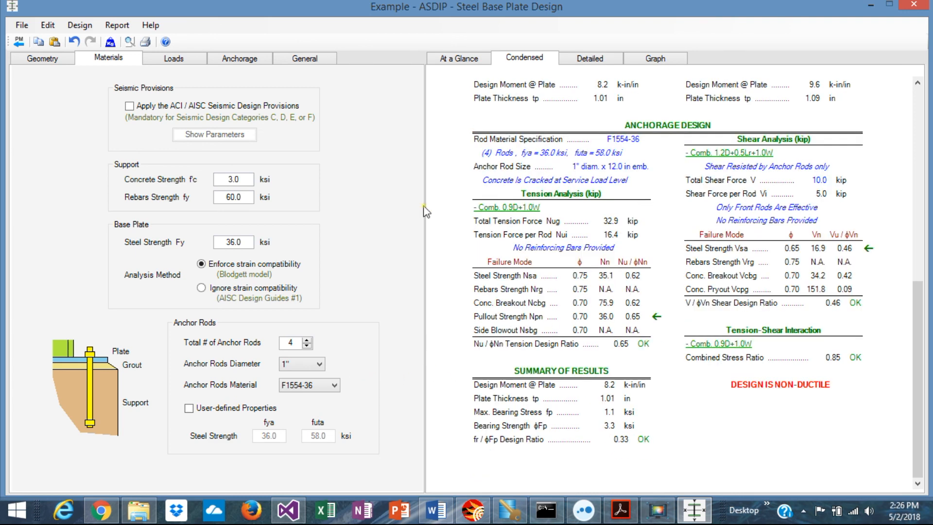
mouse_move(432, 209)
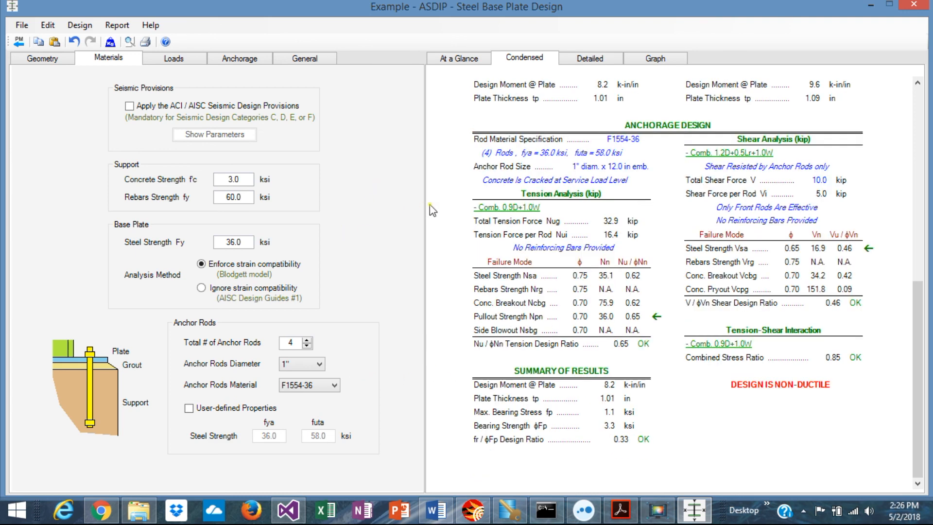
click(458, 58)
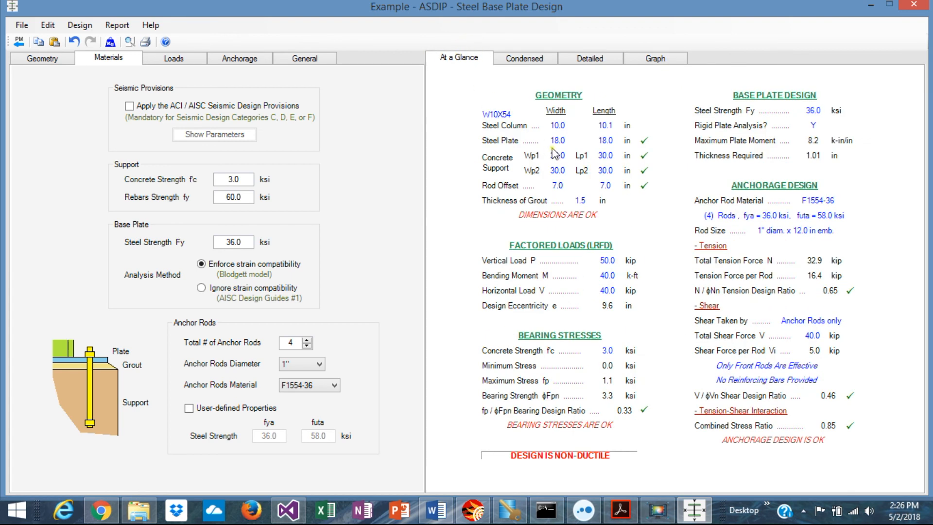
mouse_move(379, 96)
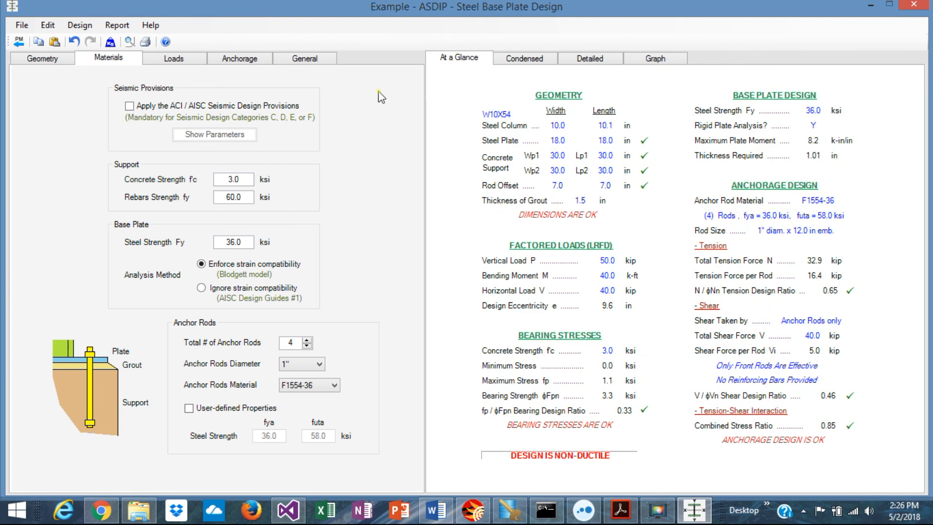